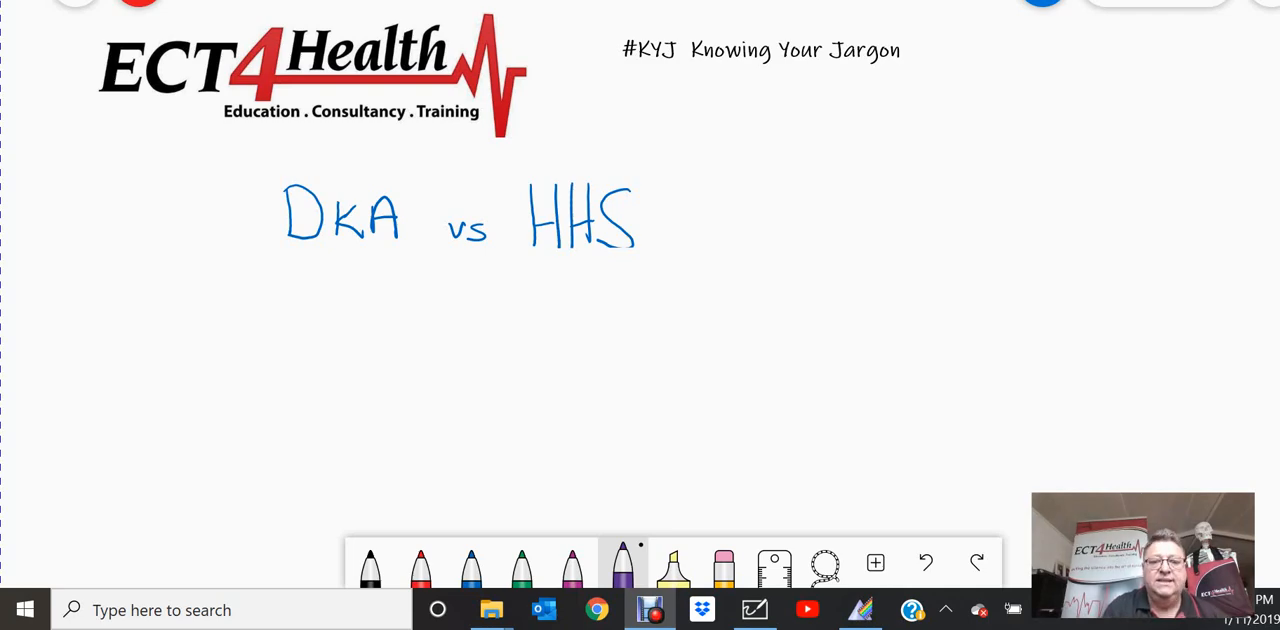
- Divide DKA from HHS with a vertical line and write ↑BGL under DKA
{"action": "left_click_drag", "start_coordinate": [470, 264], "coordinate": [472, 530]}
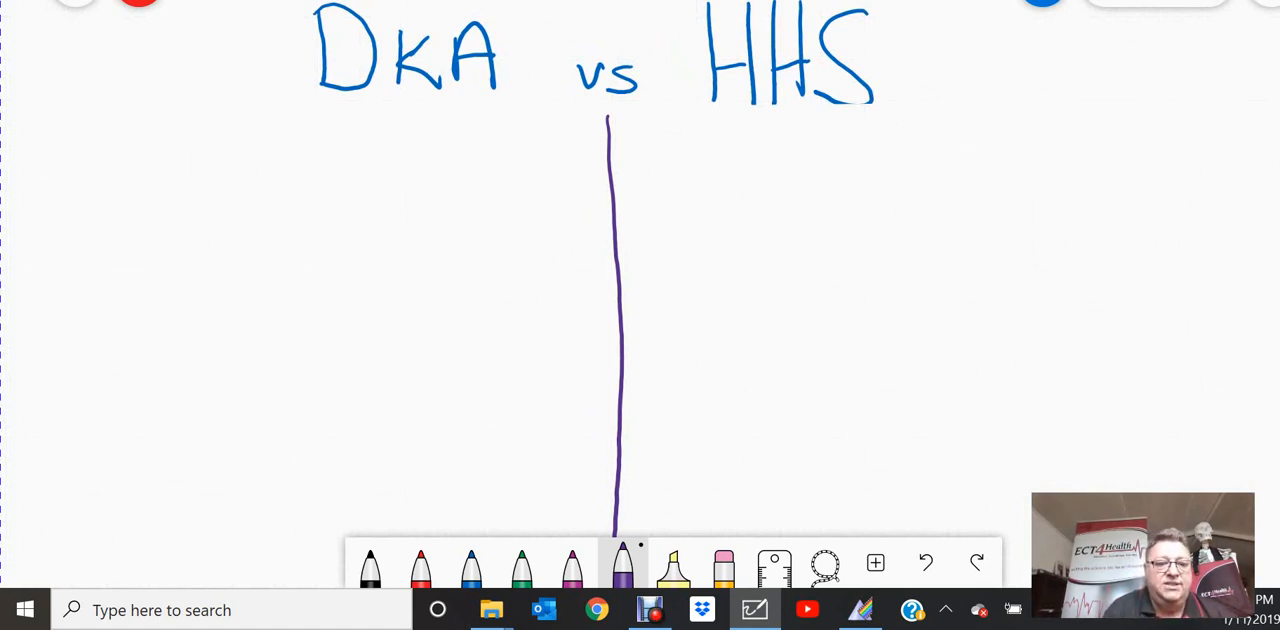
{"action": "left_click_drag", "start_coordinate": [400, 150], "coordinate": [400, 110]}
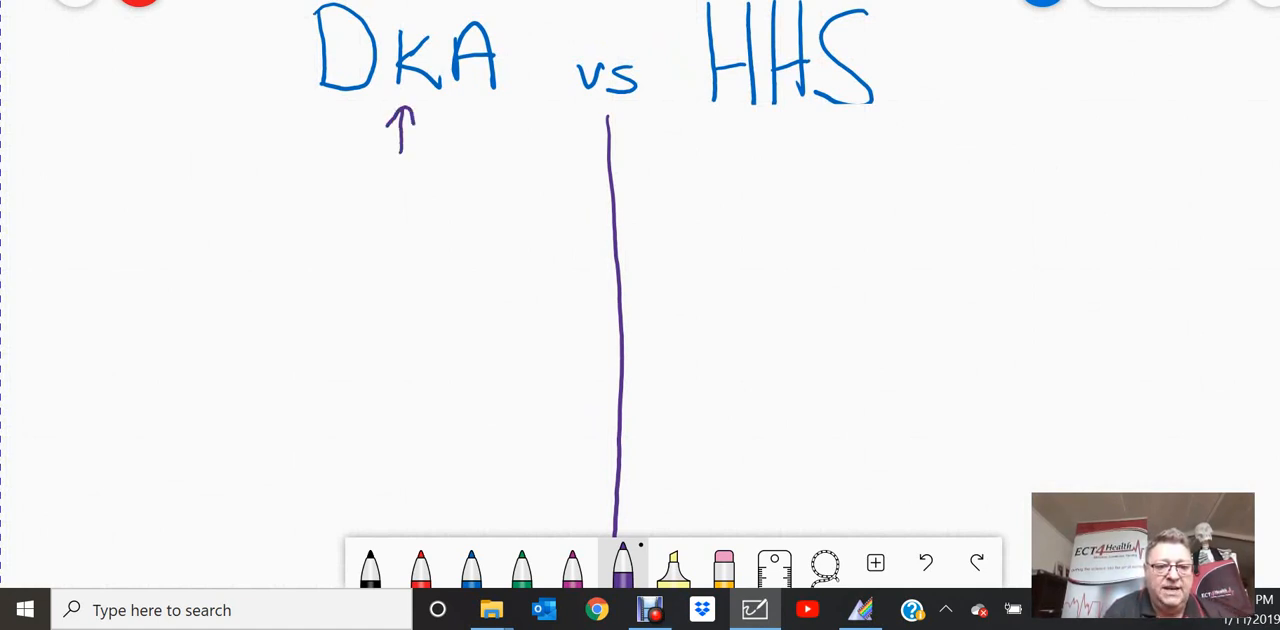
{"action": "left_click_drag", "start_coordinate": [444, 110], "coordinate": [470, 150]}
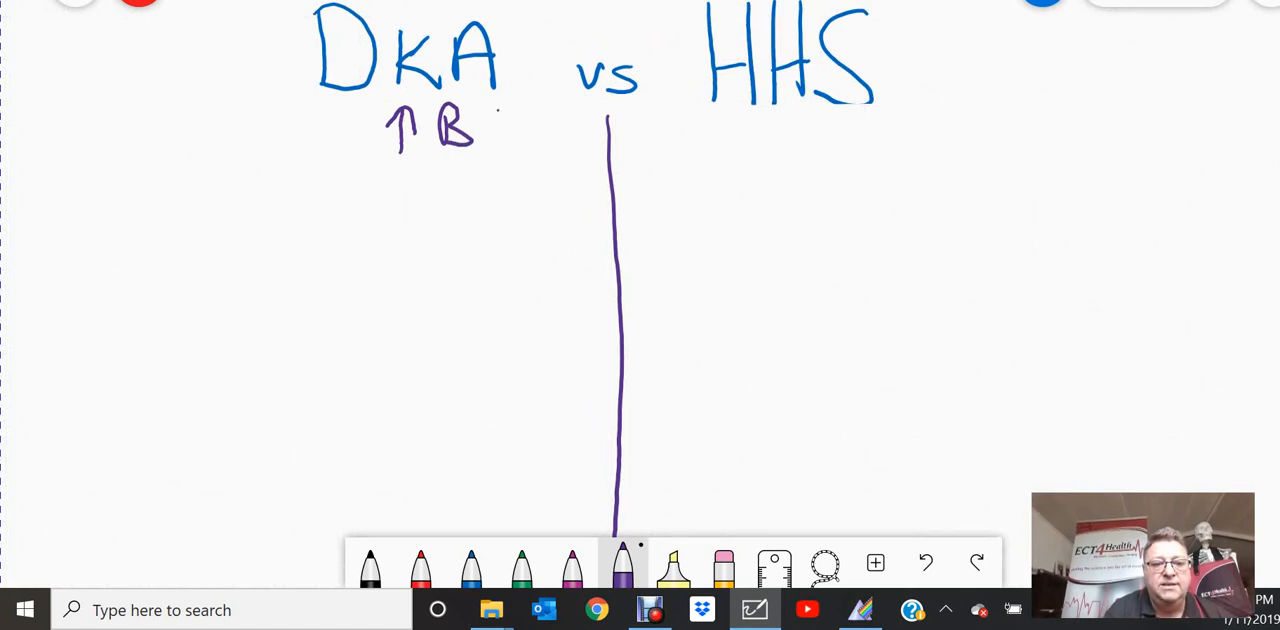
{"action": "left_click_drag", "start_coordinate": [480, 130], "coordinate": [540, 130]}
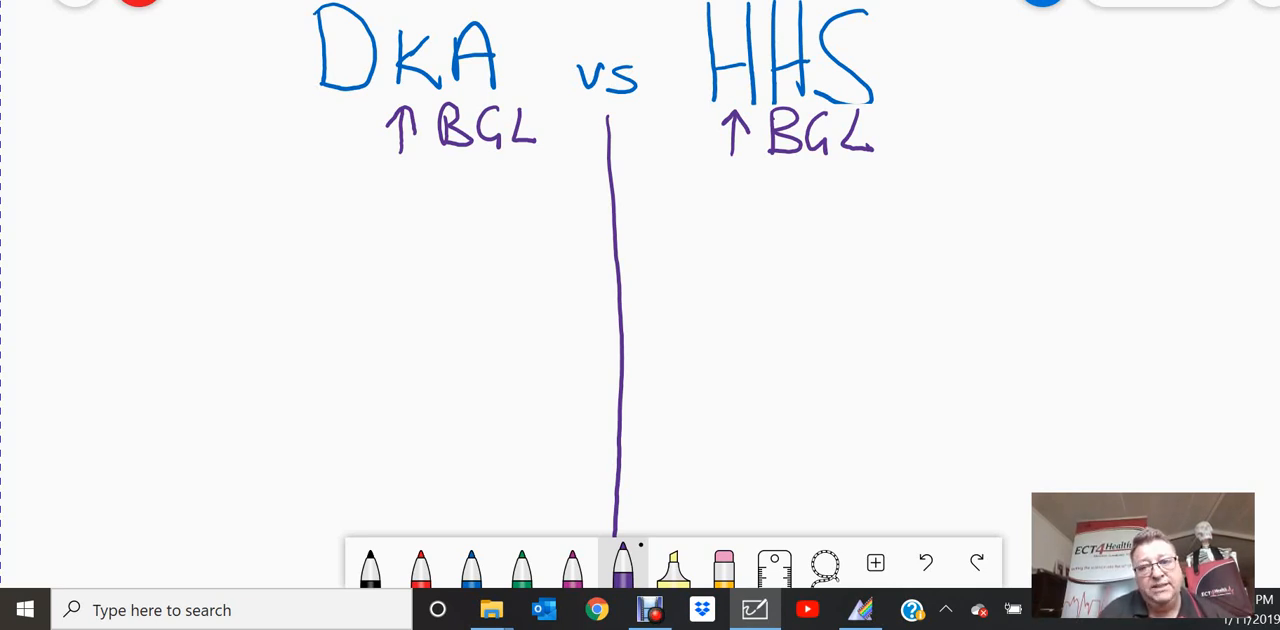
- Add the glucose values: (>30) beside the HHS BGL and (15) beside the DKA BGL
{"action": "left_click_drag", "start_coordinate": [956, 96], "coordinate": [944, 176]}
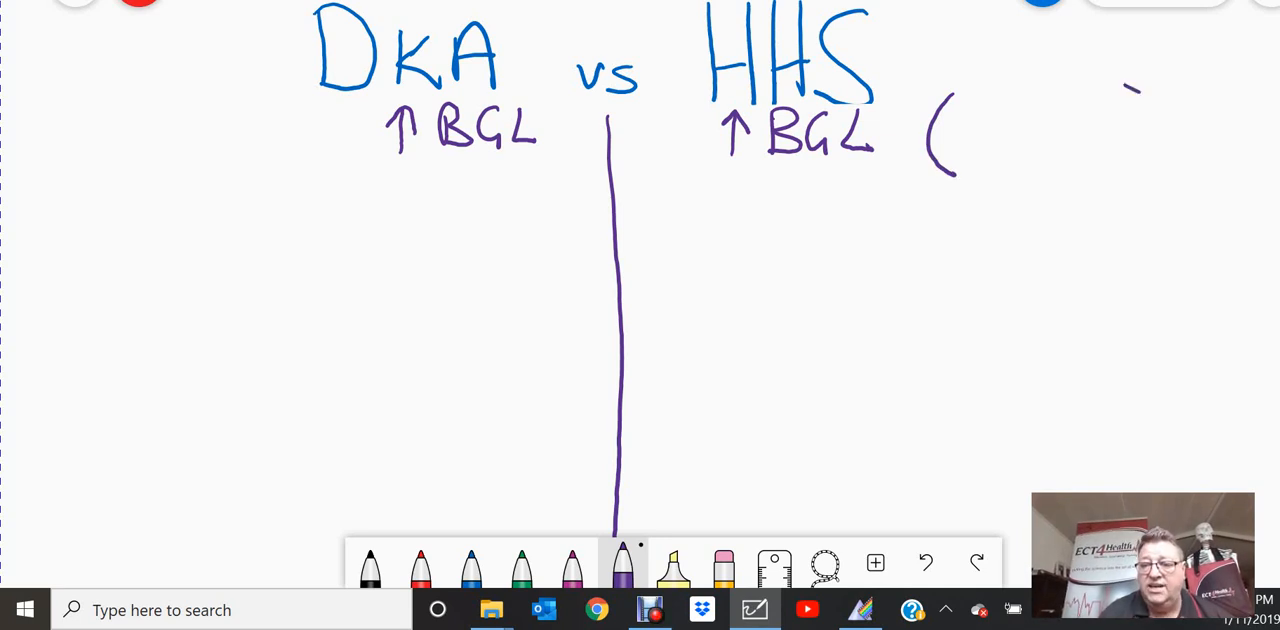
{"action": "left_click_drag", "start_coordinate": [1150, 96], "coordinate": [1156, 180]}
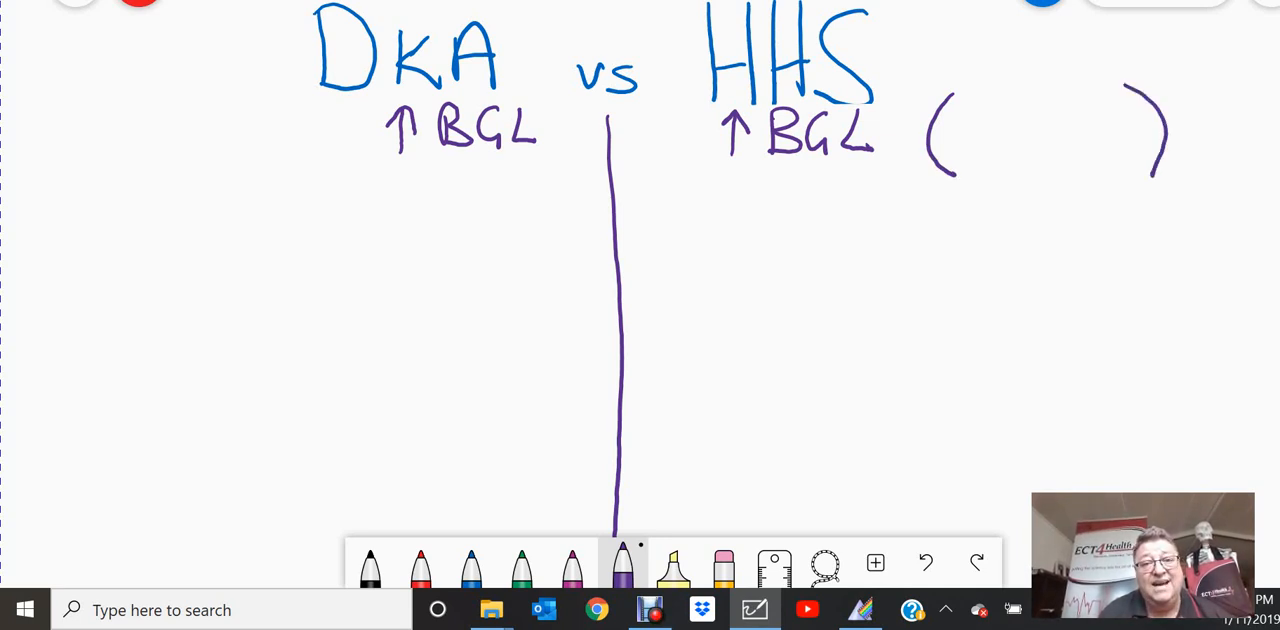
{"action": "left_click_drag", "start_coordinate": [960, 110], "coordinate": [984, 150]}
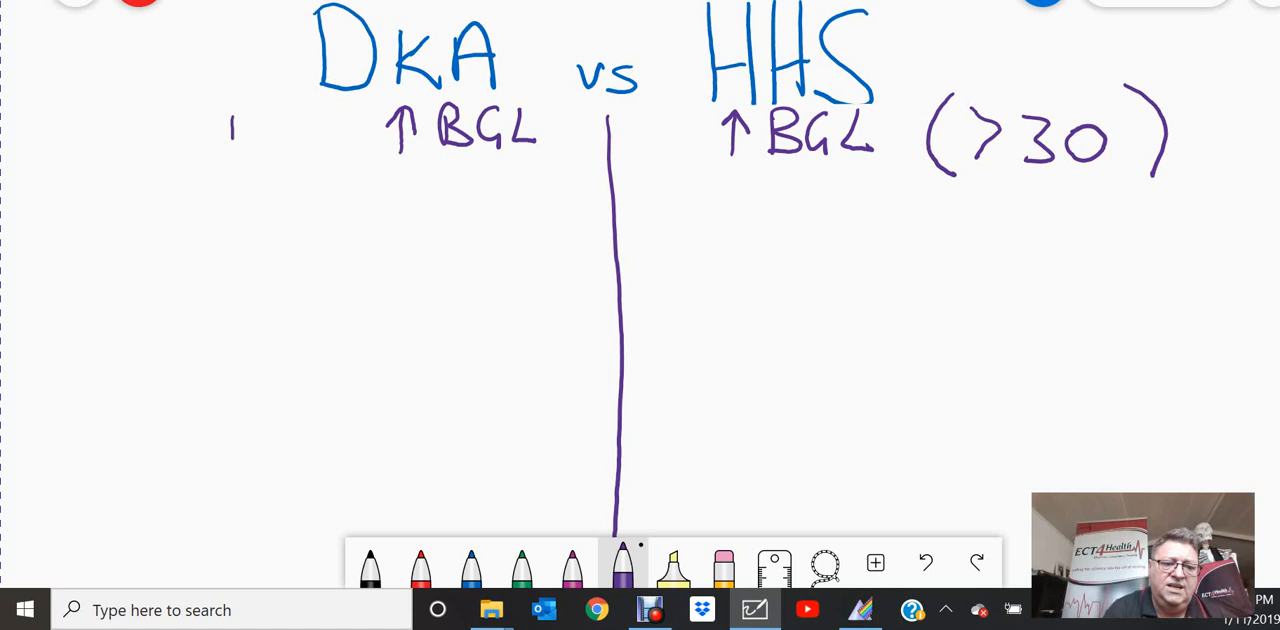
{"action": "left_click_drag", "start_coordinate": [240, 120], "coordinate": [284, 160]}
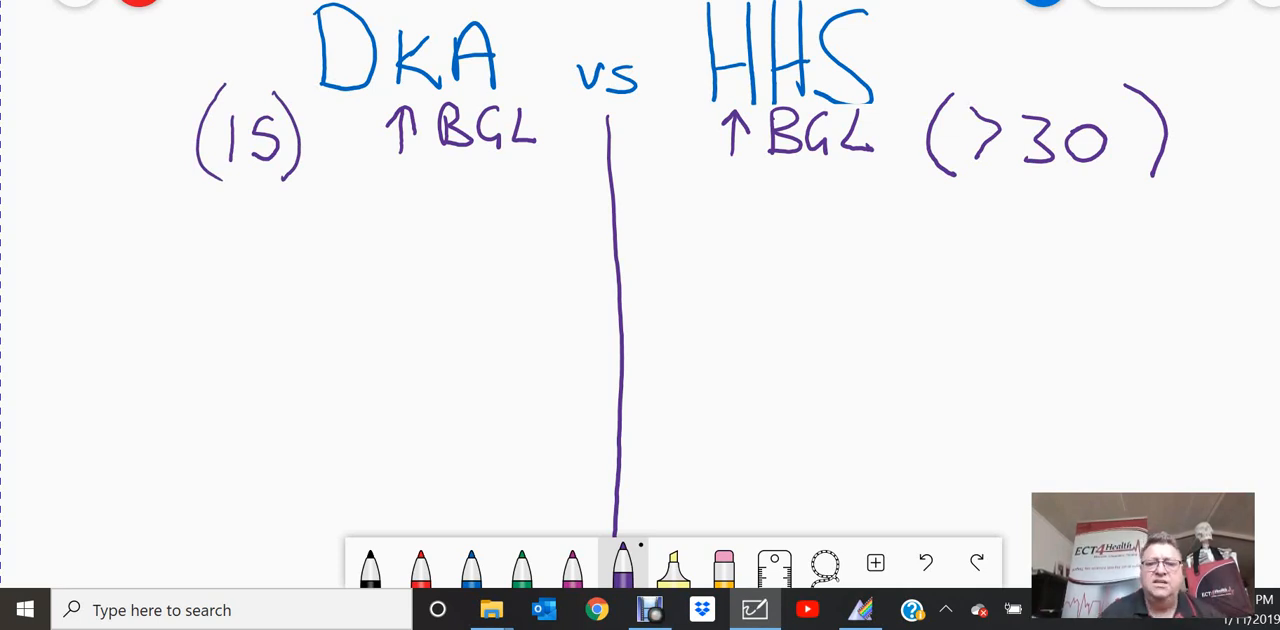
- Underline the HHS glucose value and write ↑osmolality >320 beneath it
{"action": "left_click_drag", "start_coordinate": [998, 180], "coordinate": [1100, 180]}
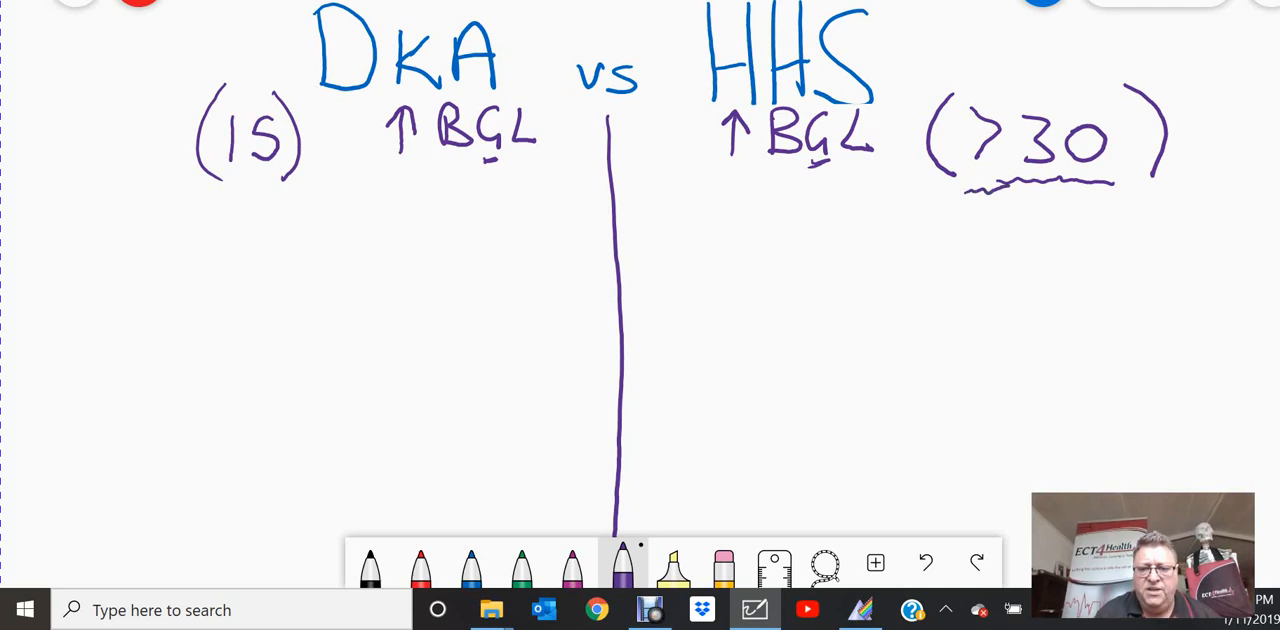
{"action": "left_click_drag", "start_coordinate": [970, 184], "coordinate": [1150, 188]}
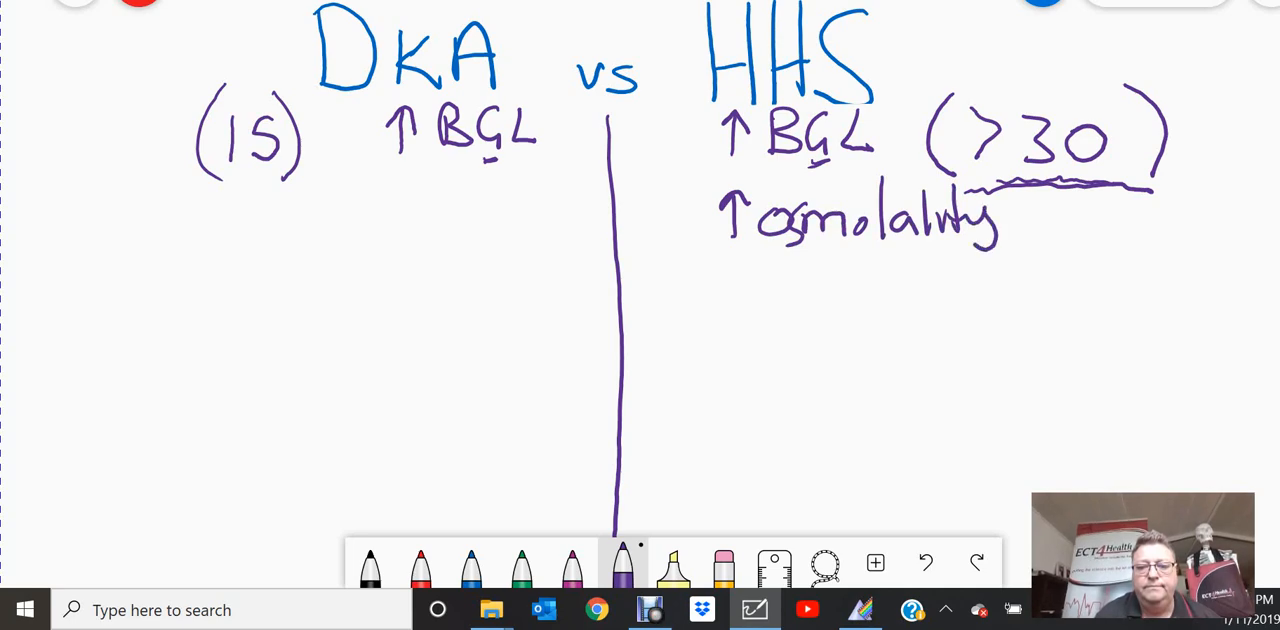
{"action": "left_click_drag", "start_coordinate": [1070, 216], "coordinate": [1096, 256]}
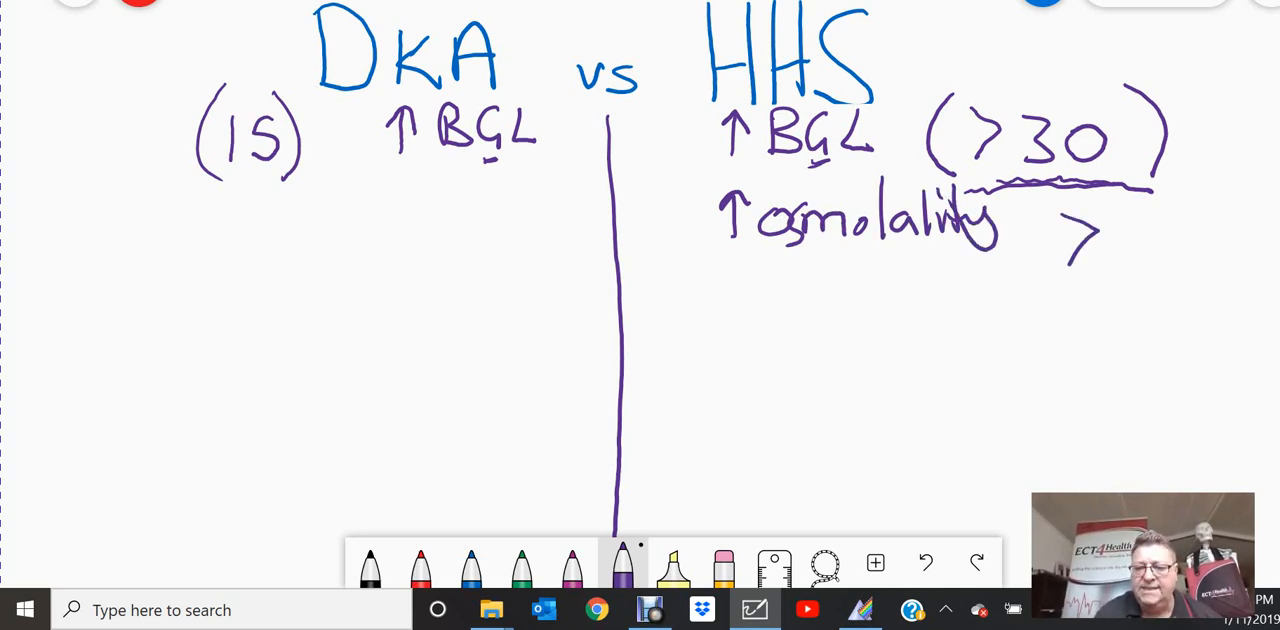
{"action": "type", "text": "30"}
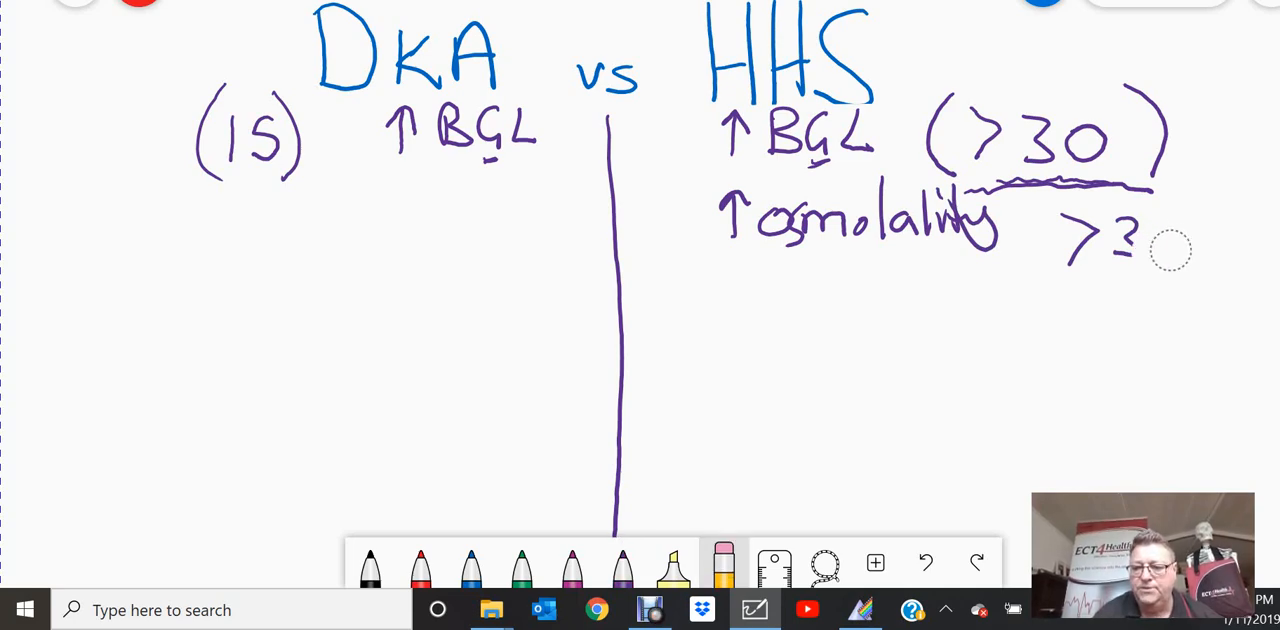
{"action": "left_click", "coordinate": [622, 568]}
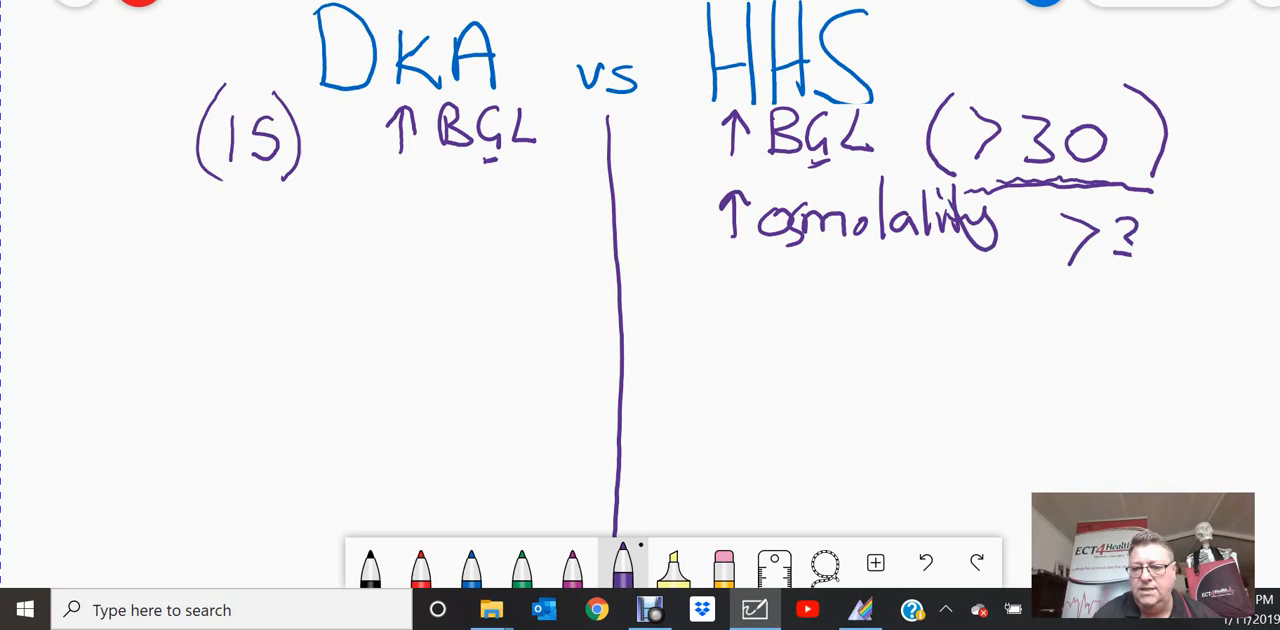
{"action": "type", "text": "32"}
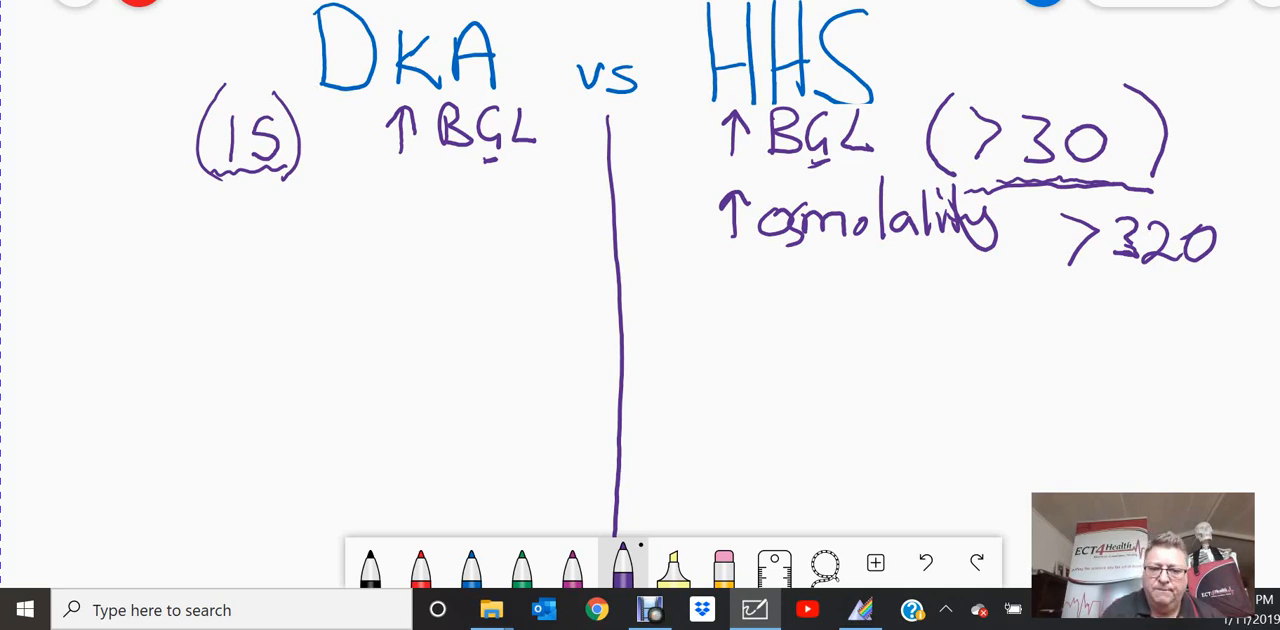
- Add a table row with 1–5% for DKA and 5–20% for HHS, ruled above and below
{"action": "left_click_drag", "start_coordinate": [312, 278], "coordinate": [640, 276]}
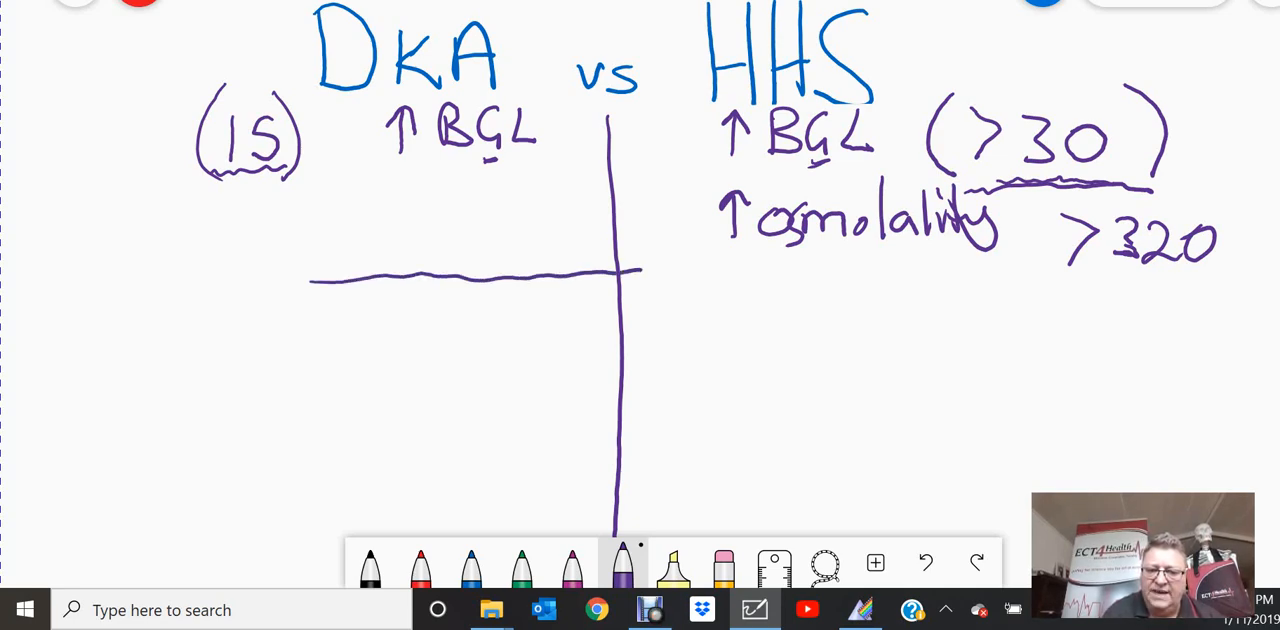
{"action": "left_click_drag", "start_coordinate": [640, 276], "coordinate": [964, 278]}
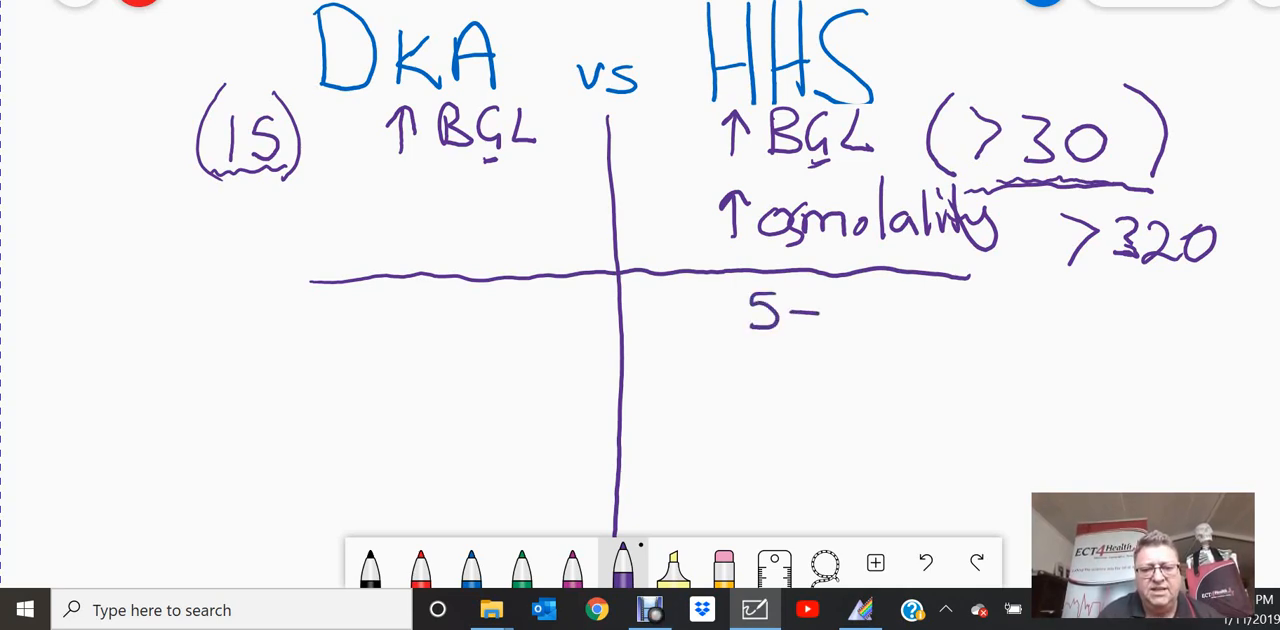
{"action": "type", "text": "20%"}
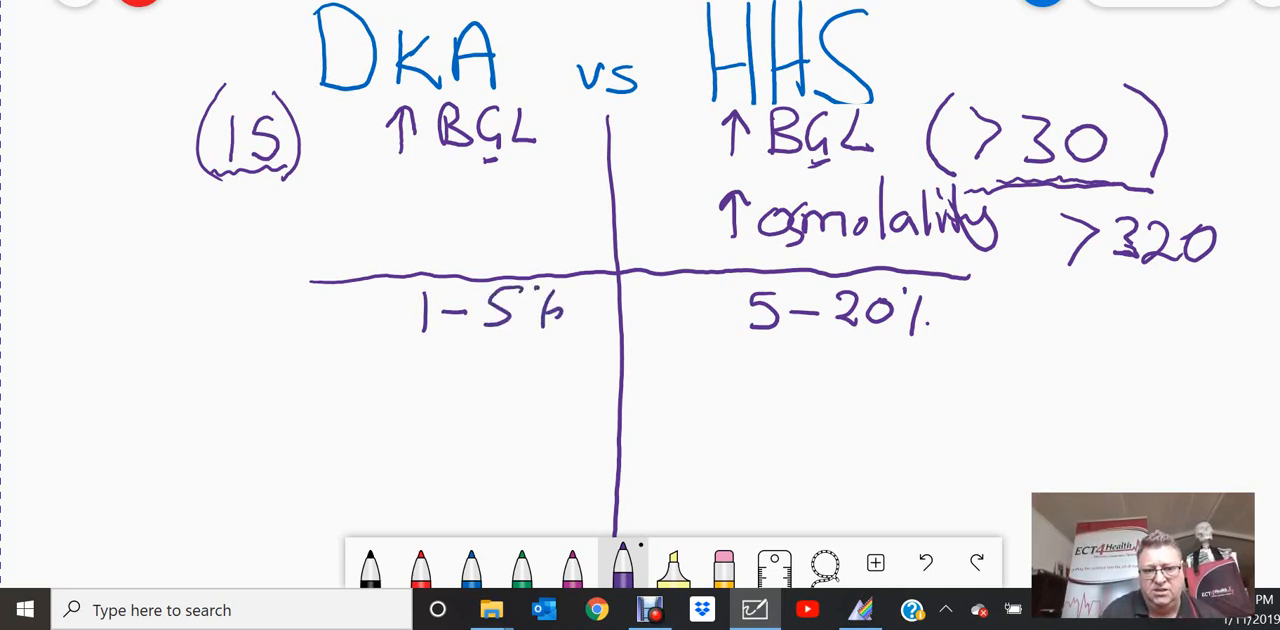
{"action": "left_click_drag", "start_coordinate": [284, 362], "coordinate": [964, 368]}
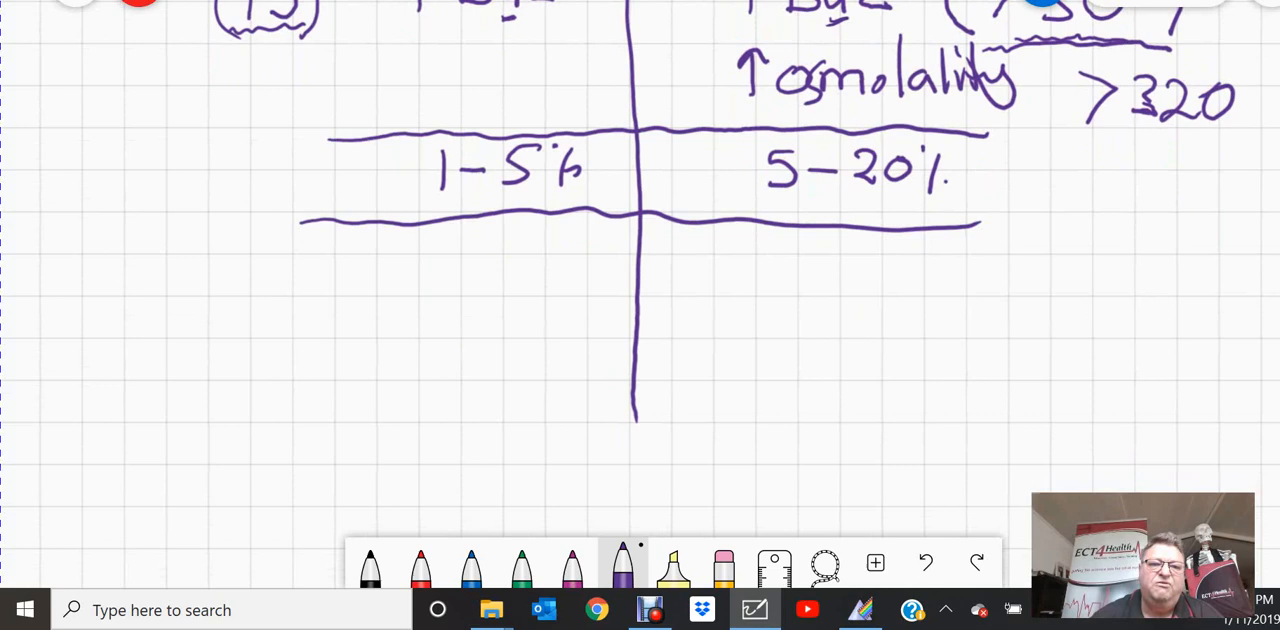
- Write Ketones = Acidic with a ↓pH note in the DKA column
{"action": "scroll", "scroll_direction": "down", "scroll_amount": 3}
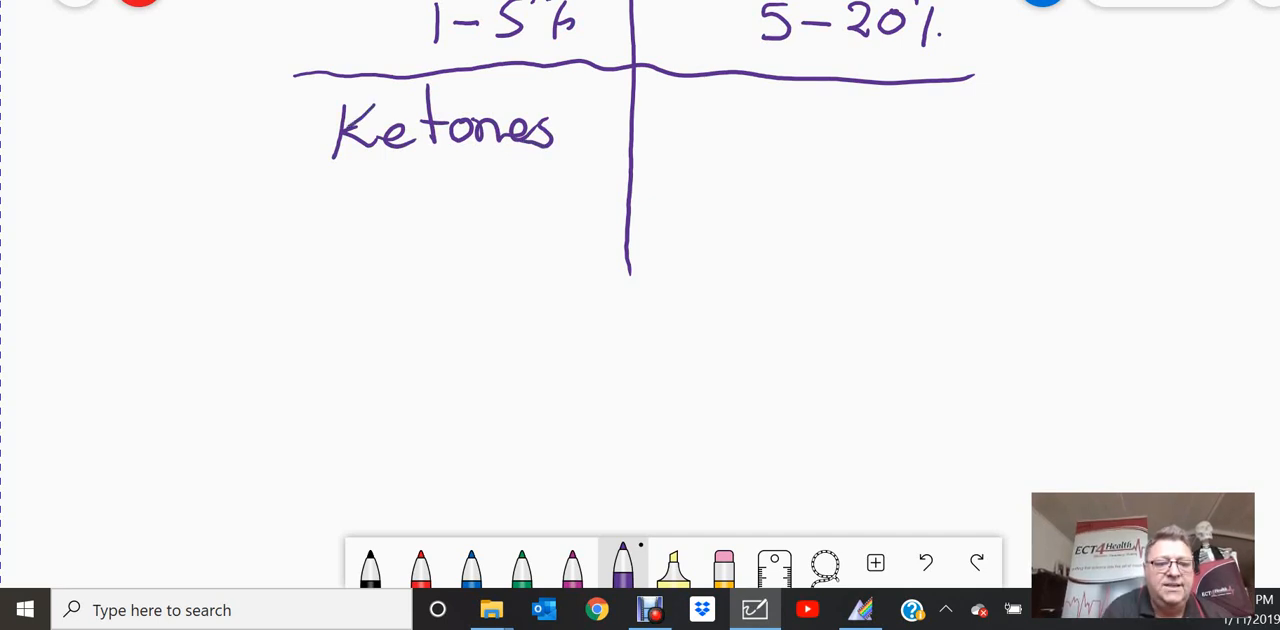
{"action": "left_click_drag", "start_coordinate": [260, 200], "coordinate": [320, 204]}
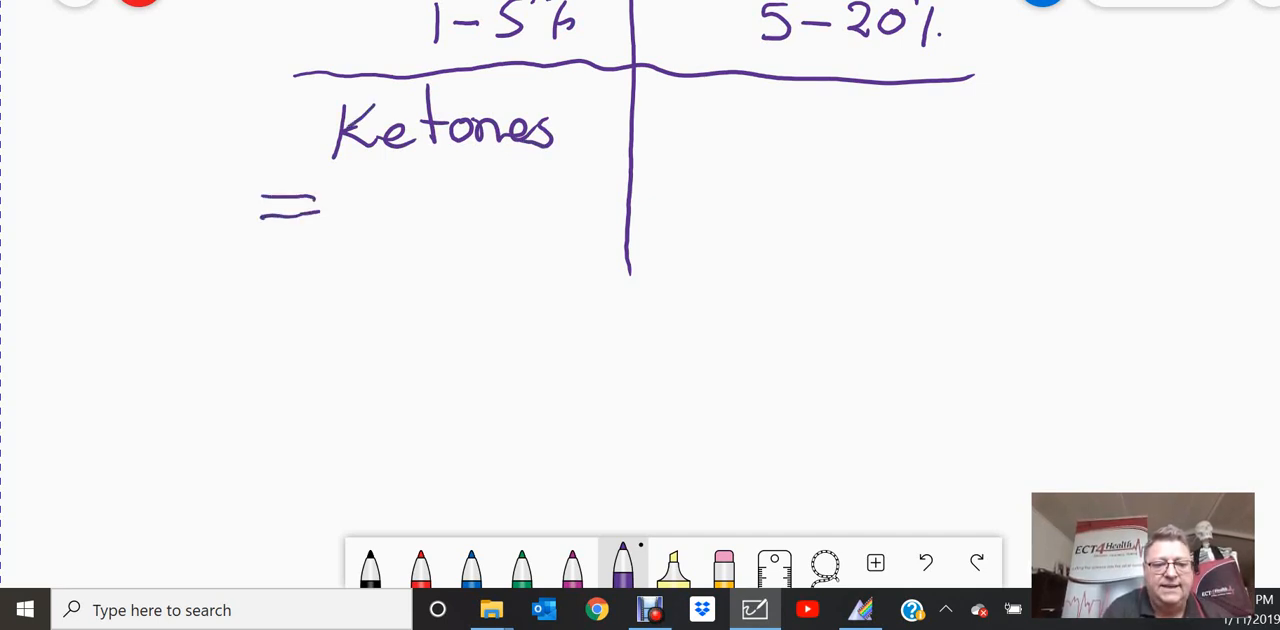
{"action": "left_click_drag", "start_coordinate": [356, 190], "coordinate": [436, 220]}
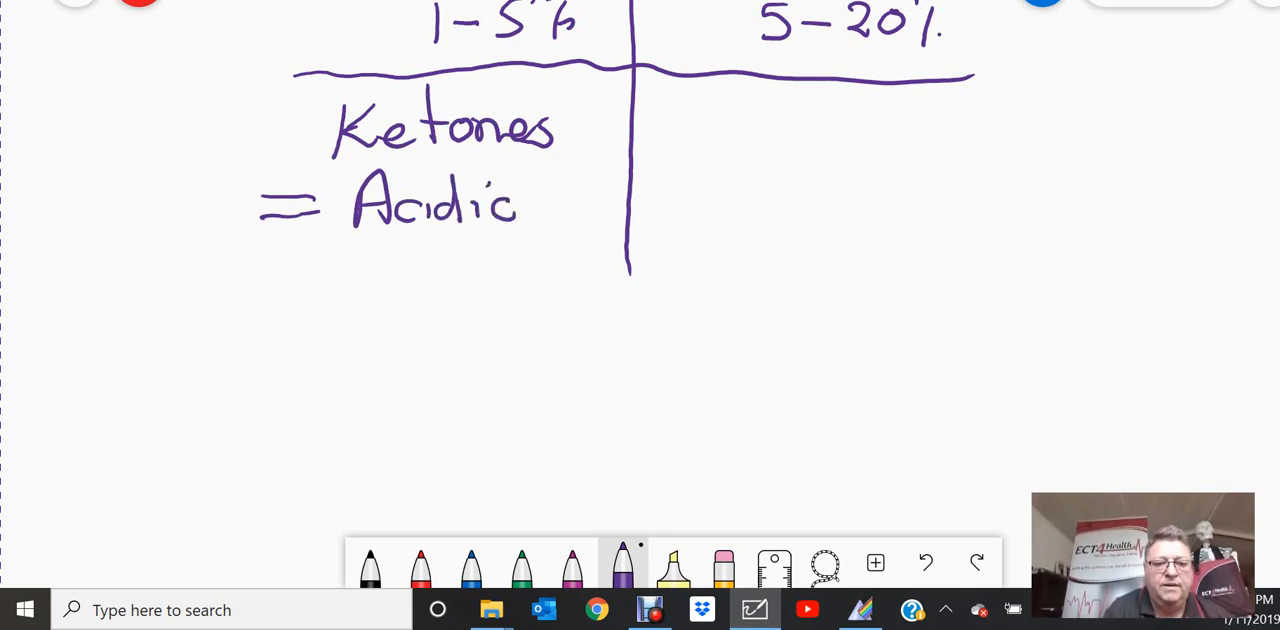
{"action": "left_click_drag", "start_coordinate": [418, 264], "coordinate": [418, 326]}
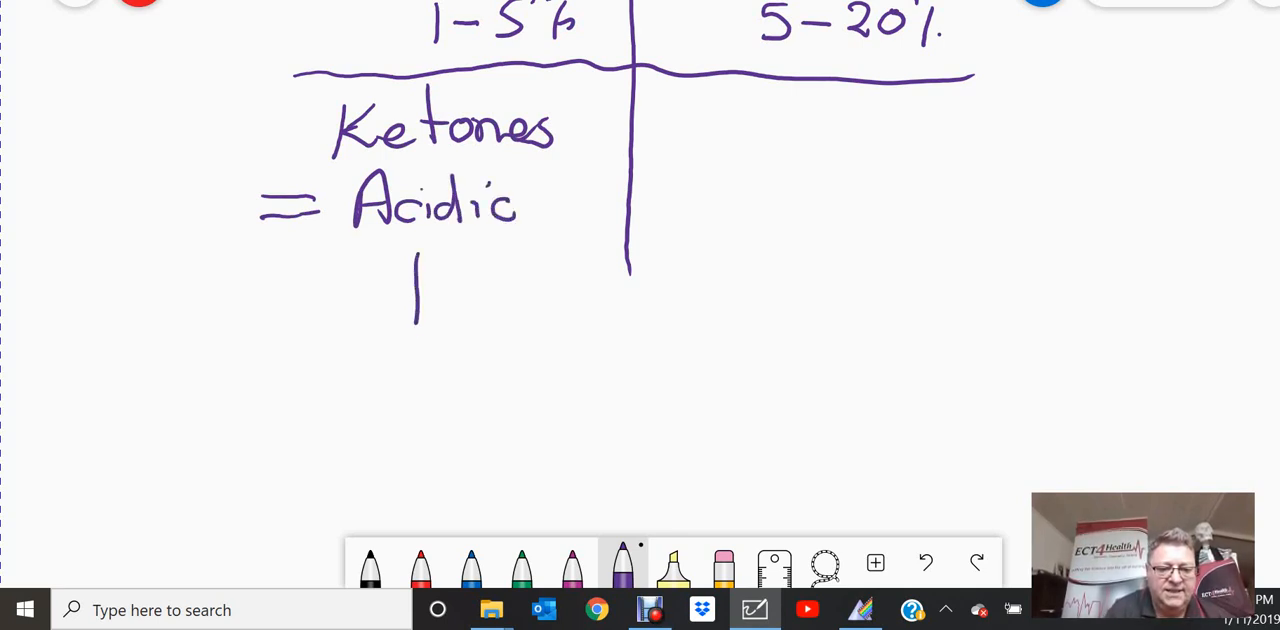
{"action": "left_click_drag", "start_coordinate": [418, 270], "coordinate": [418, 340]}
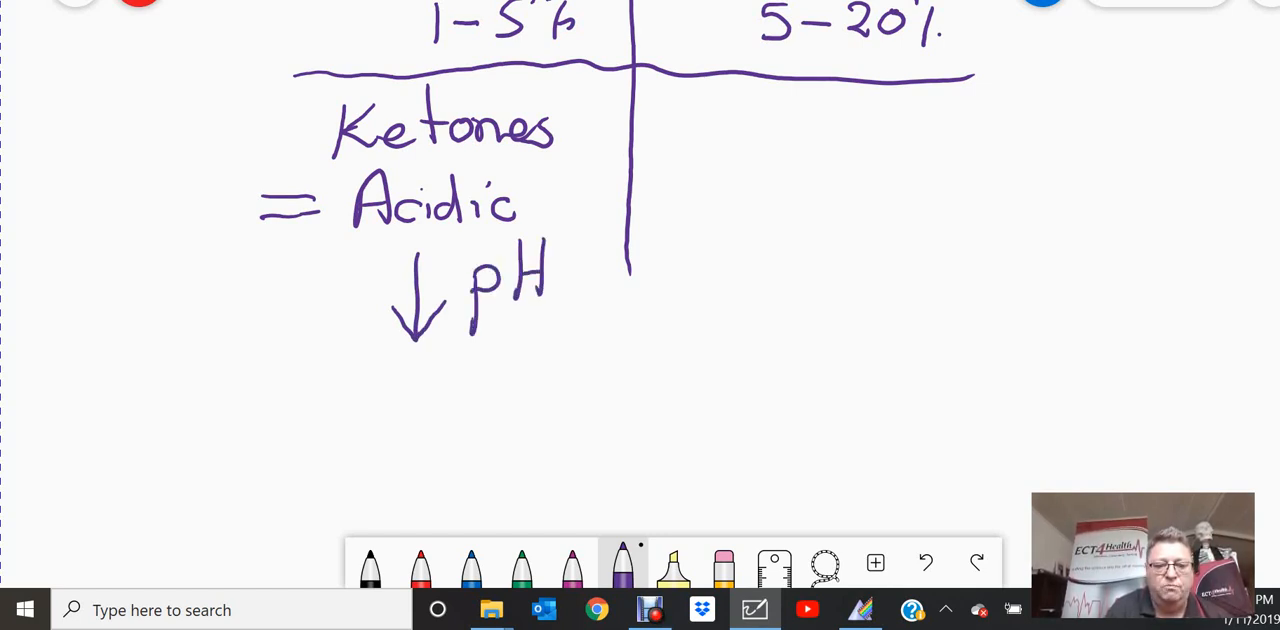
- Add the pH threshold <7.35 under pH and extend the column divider downward
{"action": "left_click_drag", "start_coordinate": [520, 370], "coordinate": [470, 420]}
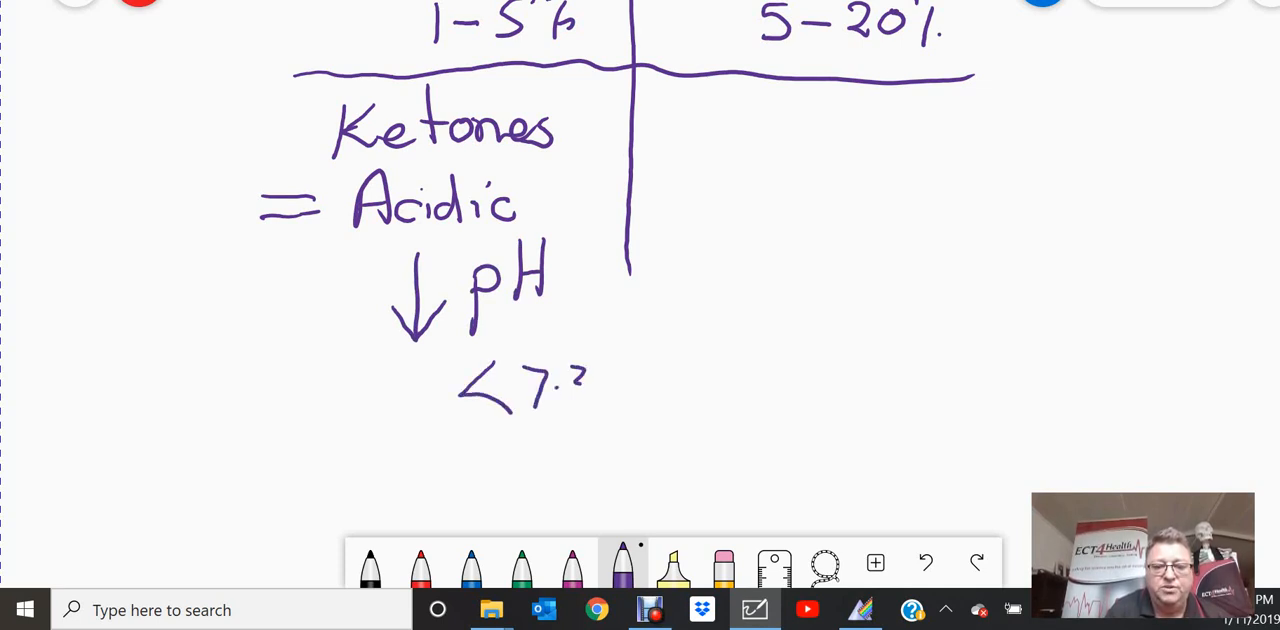
{"action": "left_click_drag", "start_coordinate": [580, 386], "coordinate": [630, 386]}
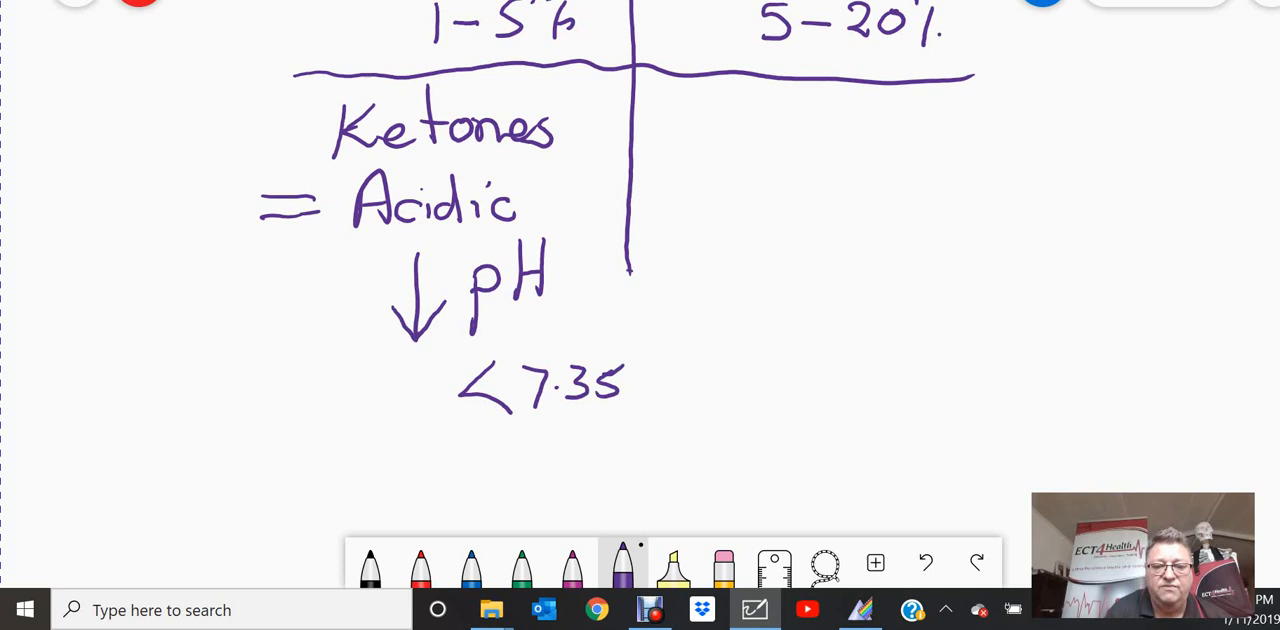
{"action": "left_click_drag", "start_coordinate": [632, 276], "coordinate": [636, 478]}
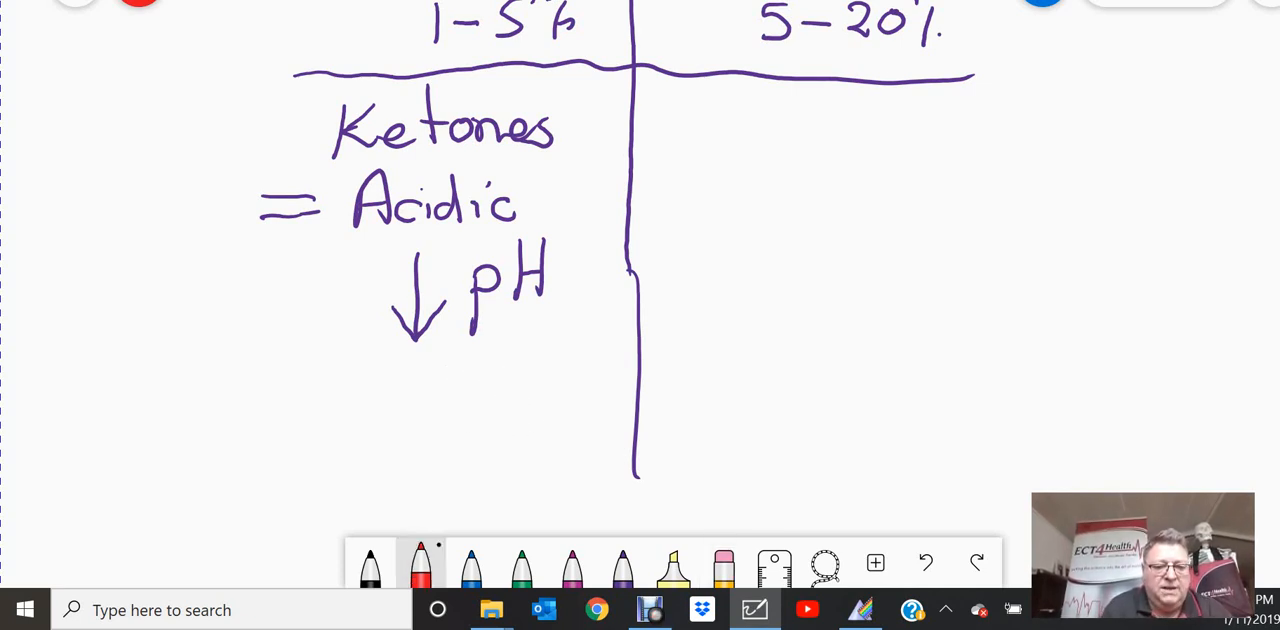
- Write the arterial pH limit <7.35 in red under the ↓pH note
{"action": "left_click_drag", "start_coordinate": [430, 360], "coordinate": [410, 416]}
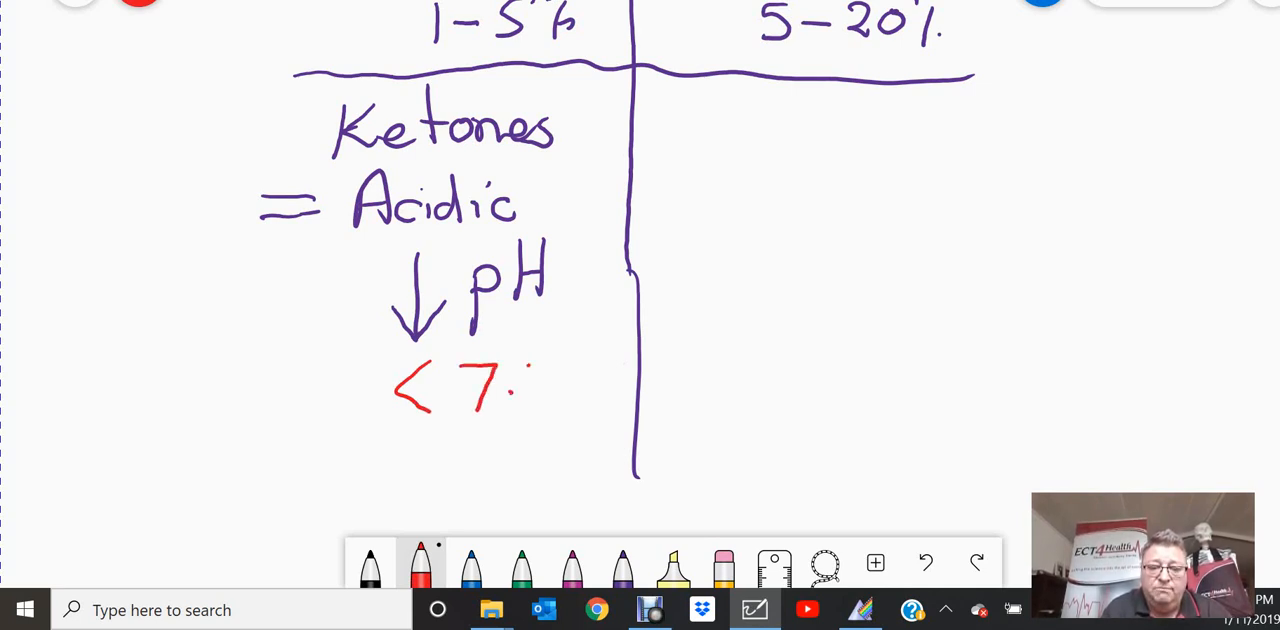
{"action": "left_click_drag", "start_coordinate": [520, 386], "coordinate": [590, 390]}
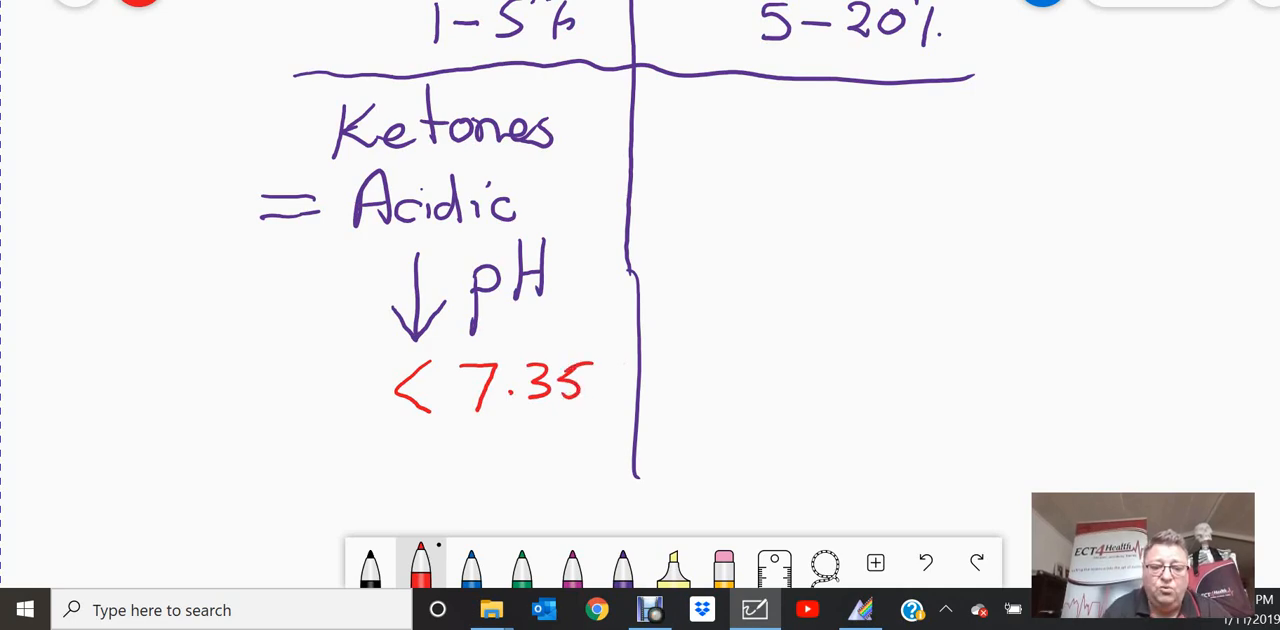
{"action": "left_click", "coordinate": [572, 568]}
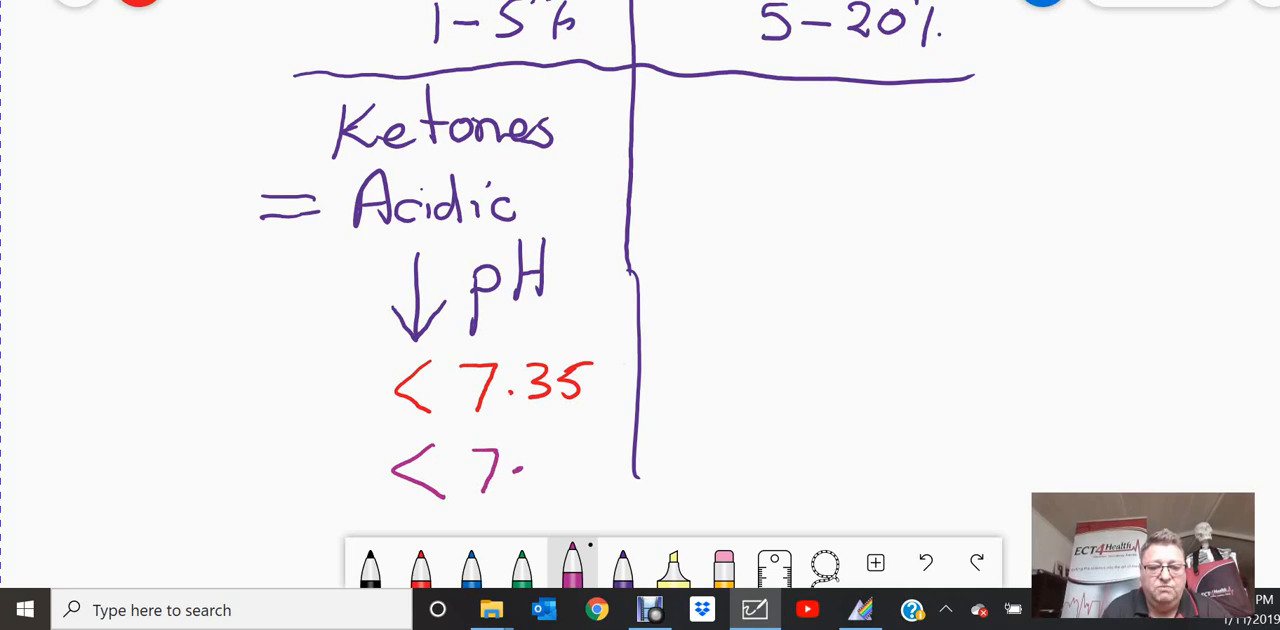
{"action": "left_click", "coordinate": [544, 470]}
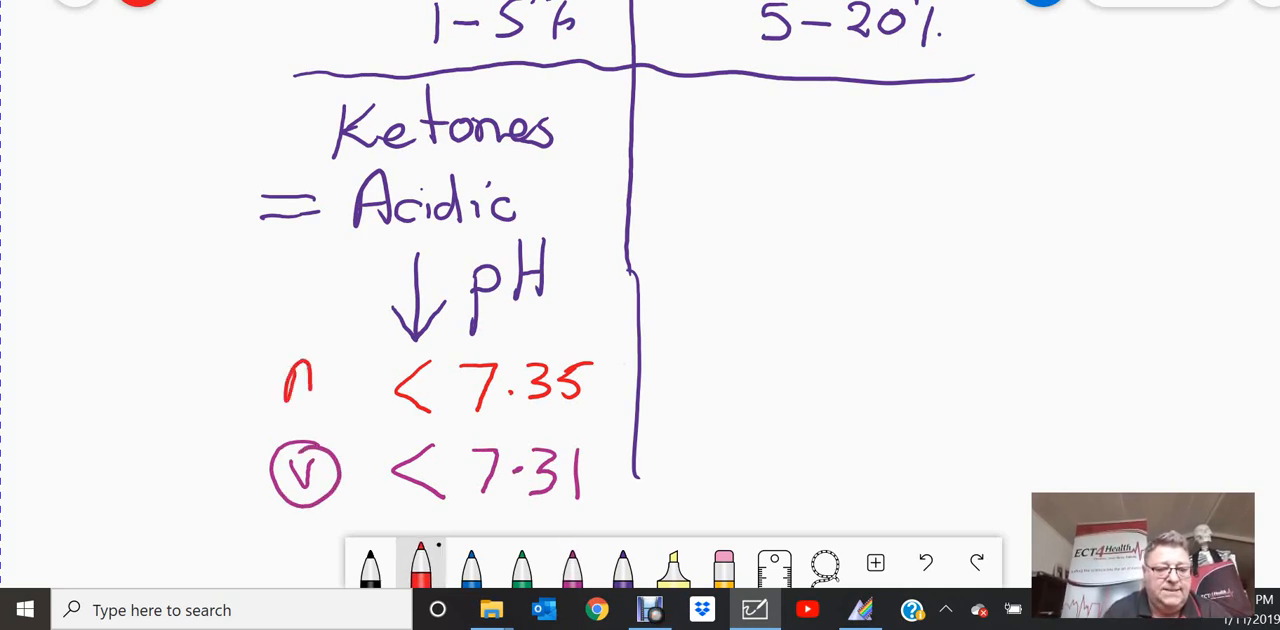
- Add a circled A beside 7.35, box ↓pH in red and move to an empty area
{"action": "left_click_drag", "start_coordinate": [270, 376], "coordinate": [340, 376]}
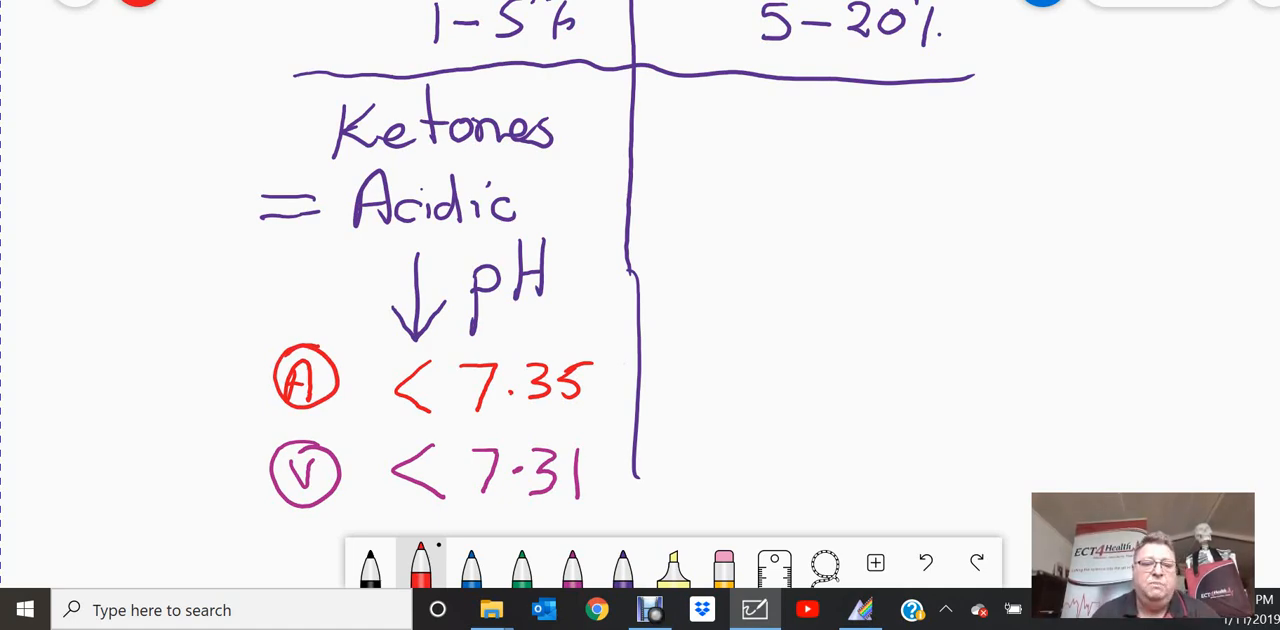
{"action": "left_click_drag", "start_coordinate": [384, 348], "coordinate": [530, 330]}
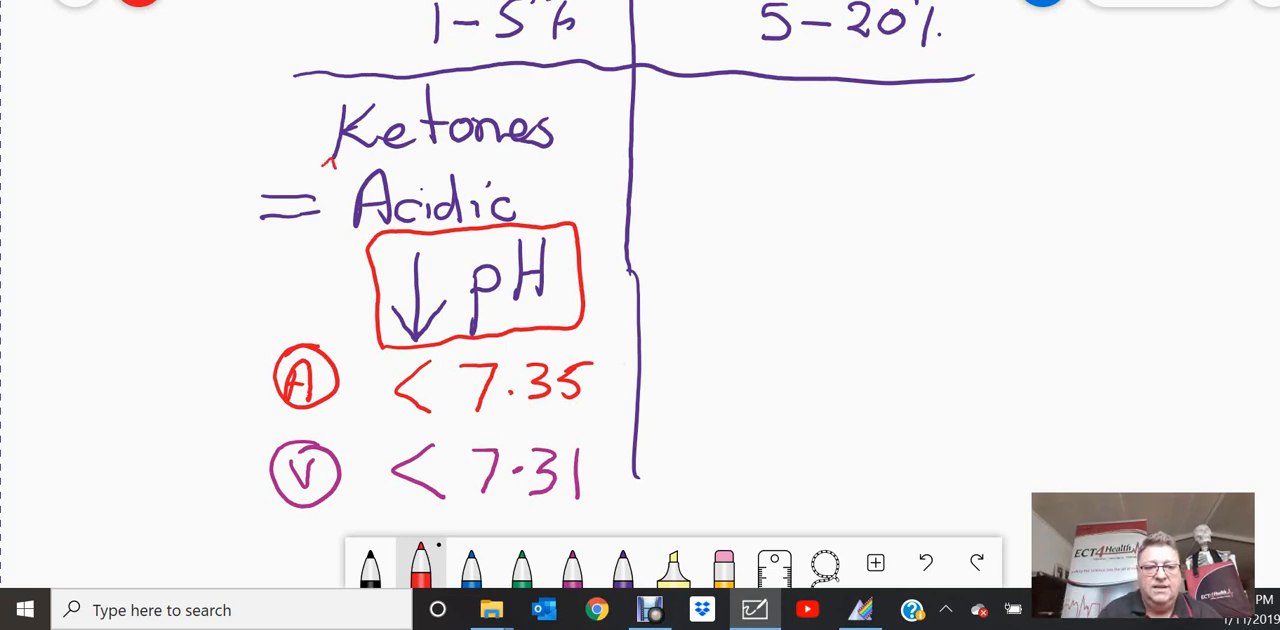
{"action": "left_click_drag", "start_coordinate": [330, 164], "coordinate": [564, 164]}
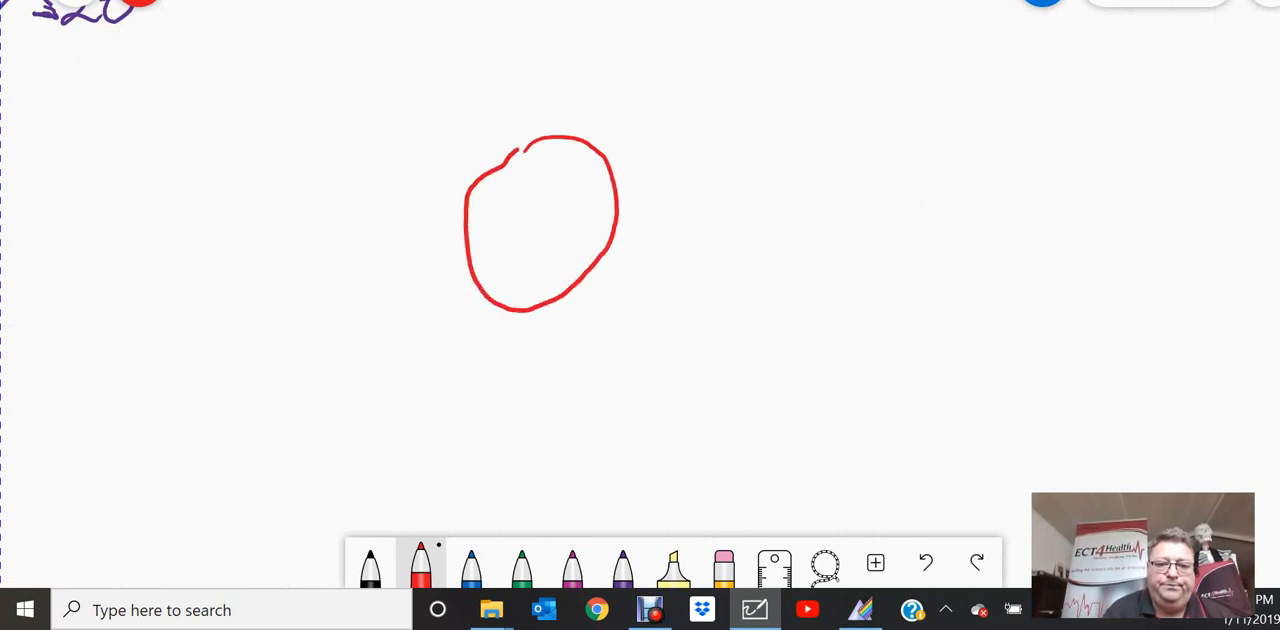
- In black, draw Glucose and O2 arrows entering the red cell
{"action": "left_click", "coordinate": [622, 564]}
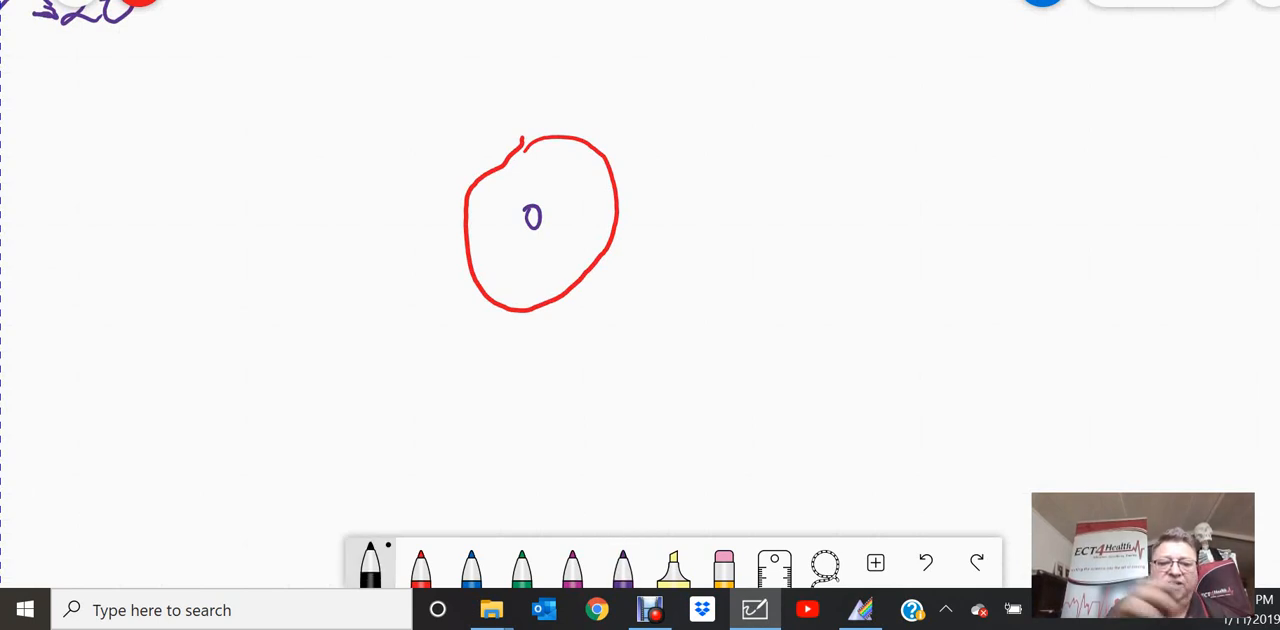
{"action": "left_click_drag", "start_coordinate": [584, 184], "coordinate": [728, 126]}
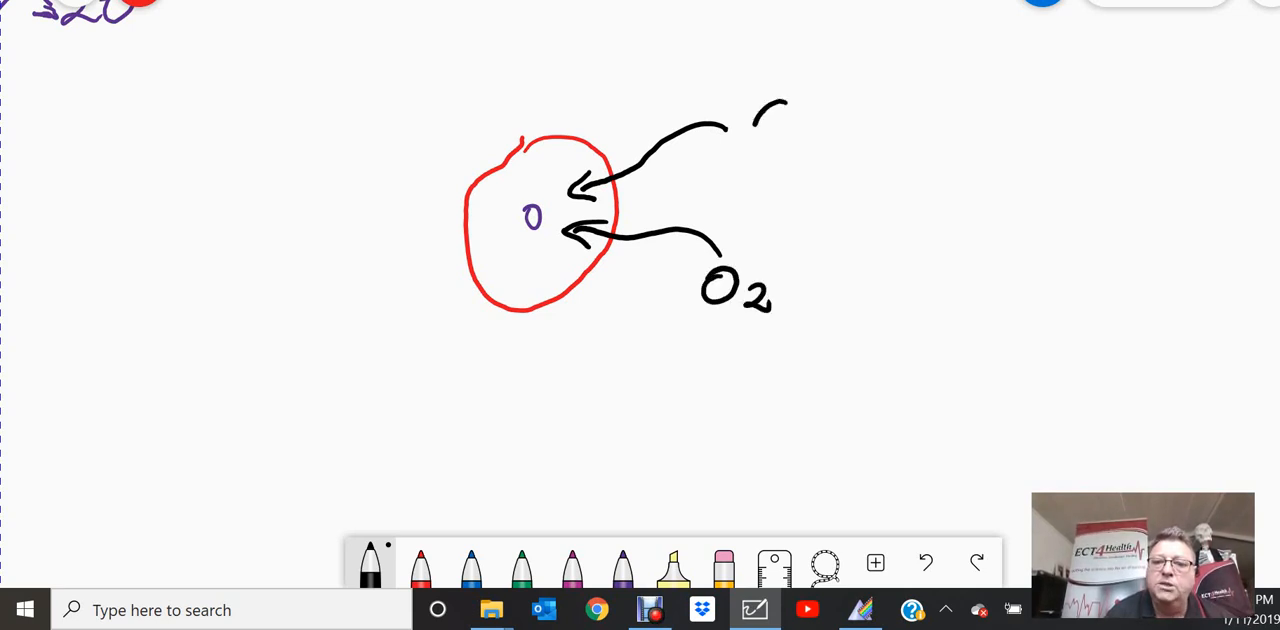
{"action": "type", "text": "Glu"}
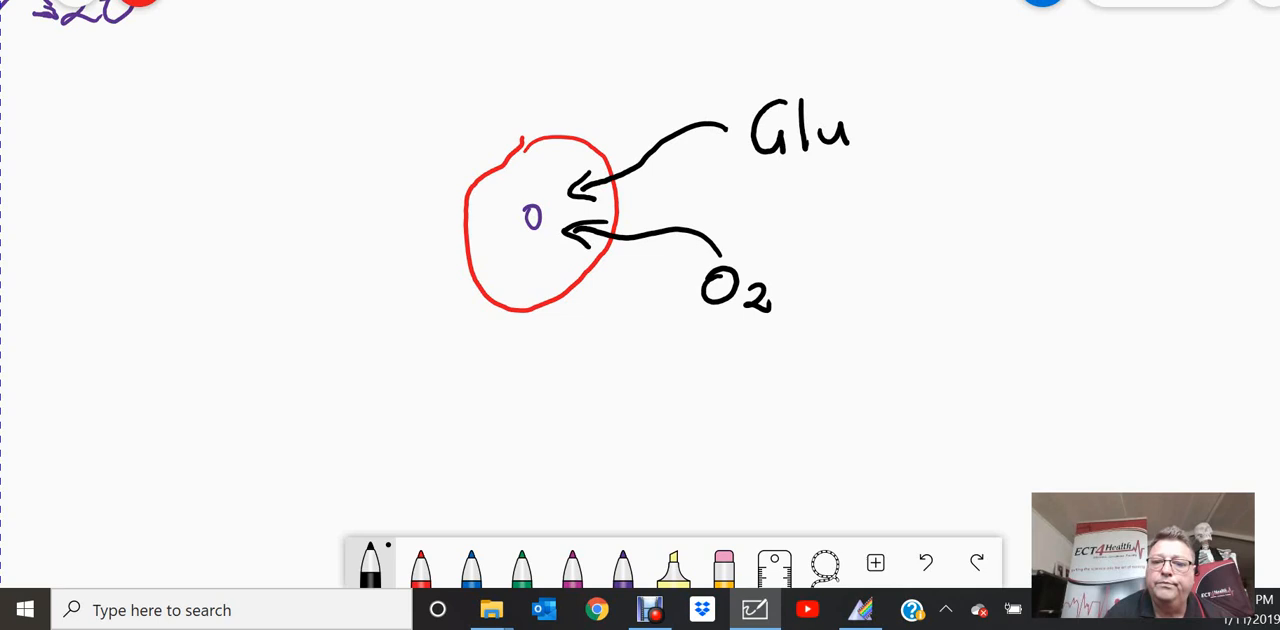
{"action": "type", "text": "cos"}
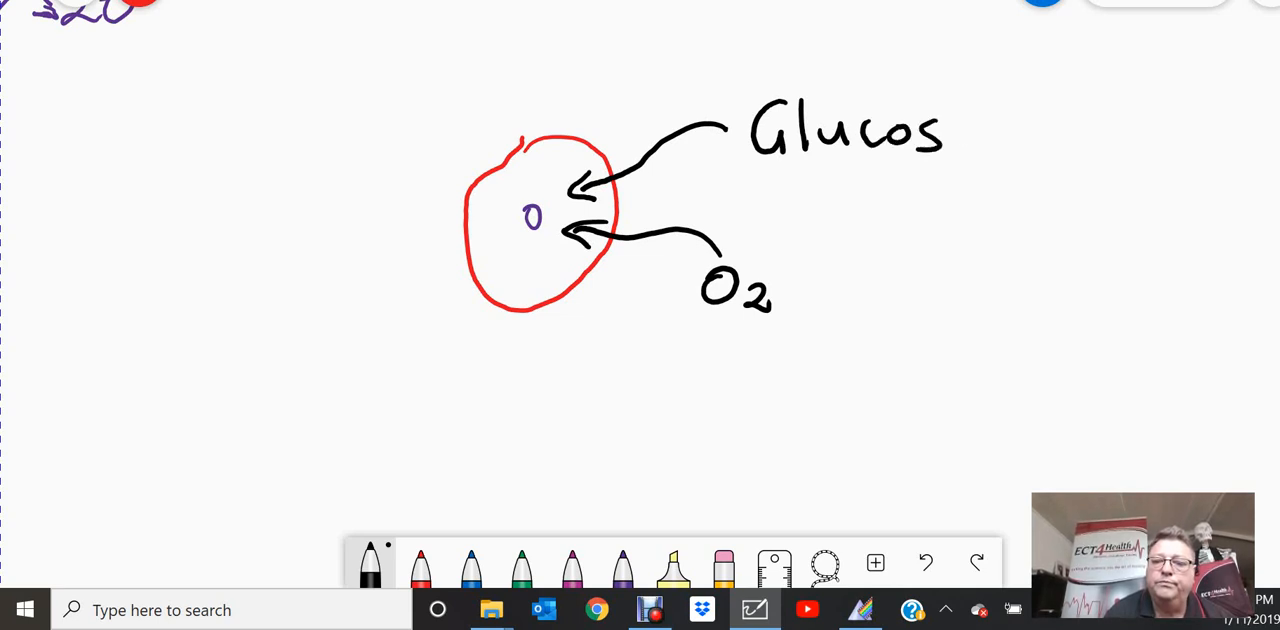
{"action": "type", "text": "e"}
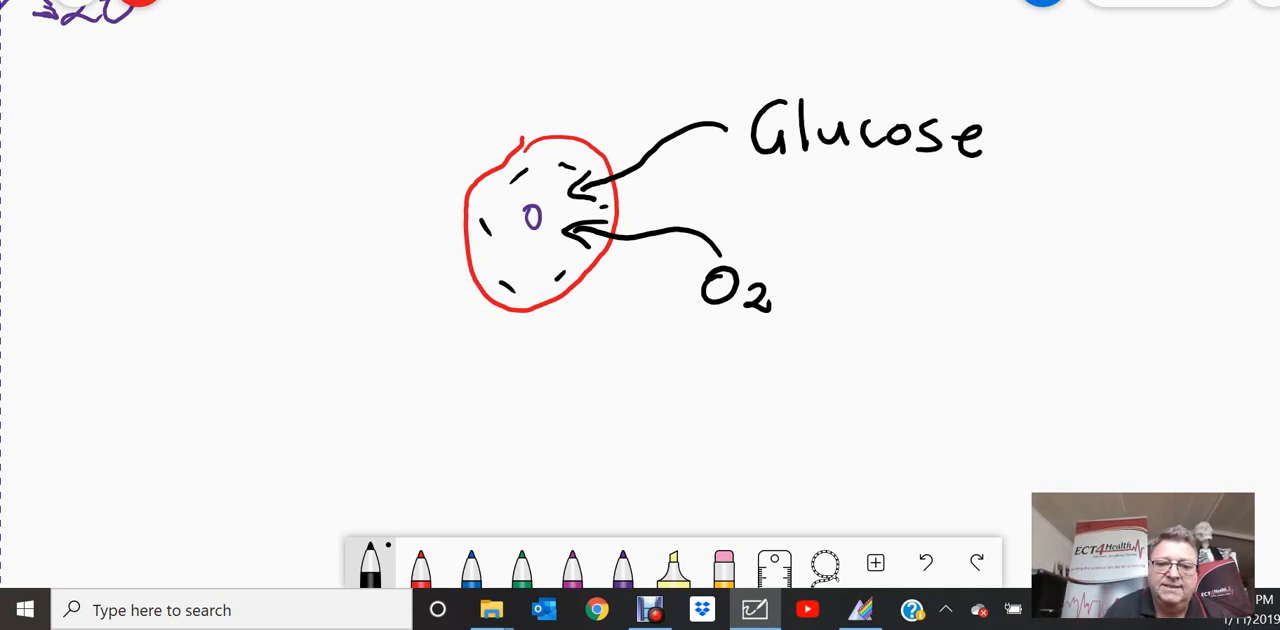
- Underline Glucose and O2, add an Energy arrow from the cell, and move to blank space
{"action": "left_click_drag", "start_coordinate": [760, 168], "coordinate": [984, 164]}
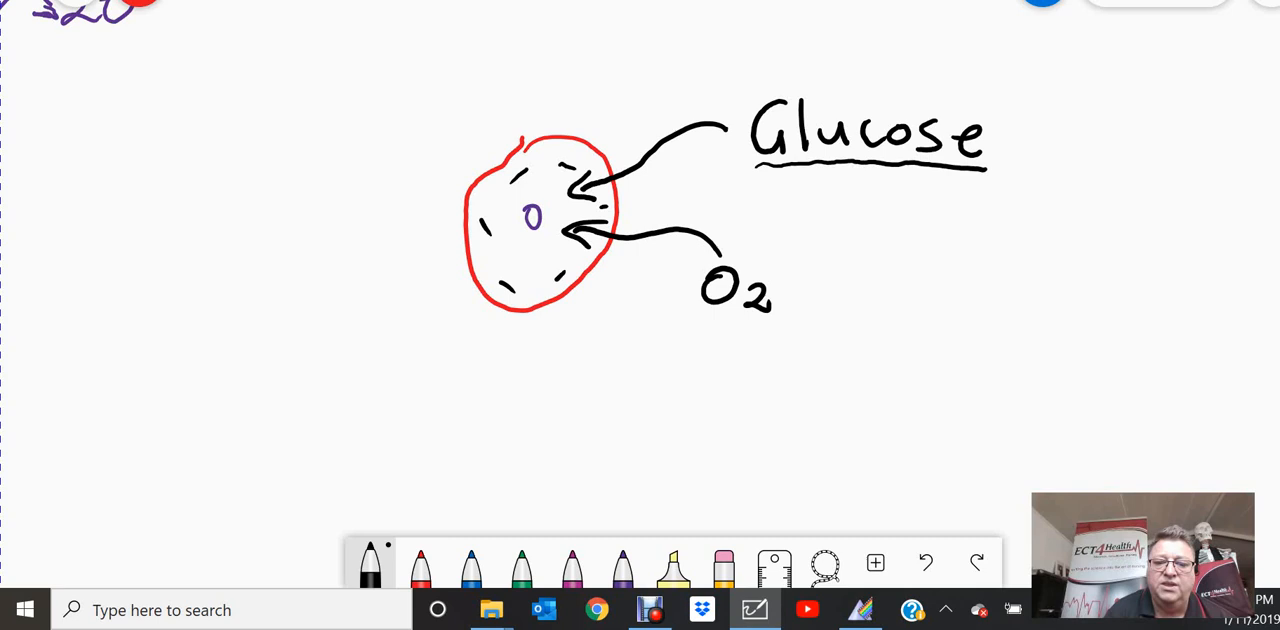
{"action": "left_click_drag", "start_coordinate": [710, 322], "coordinate": [770, 322]}
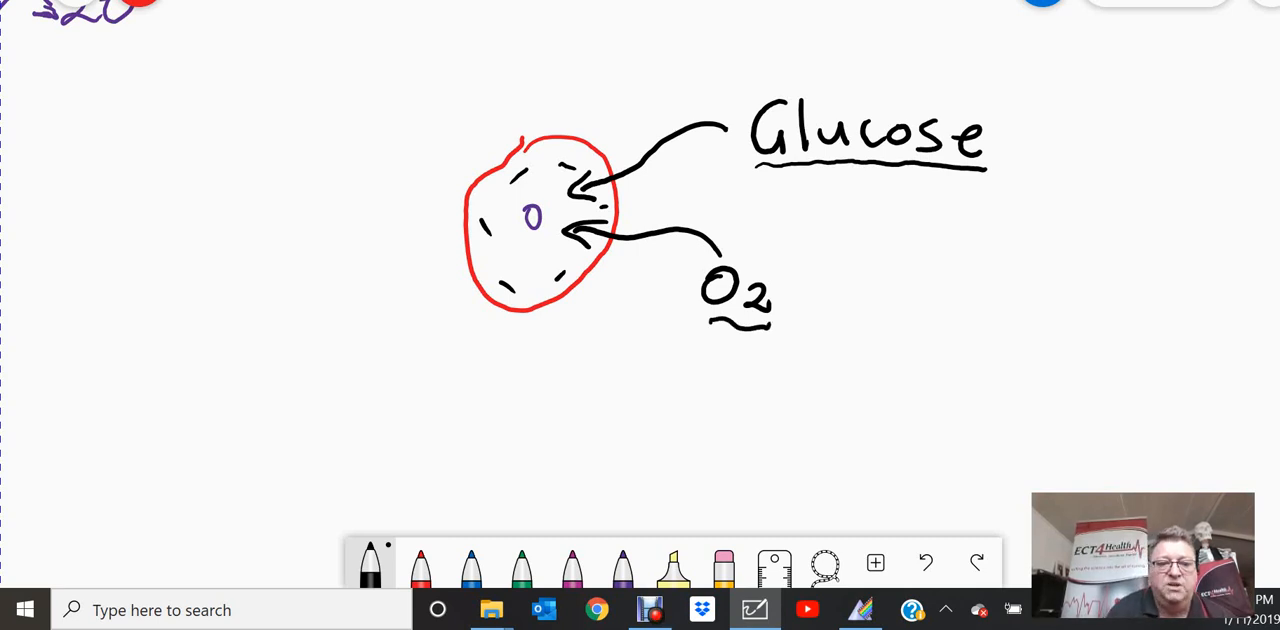
{"action": "left_click_drag", "start_coordinate": [370, 222], "coordinate": [490, 228]}
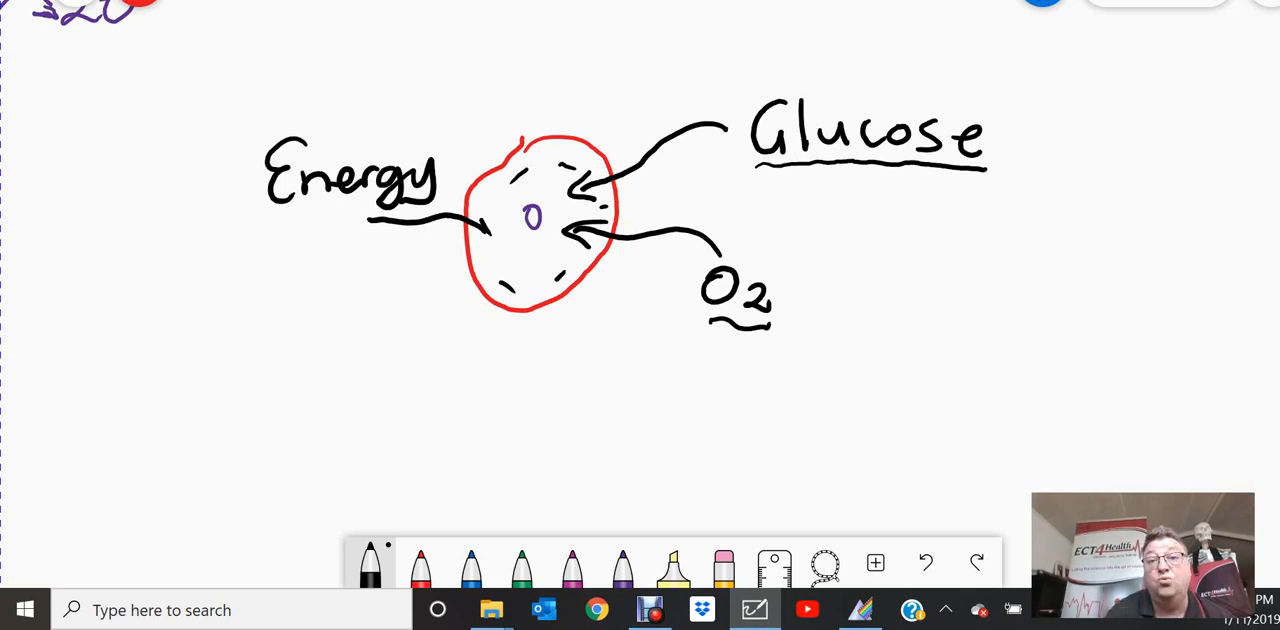
{"action": "left_click_drag", "start_coordinate": [292, 260], "coordinate": [292, 300]}
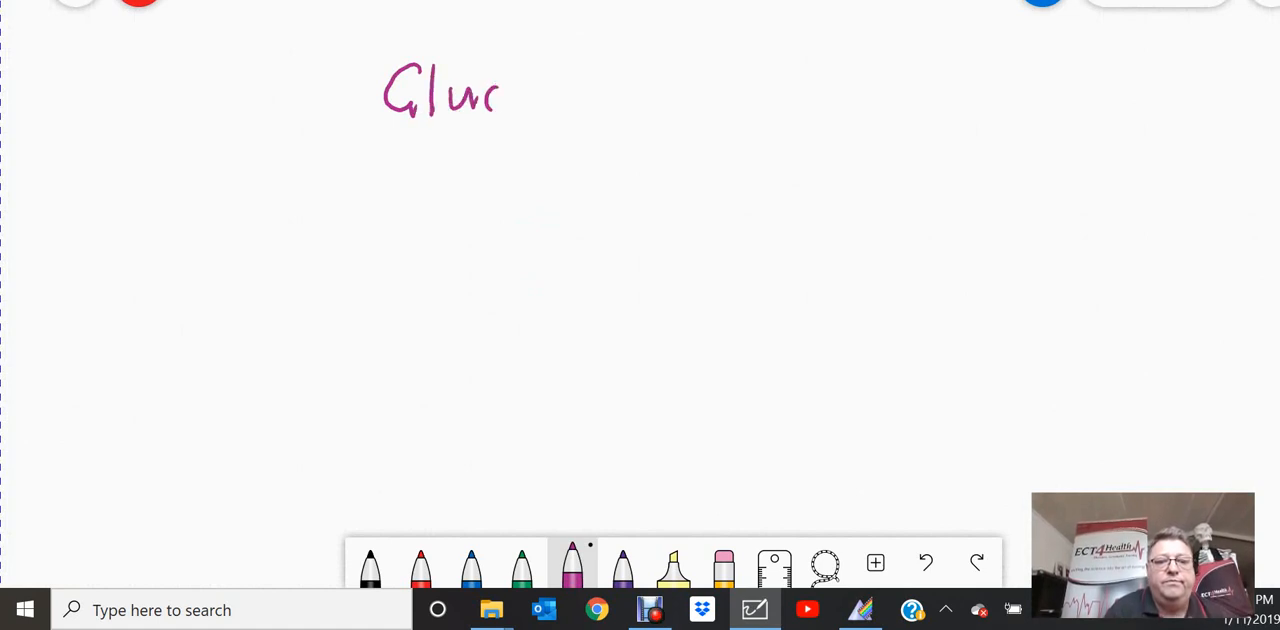
- Write Glucose in magenta and Insulin in green with arrows converging downward
{"action": "left_click_drag", "start_coordinate": [504, 96], "coordinate": [580, 96]}
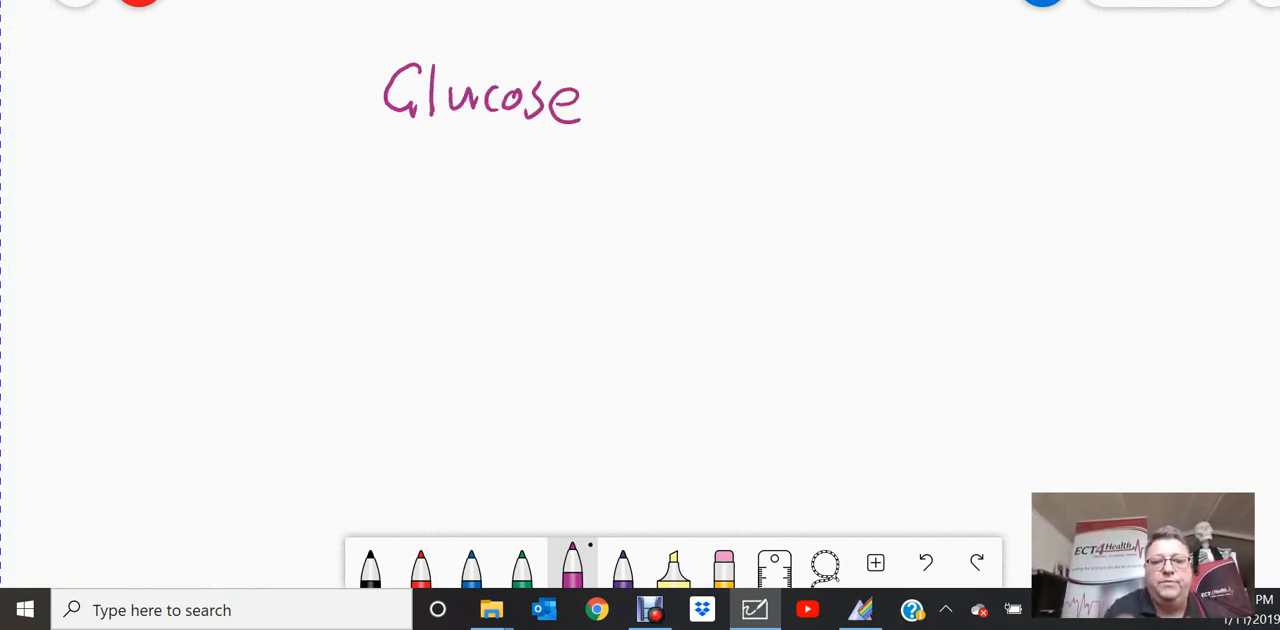
{"action": "left_click_drag", "start_coordinate": [620, 104], "coordinate": [740, 320]}
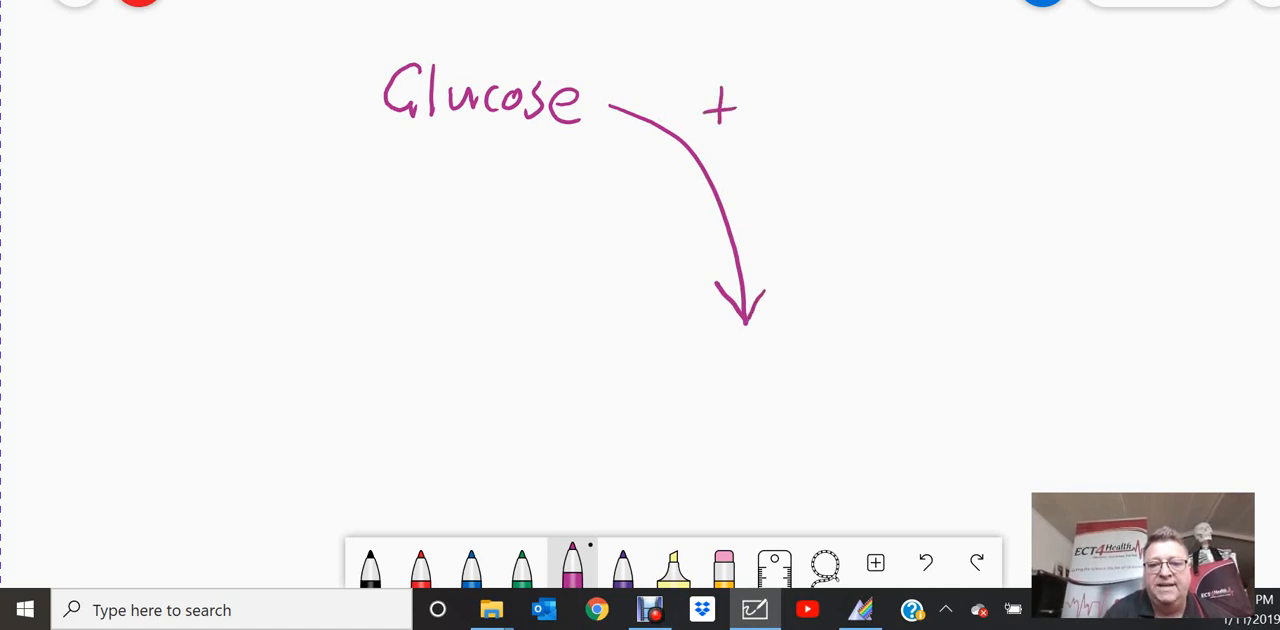
{"action": "left_click", "coordinate": [520, 564]}
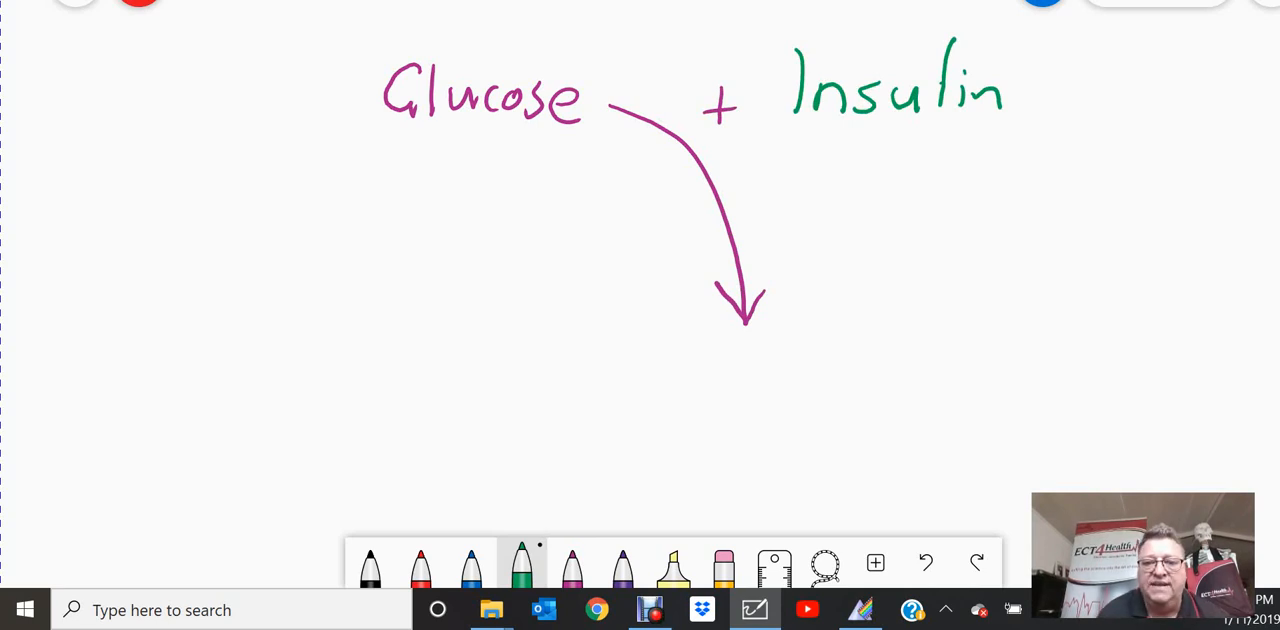
{"action": "left_click_drag", "start_coordinate": [876, 128], "coordinate": [740, 276]}
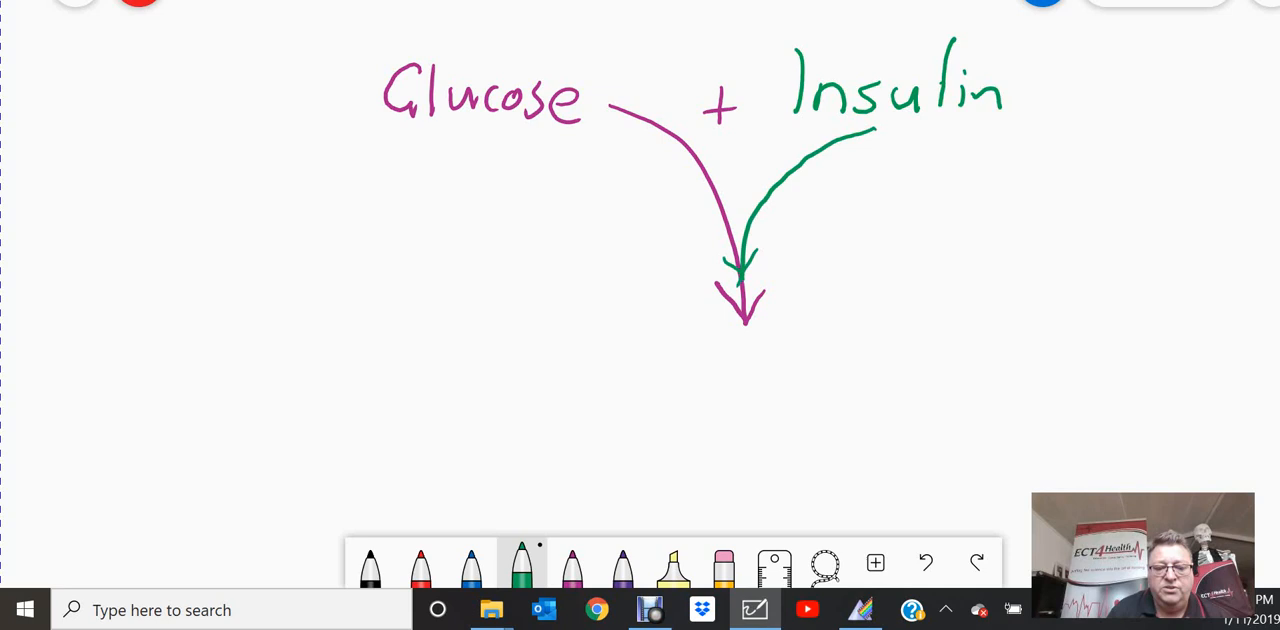
- Draw a large black rectangle beneath the arrows with a shape inside it
{"action": "left_click_drag", "start_coordinate": [508, 322], "coordinate": [700, 318]}
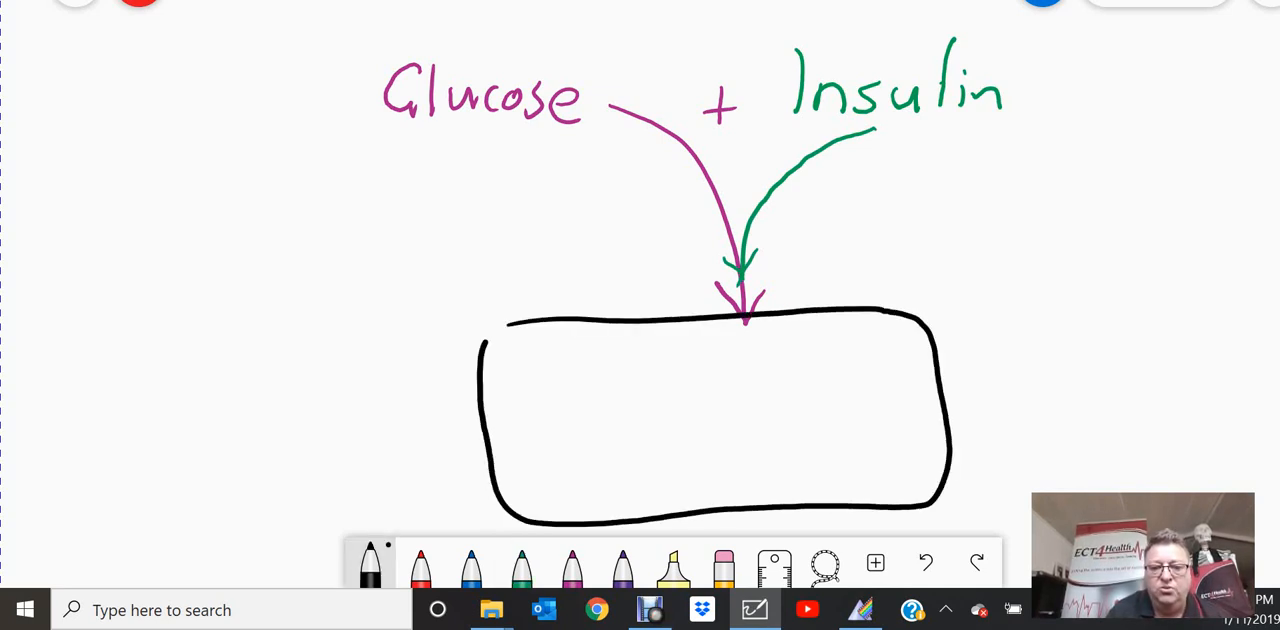
{"action": "left_click_drag", "start_coordinate": [650, 416], "coordinate": [736, 416]}
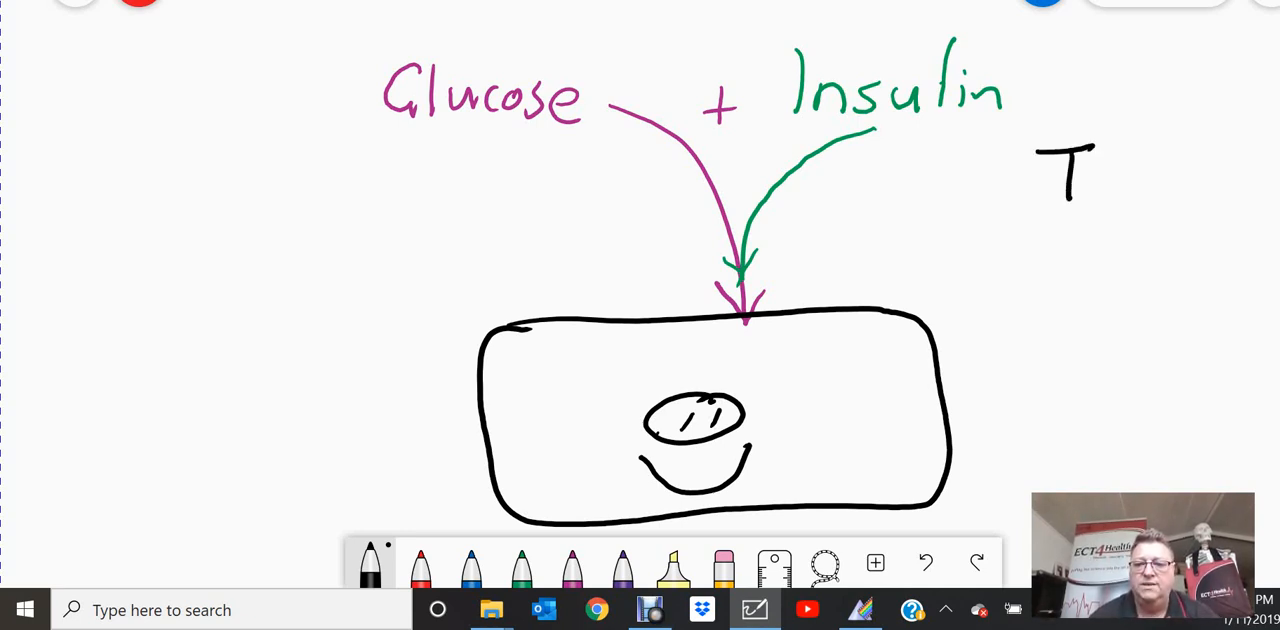
- Box T1DM and T2DM beside the cell and write ∅ Insulin under T1DM
{"action": "type", "text": "IDM"}
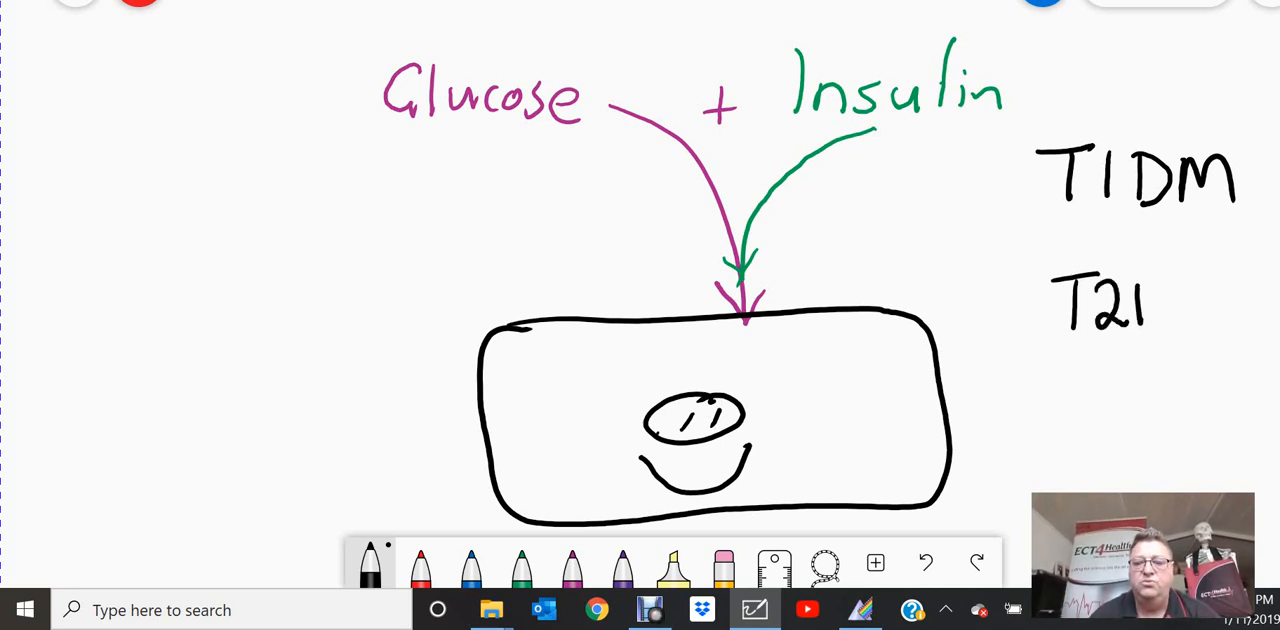
{"action": "type", "text": "DM"}
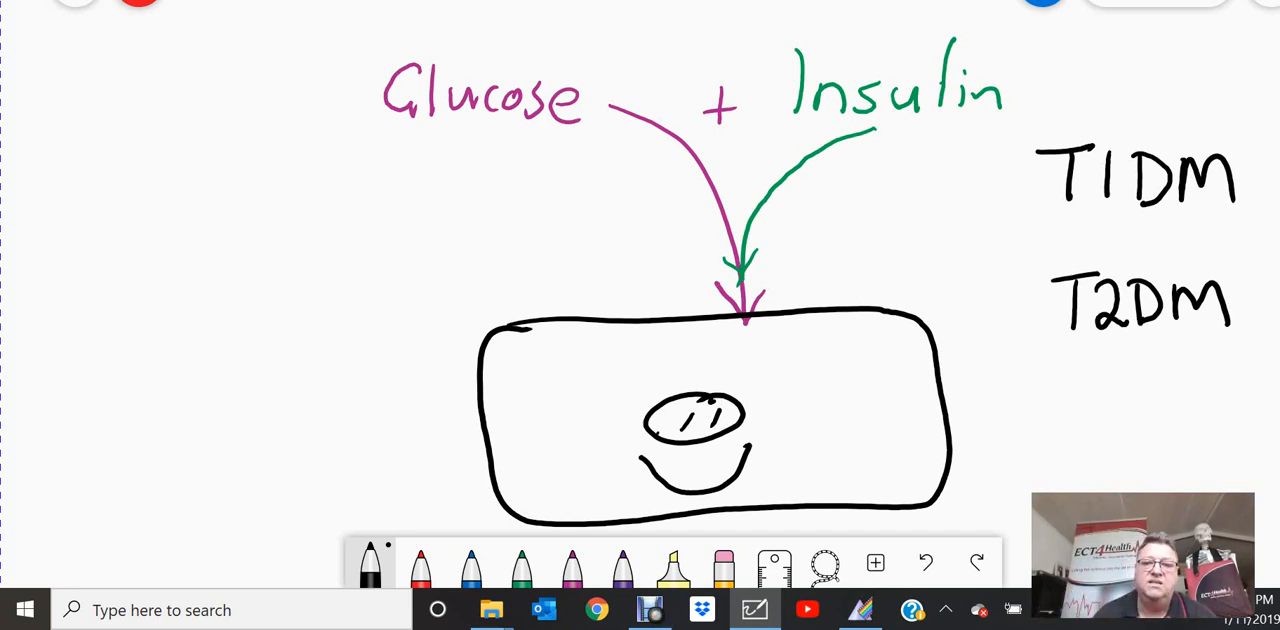
{"action": "left_click_drag", "start_coordinate": [1004, 236], "coordinate": [1256, 190]}
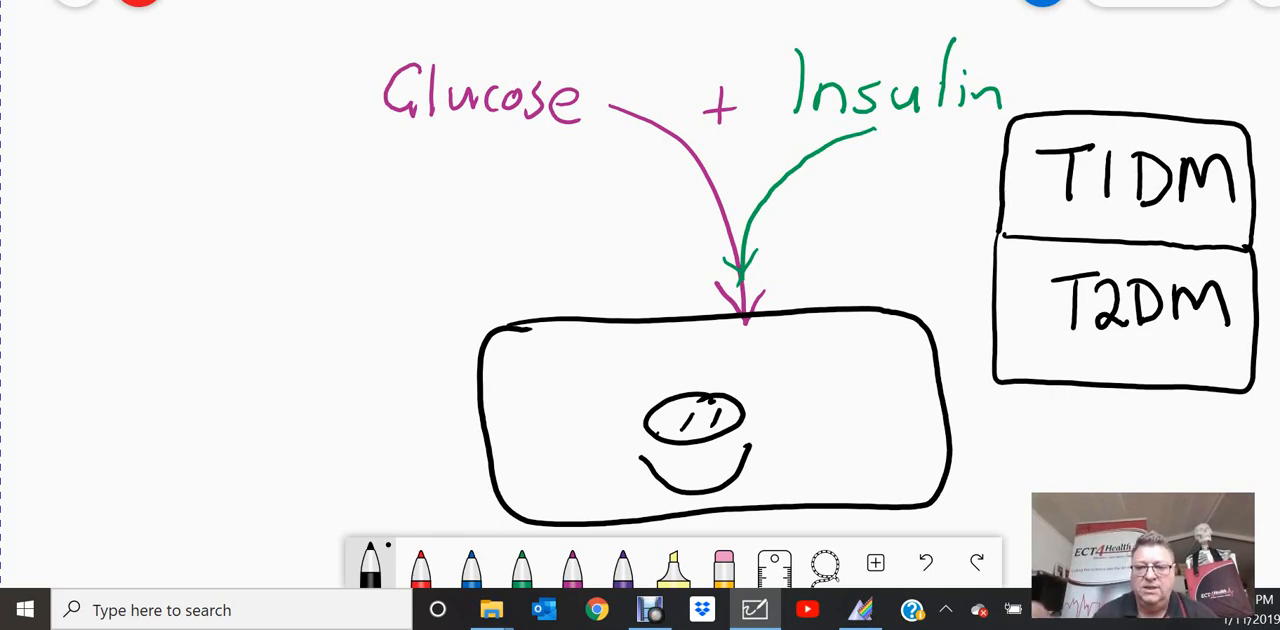
{"action": "left_click", "coordinate": [520, 564]}
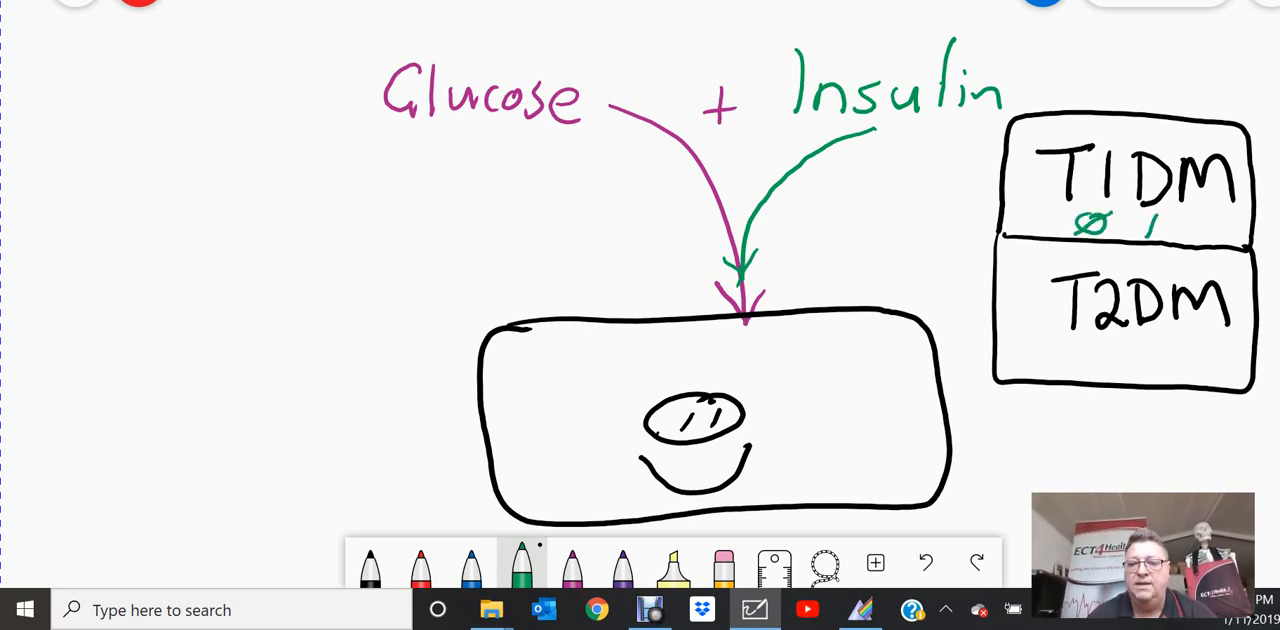
{"action": "type", "text": "Insulin"}
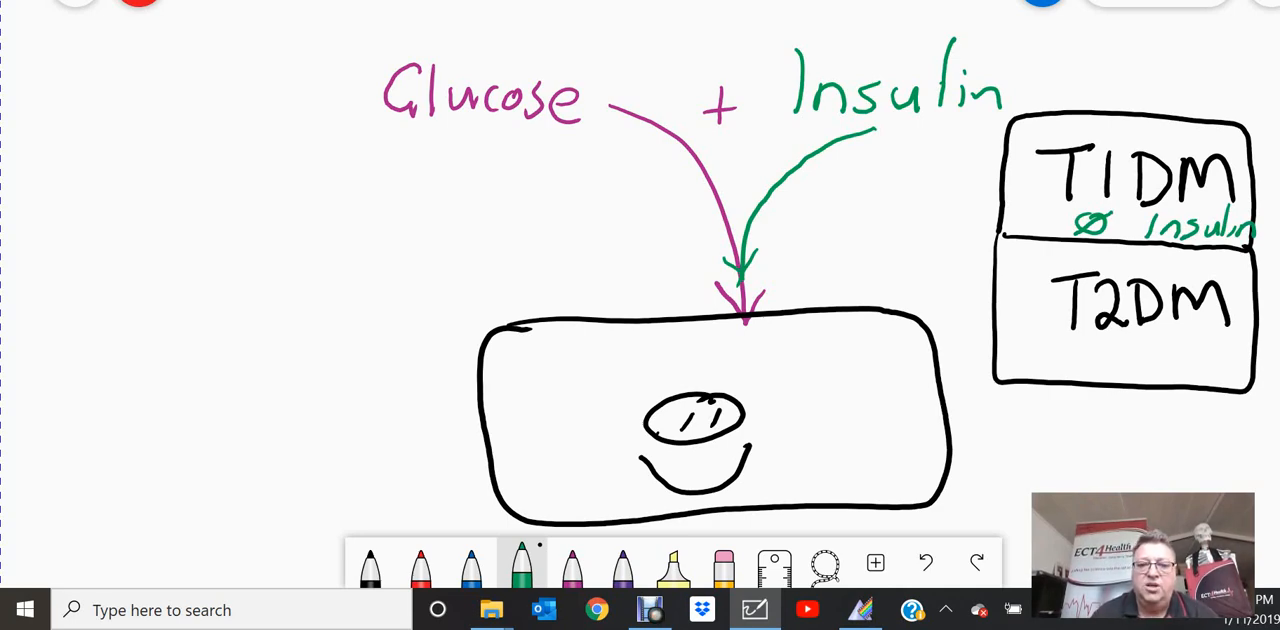
- Strike through Insulin above the cell and underline Glucose
{"action": "left_click_drag", "start_coordinate": [770, 128], "coordinate": [1022, 44]}
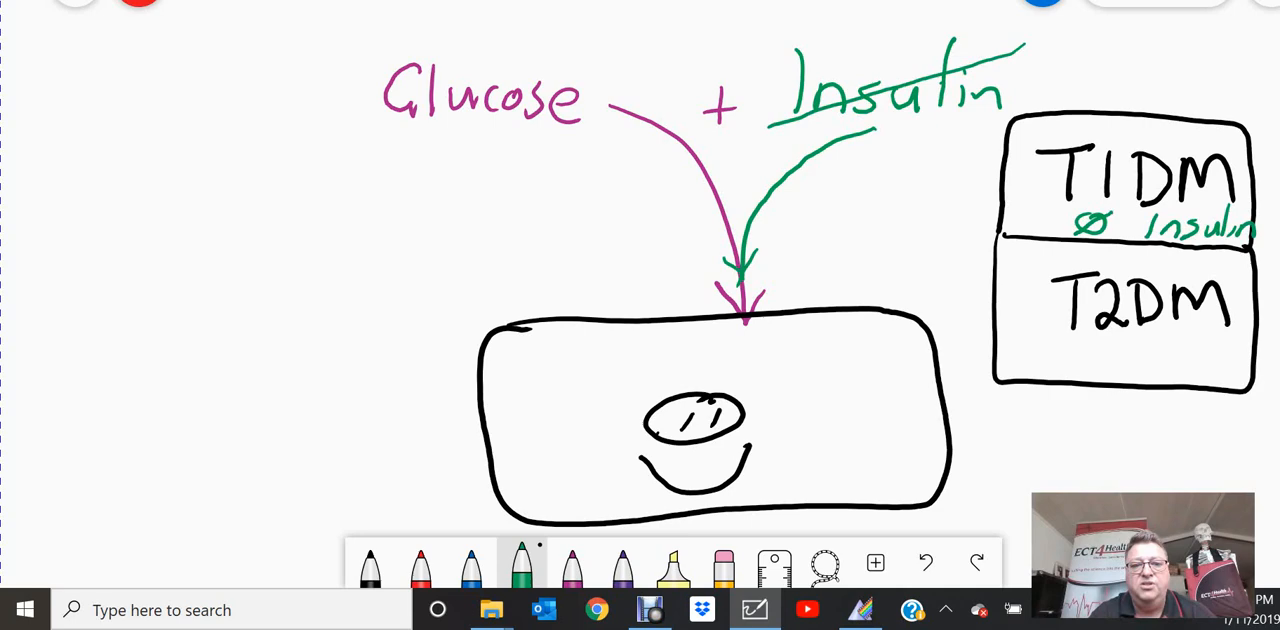
{"action": "left_click_drag", "start_coordinate": [400, 132], "coordinate": [576, 132]}
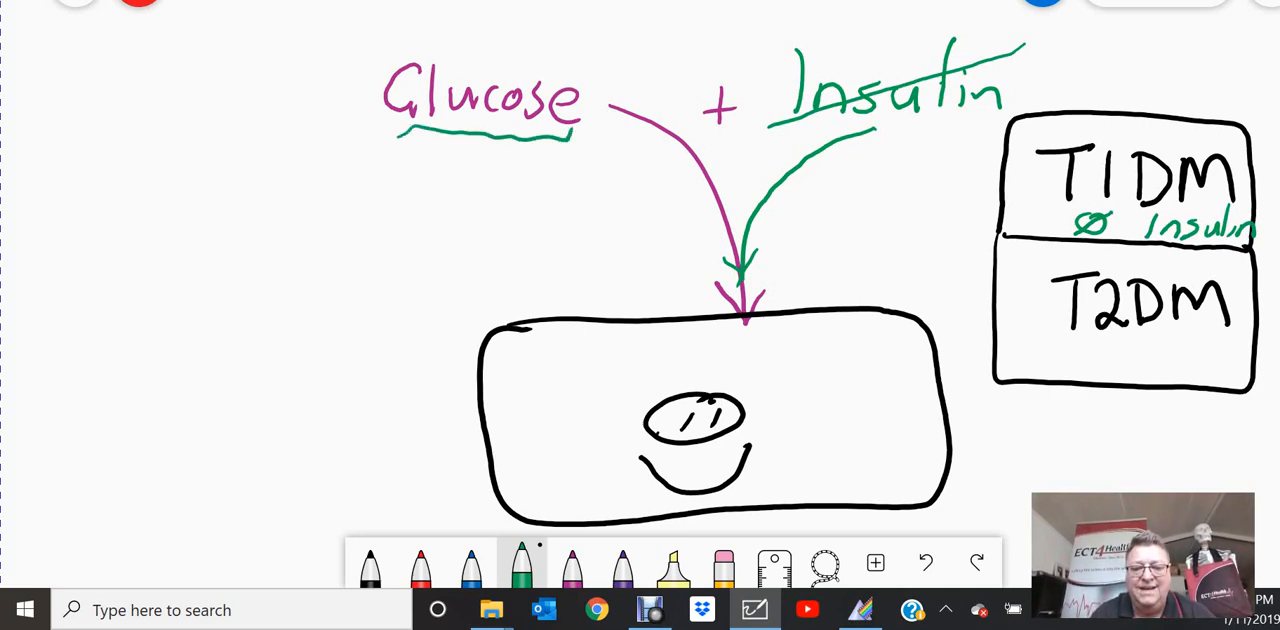
{"action": "left_click_drag", "start_coordinate": [704, 366], "coordinate": [790, 406]}
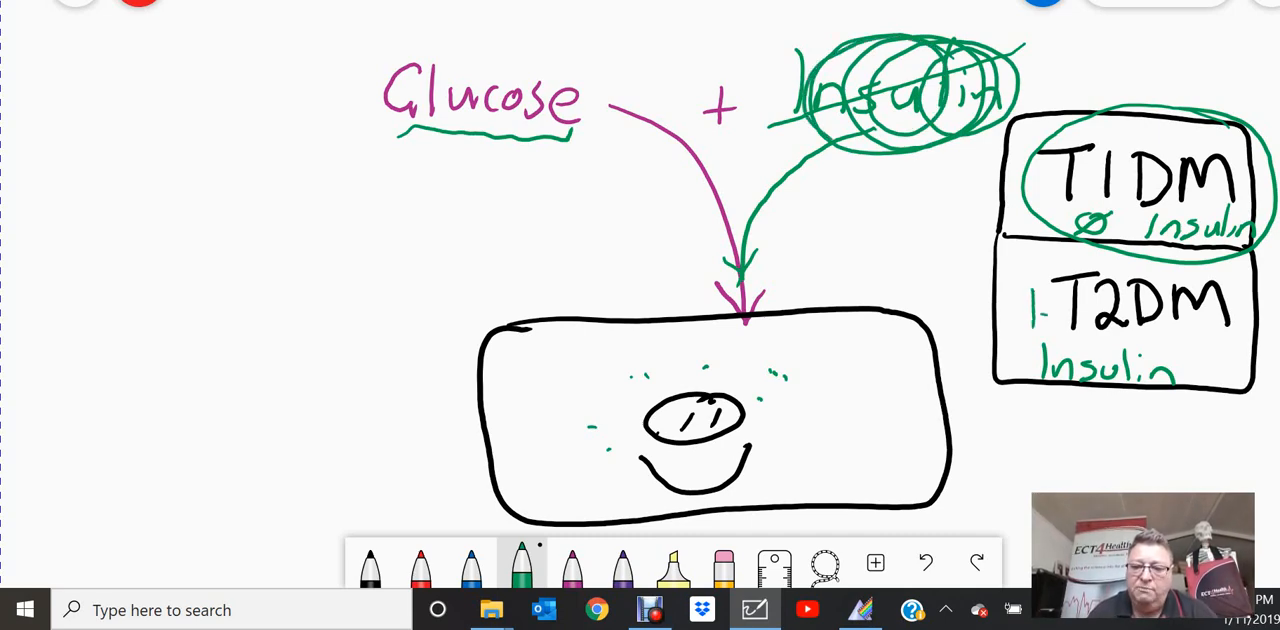
- Mark the insulin arrow as blocked, turn the cell's smile into a frown, and box Glucose
{"action": "left_click_drag", "start_coordinate": [950, 280], "coordinate": [960, 356]}
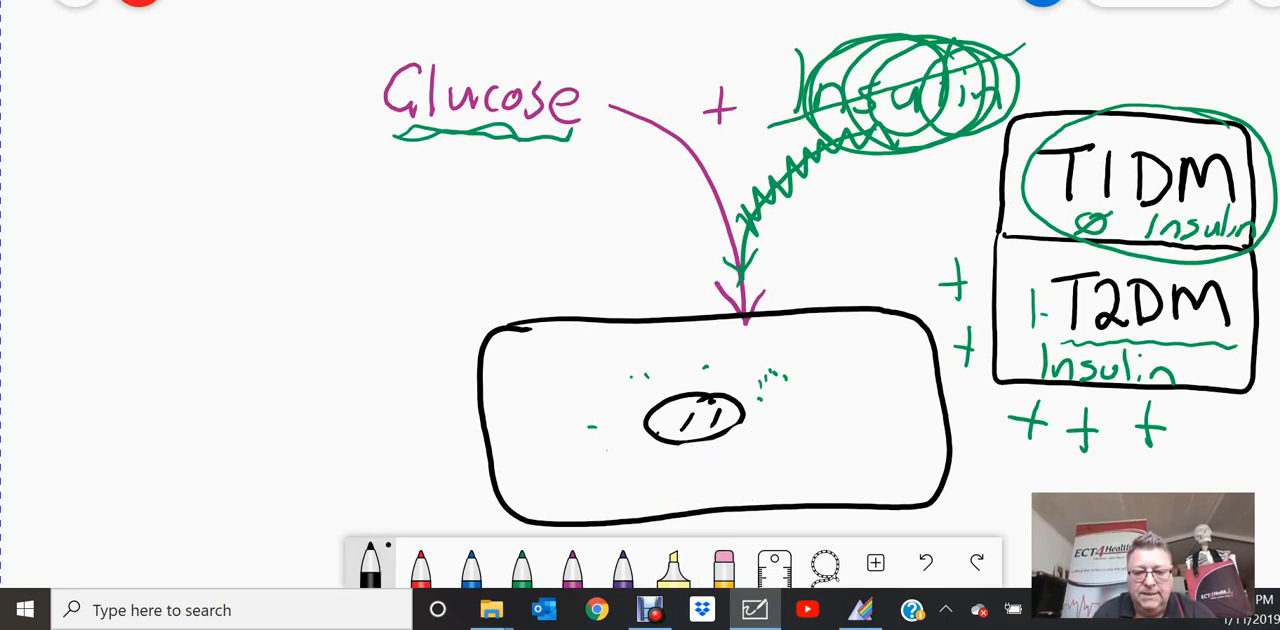
{"action": "left_click_drag", "start_coordinate": [656, 470], "coordinate": [744, 476]}
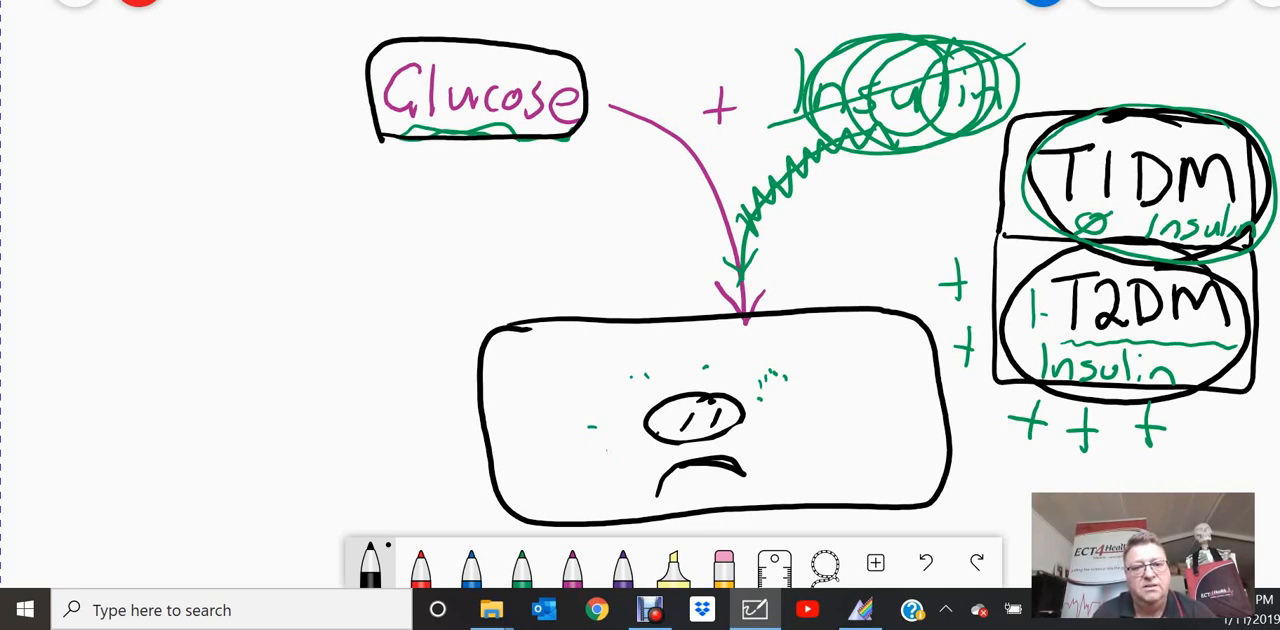
{"action": "left_click_drag", "start_coordinate": [618, 100], "coordinate": [618, 44]}
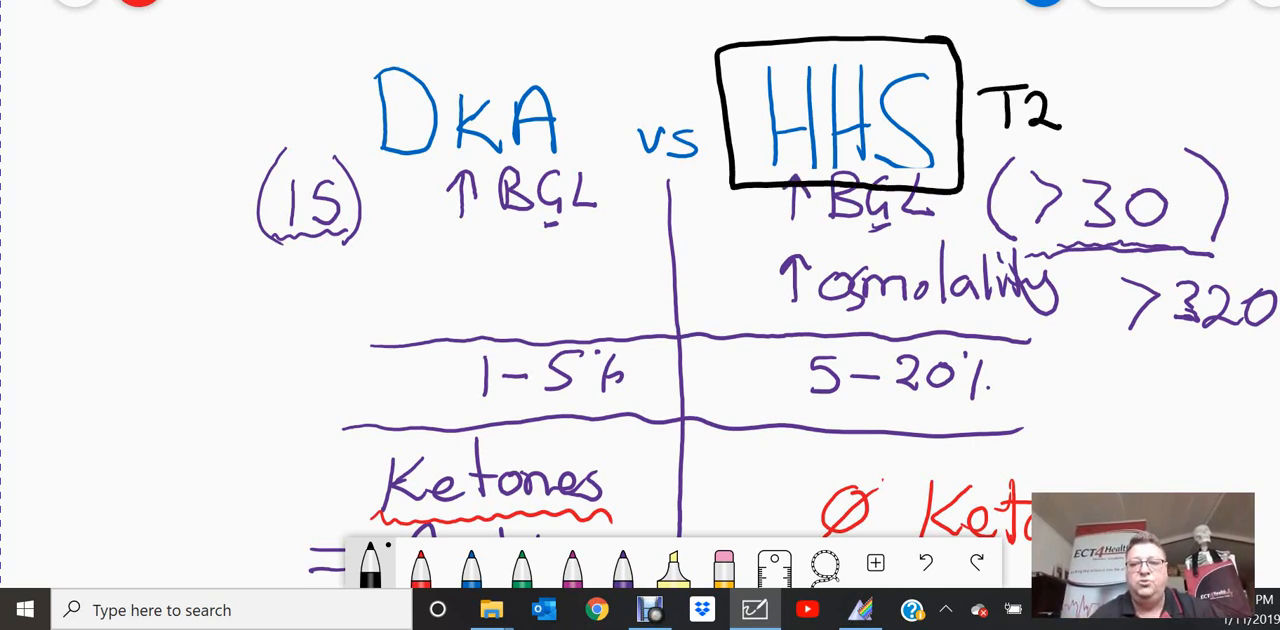
- Label DKA as T1DM and HHS as T2DM, note ∅ Insulin under DKA, and scroll down
{"action": "type", "text": "DM"}
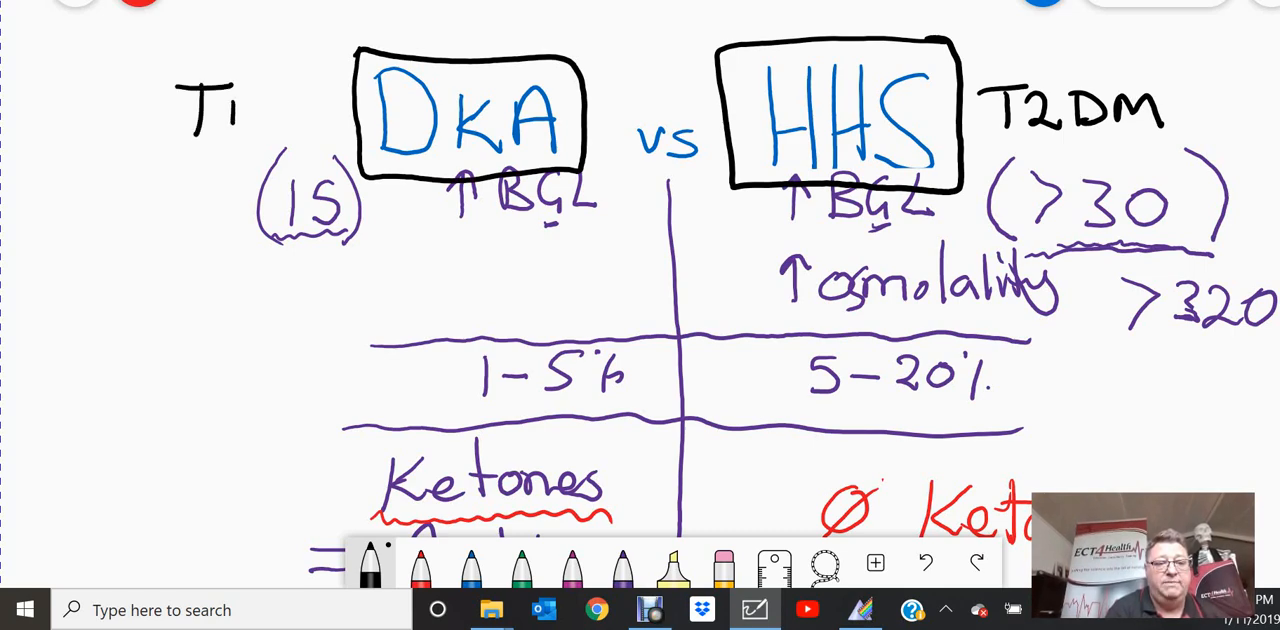
{"action": "type", "text": "DM"}
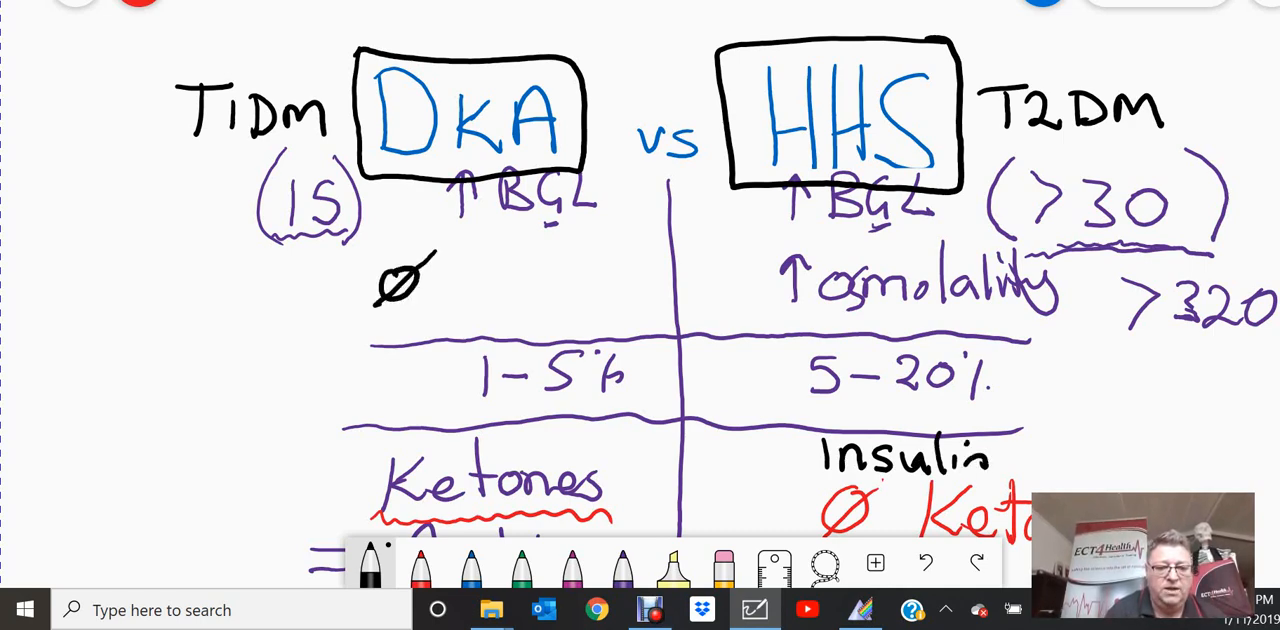
{"action": "type", "text": "In"}
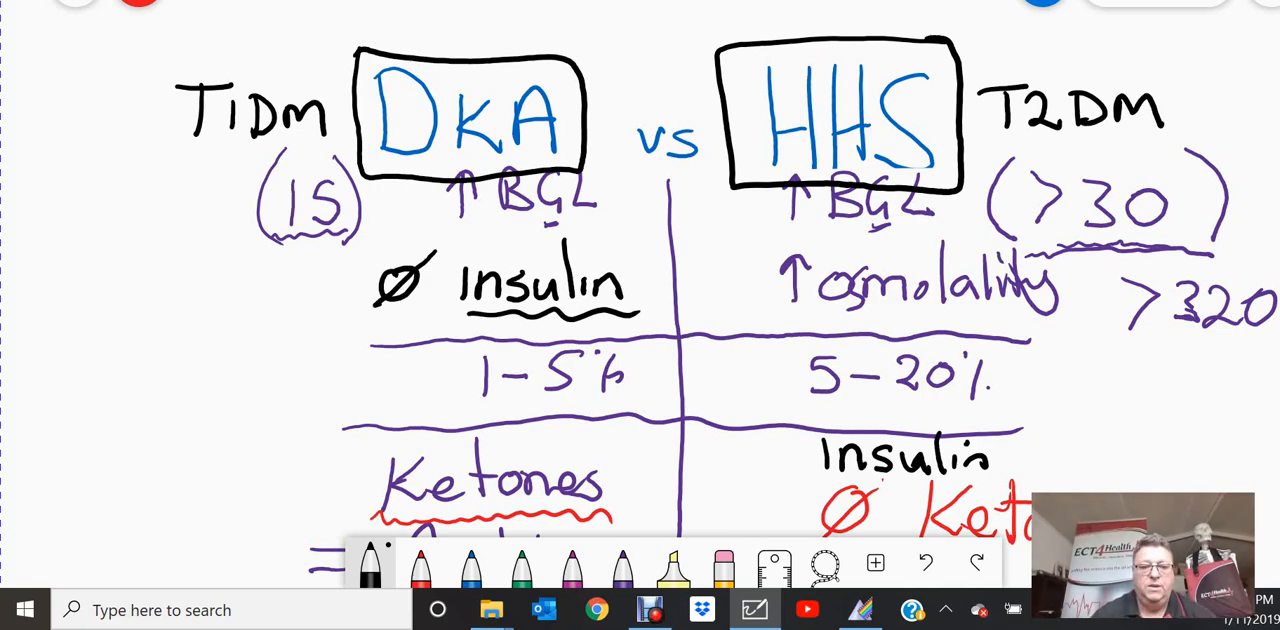
{"action": "scroll", "scroll_direction": "down", "scroll_amount": 3}
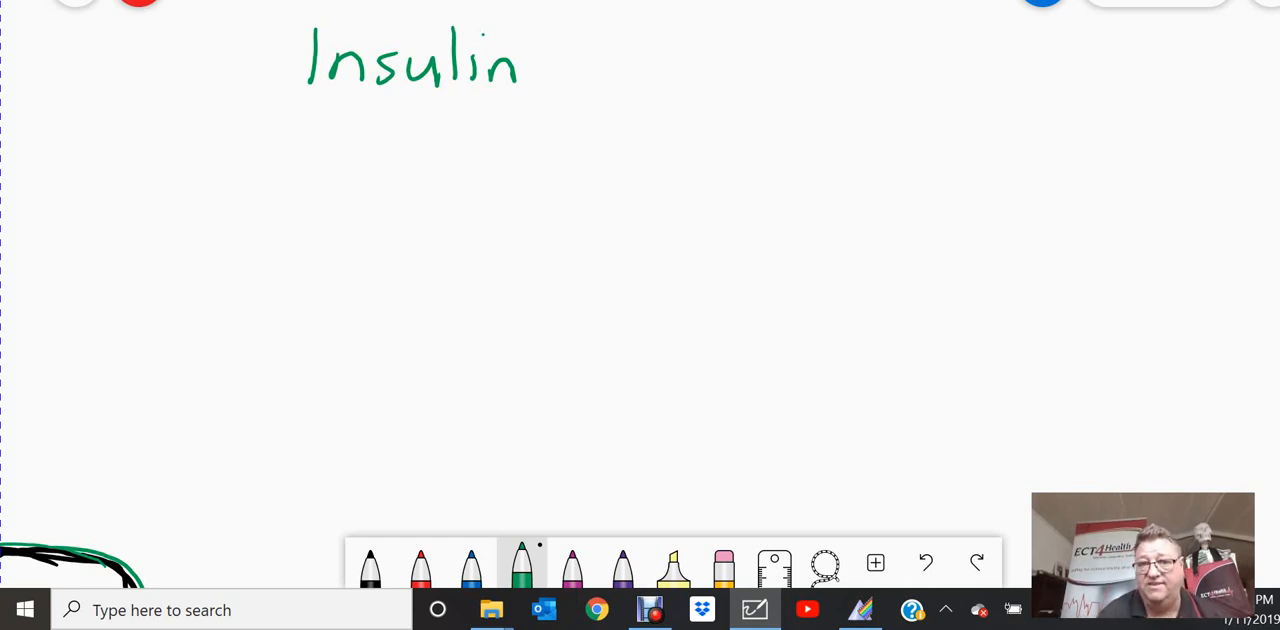
- Write the Insulin → Glucose → Cells → Fuel chain in green
{"action": "left_click_drag", "start_coordinate": [550, 68], "coordinate": [644, 64]}
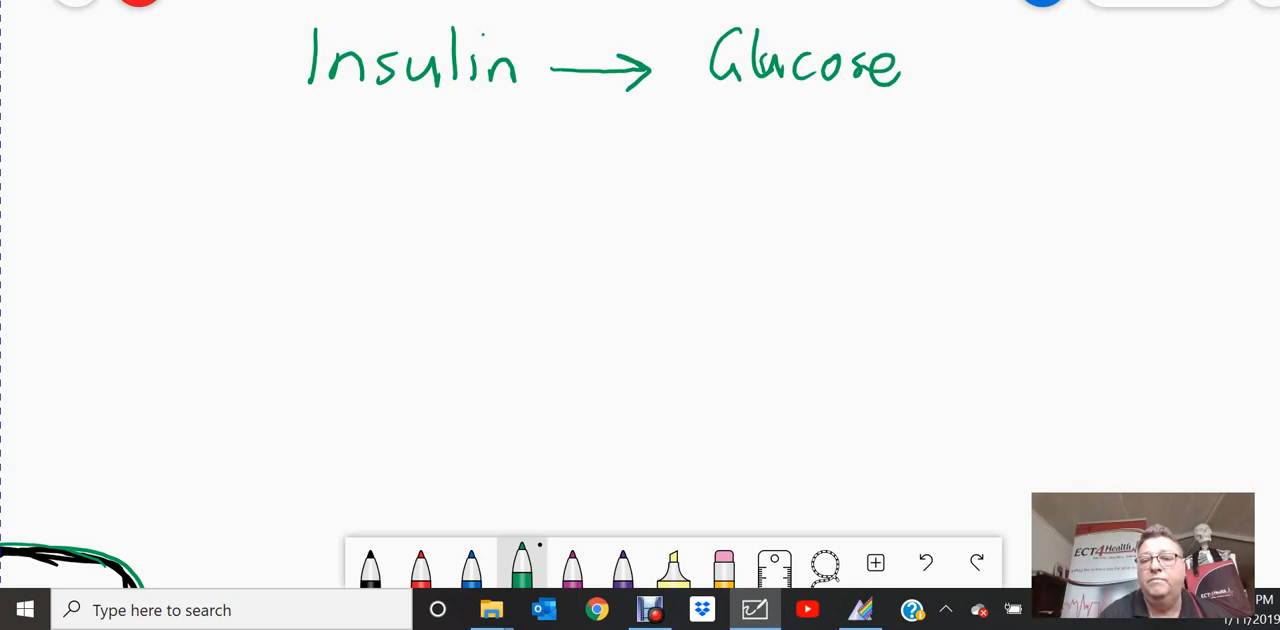
{"action": "left_click_drag", "start_coordinate": [916, 64], "coordinate": [1016, 68]}
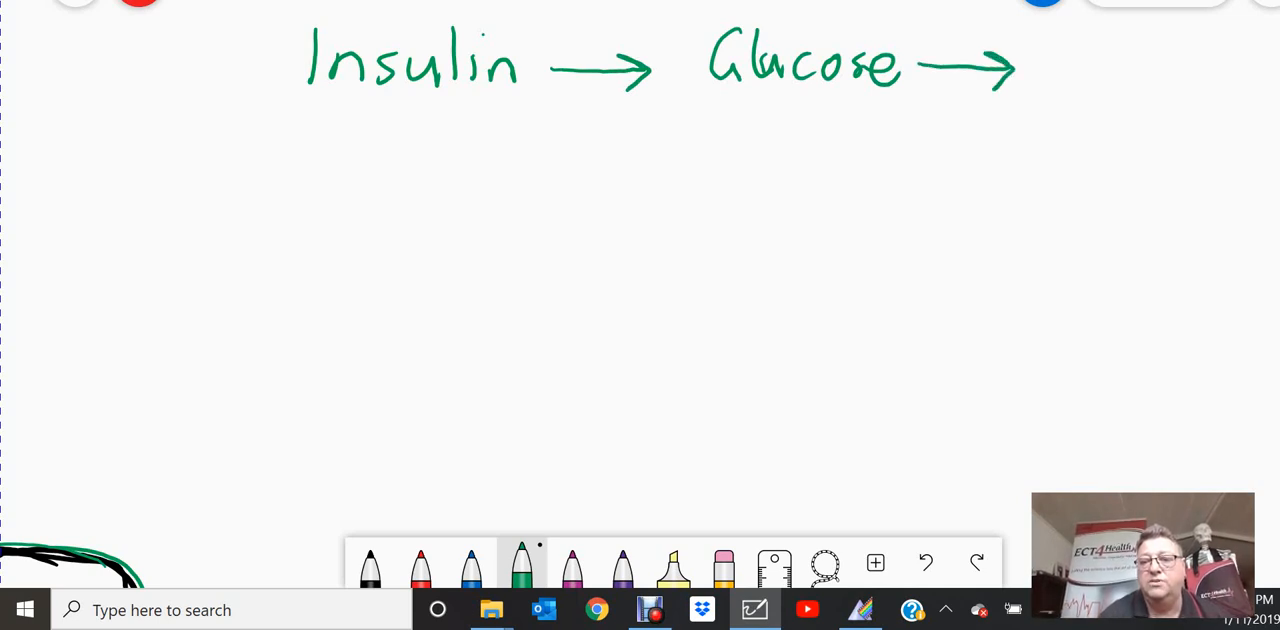
{"action": "type", "text": "Cells"}
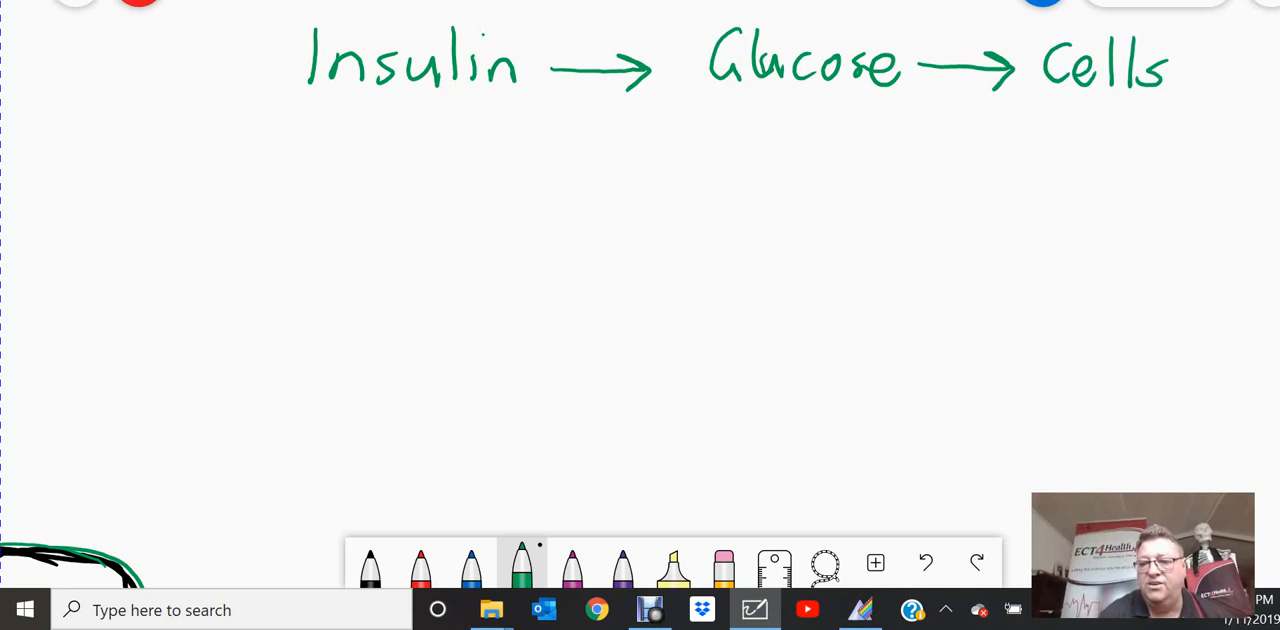
{"action": "left_click_drag", "start_coordinate": [950, 130], "coordinate": [1050, 130]}
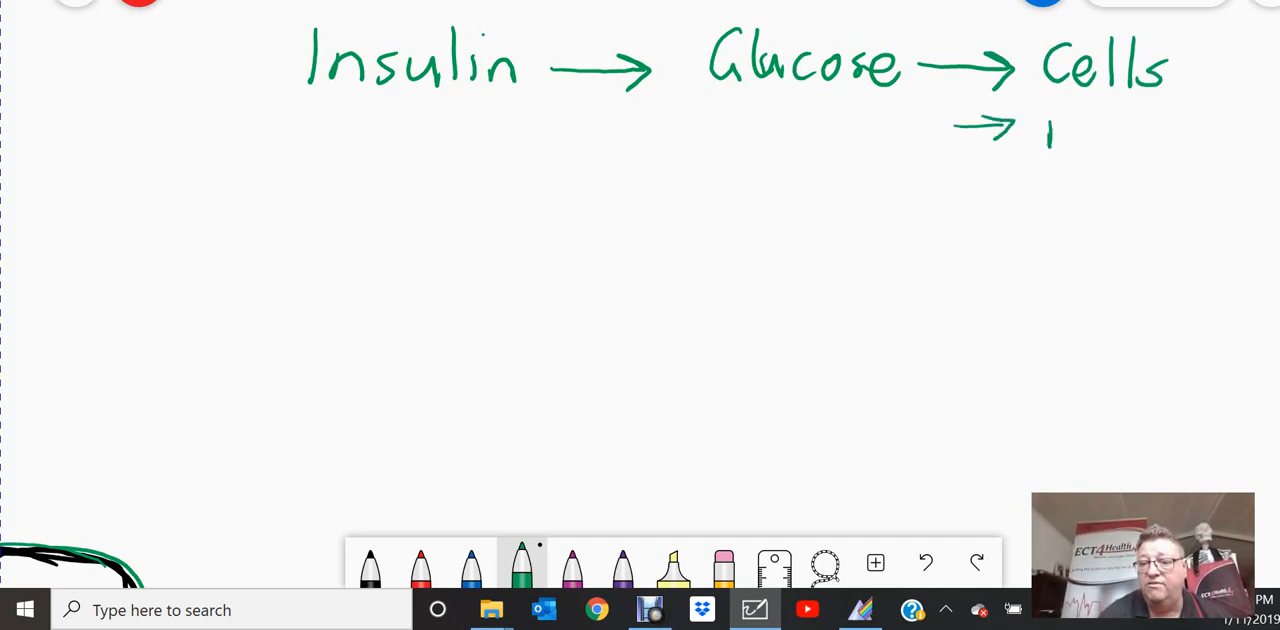
{"action": "type", "text": "Fuel"}
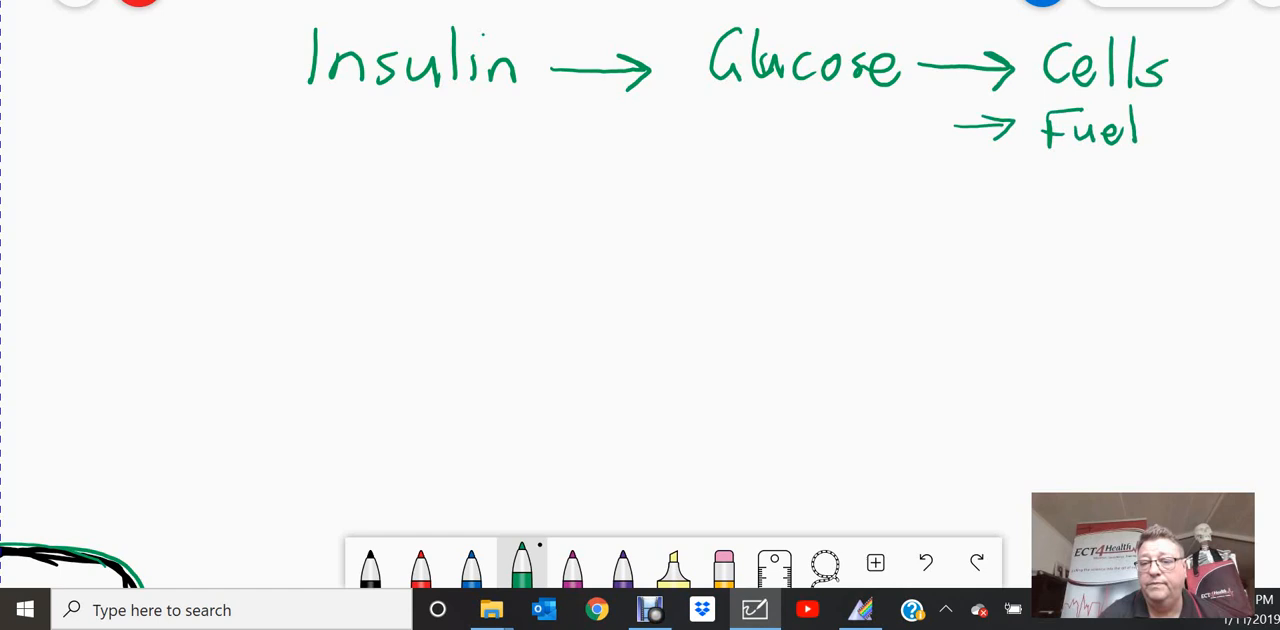
- Add the branch Insulin → Store Glucose → Glycogen
{"action": "left_click_drag", "start_coordinate": [560, 232], "coordinate": [644, 222]}
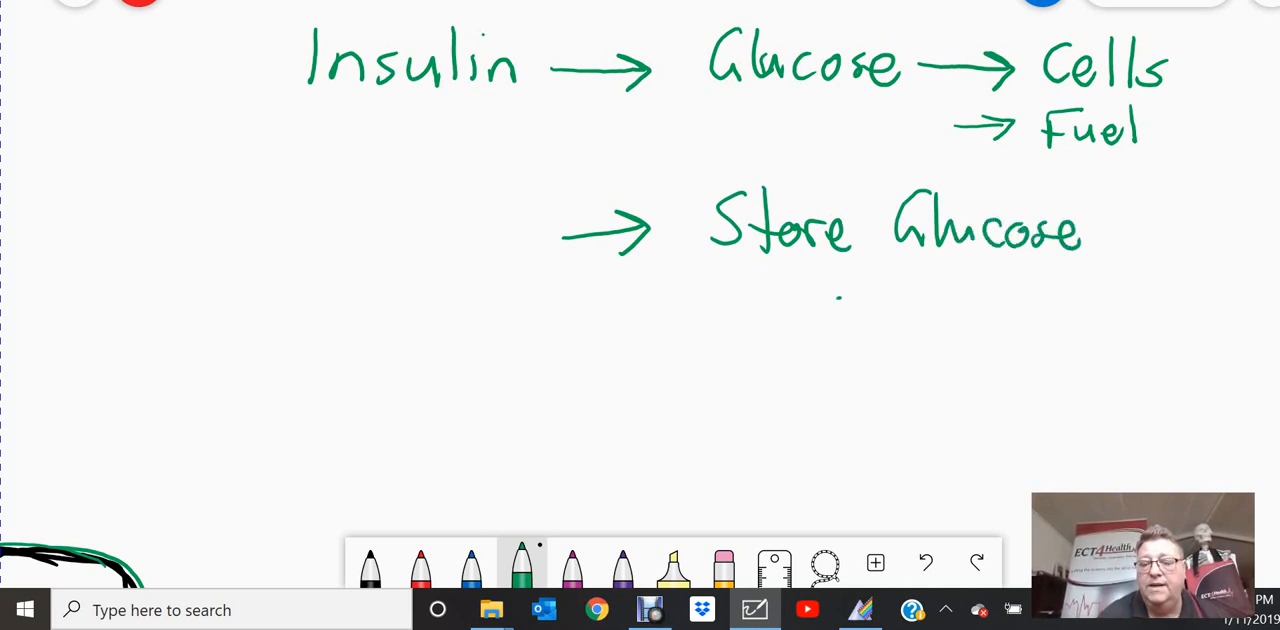
{"action": "left_click_drag", "start_coordinate": [844, 298], "coordinate": [940, 298]}
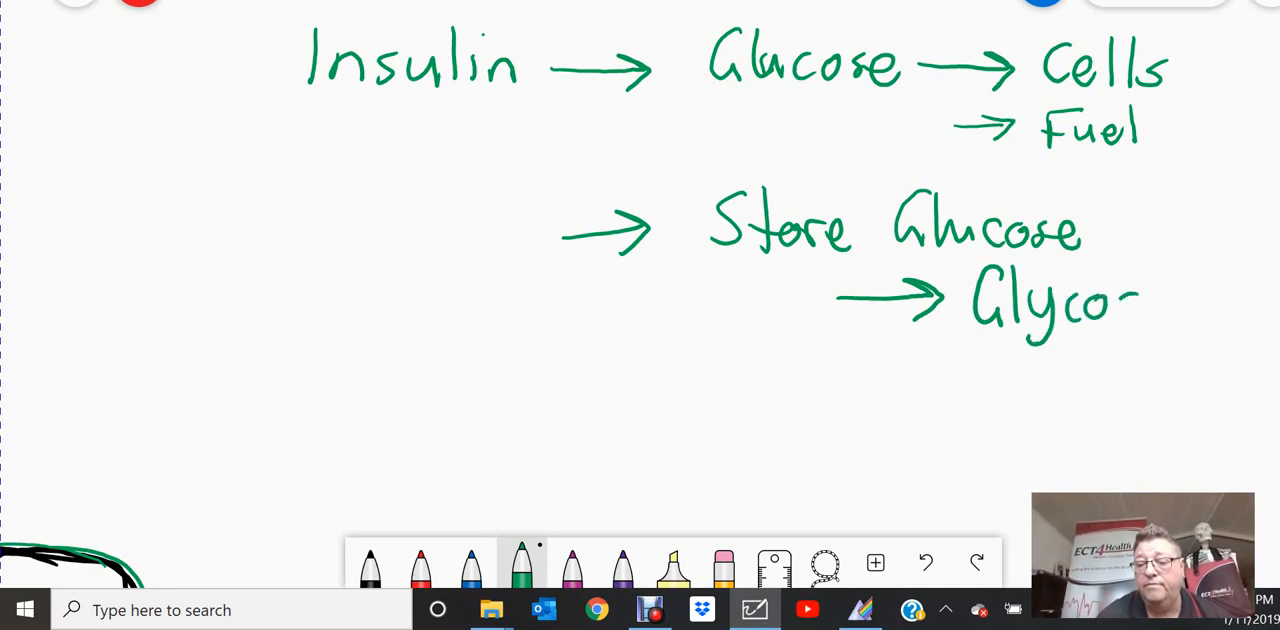
{"action": "type", "text": "gen"}
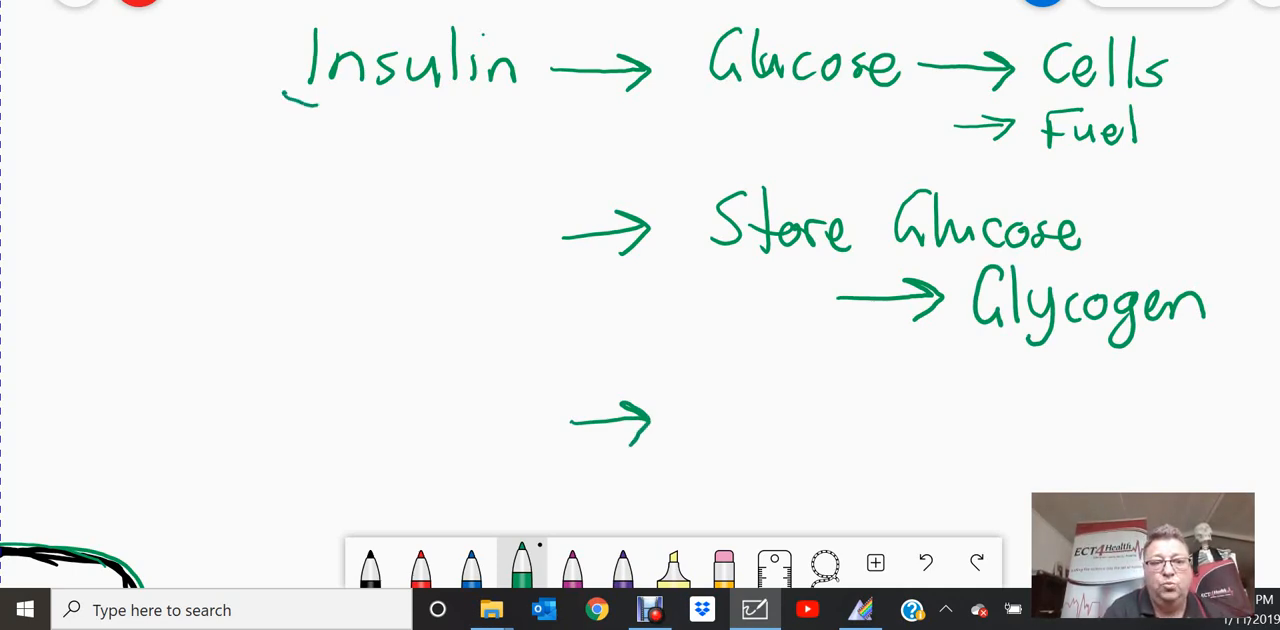
- Underline Insulin and note Growth hormone beneath it
{"action": "left_click_drag", "start_coordinate": [300, 98], "coordinate": [520, 98]}
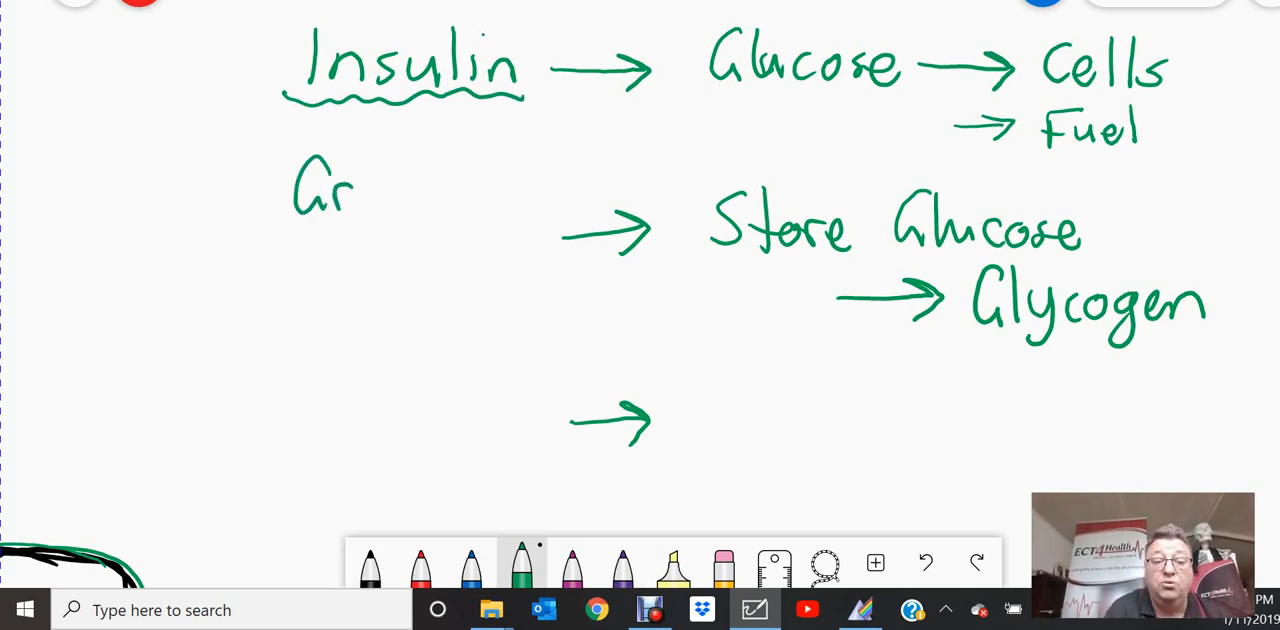
{"action": "left_click_drag", "start_coordinate": [356, 190], "coordinate": [436, 190]}
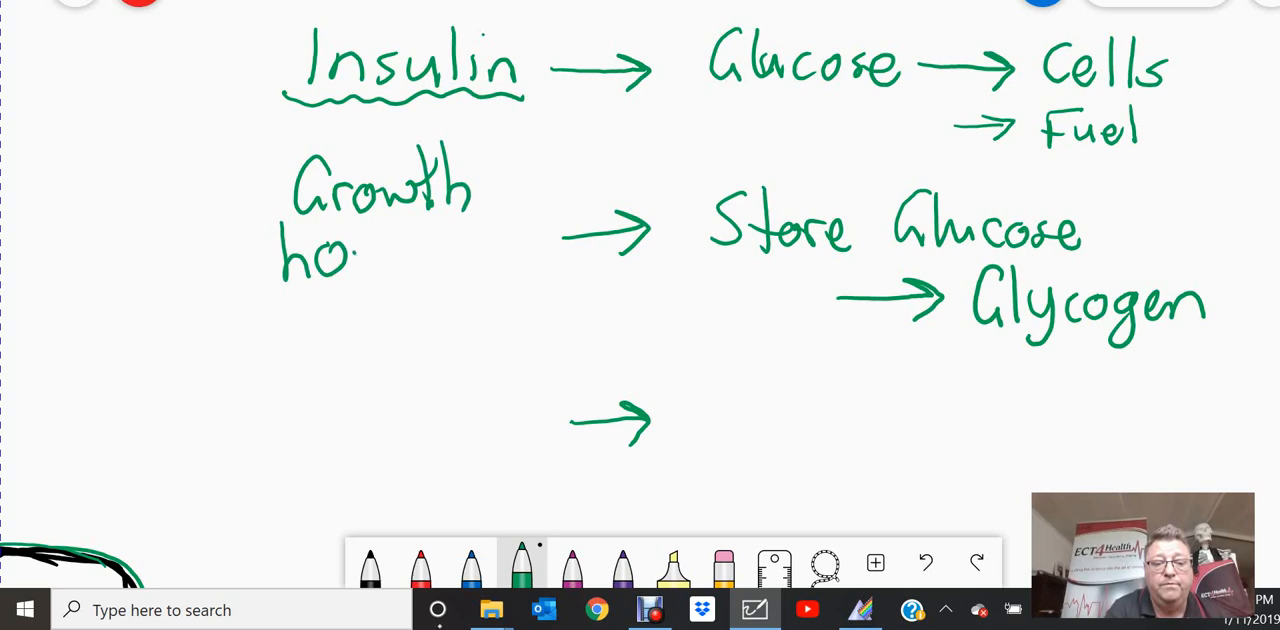
{"action": "left_click_drag", "start_coordinate": [360, 250], "coordinate": [480, 250]}
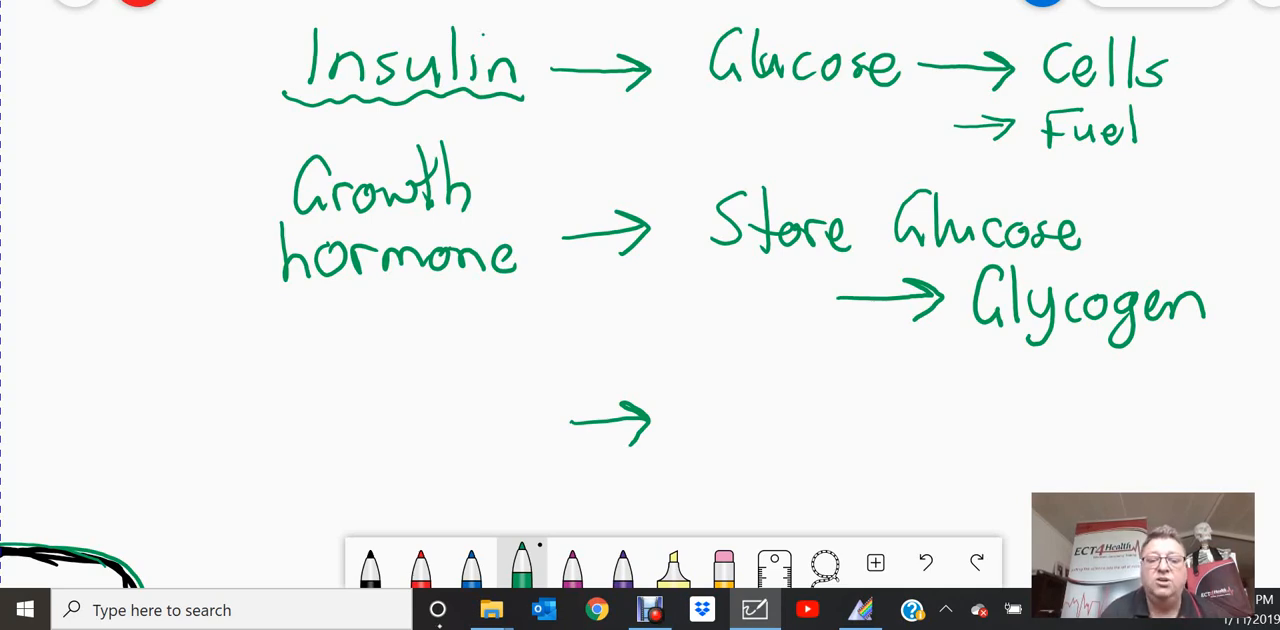
- Link a circled ↑I (high insulin) by arrow to circled Fat
{"action": "left_click_drag", "start_coordinate": [760, 400], "coordinate": [736, 470]}
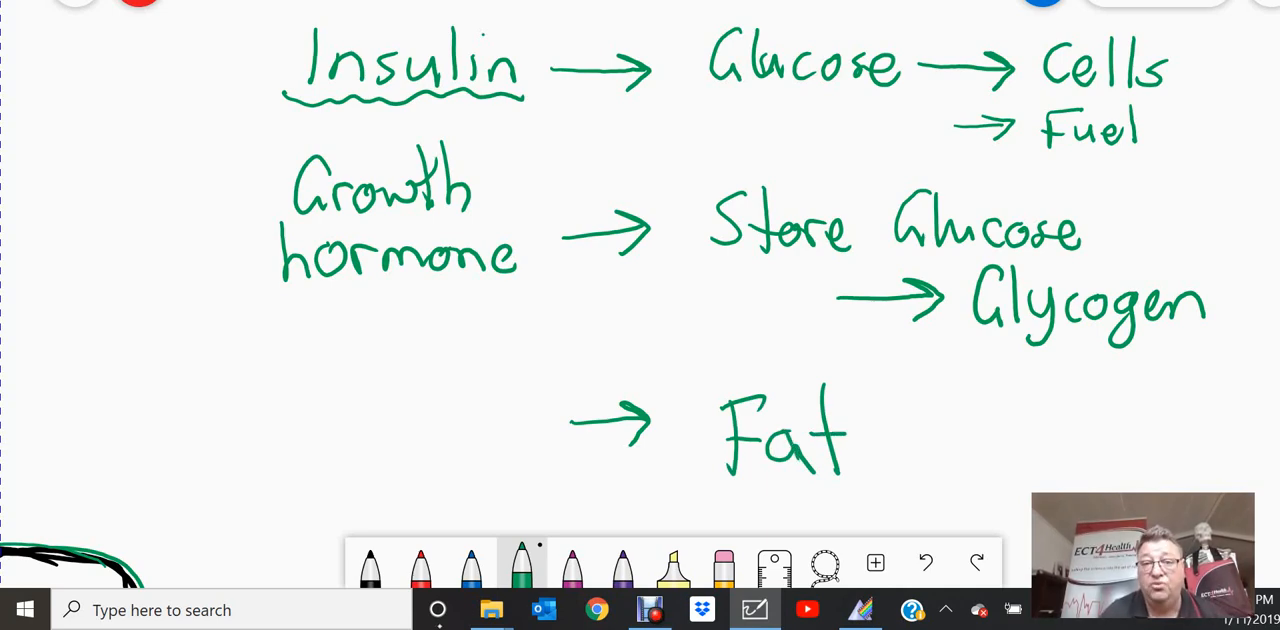
{"action": "left_click_drag", "start_coordinate": [264, 350], "coordinate": [264, 416]}
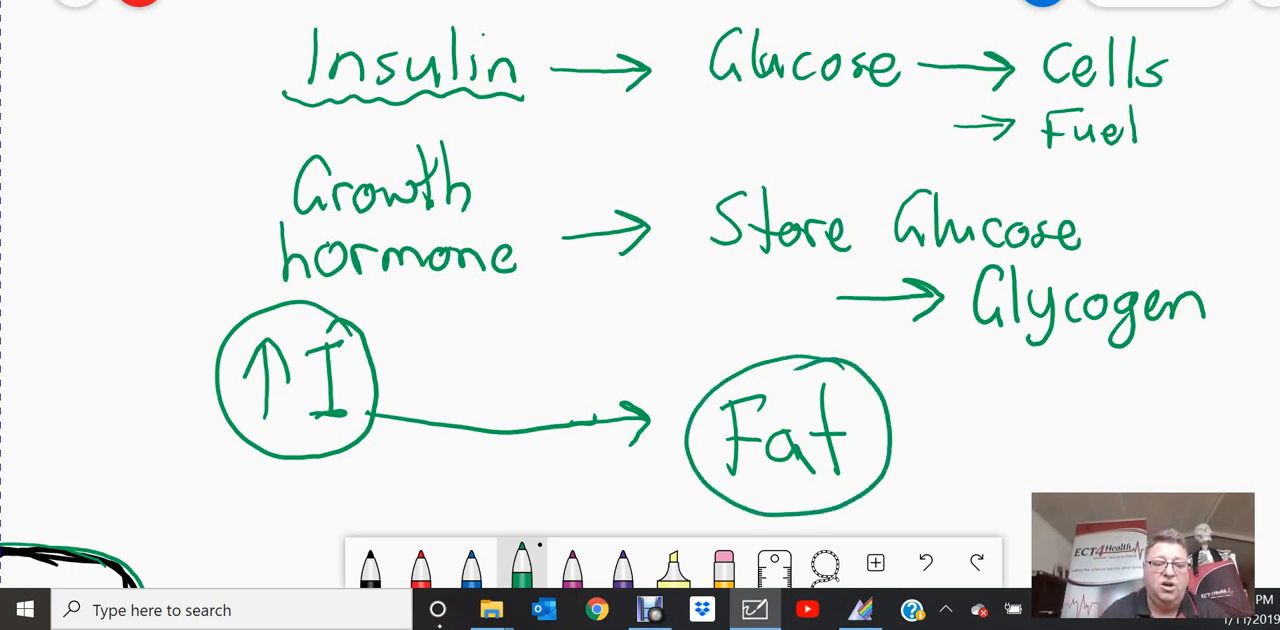
{"action": "left_click_drag", "start_coordinate": [230, 438], "coordinate": [380, 436]}
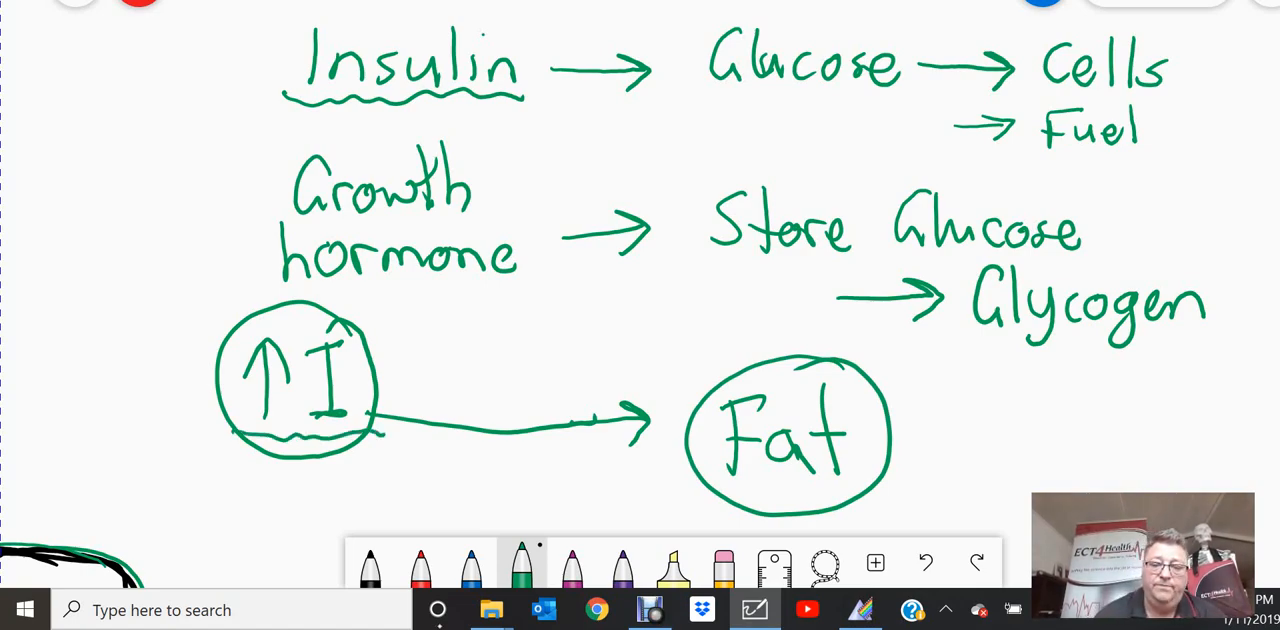
- Write ↓ Insulin in purple at the top of a fresh area
{"action": "scroll", "scroll_direction": "down", "scroll_amount": 3}
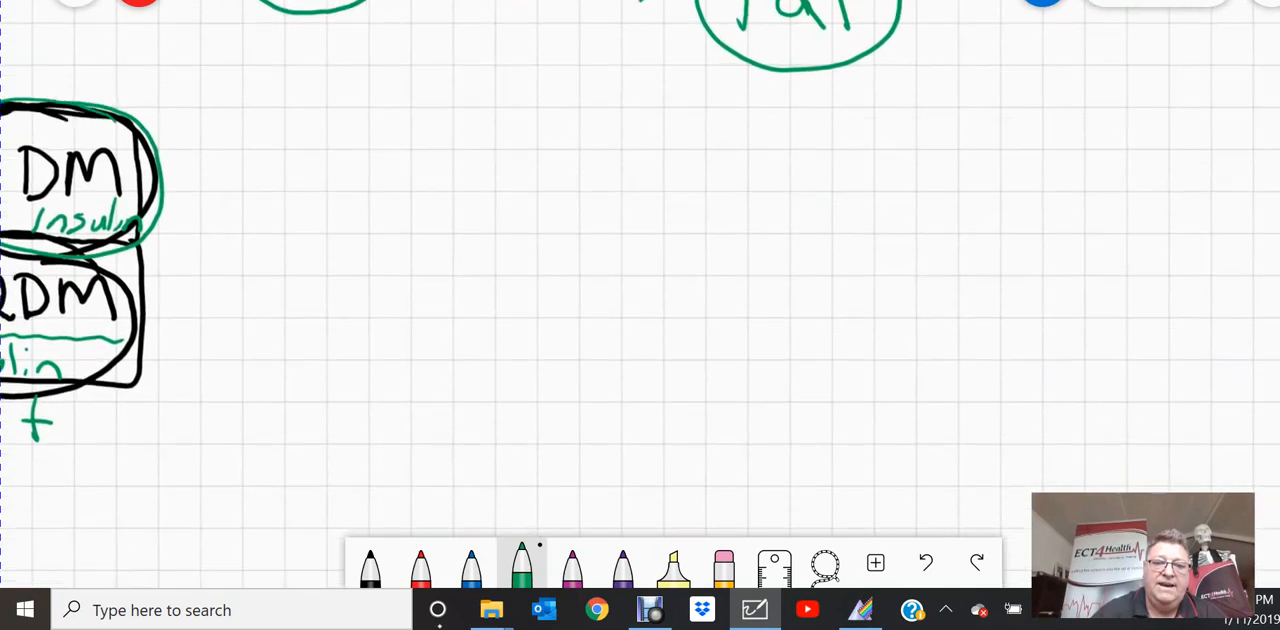
{"action": "scroll", "scroll_direction": "down", "scroll_amount": 3}
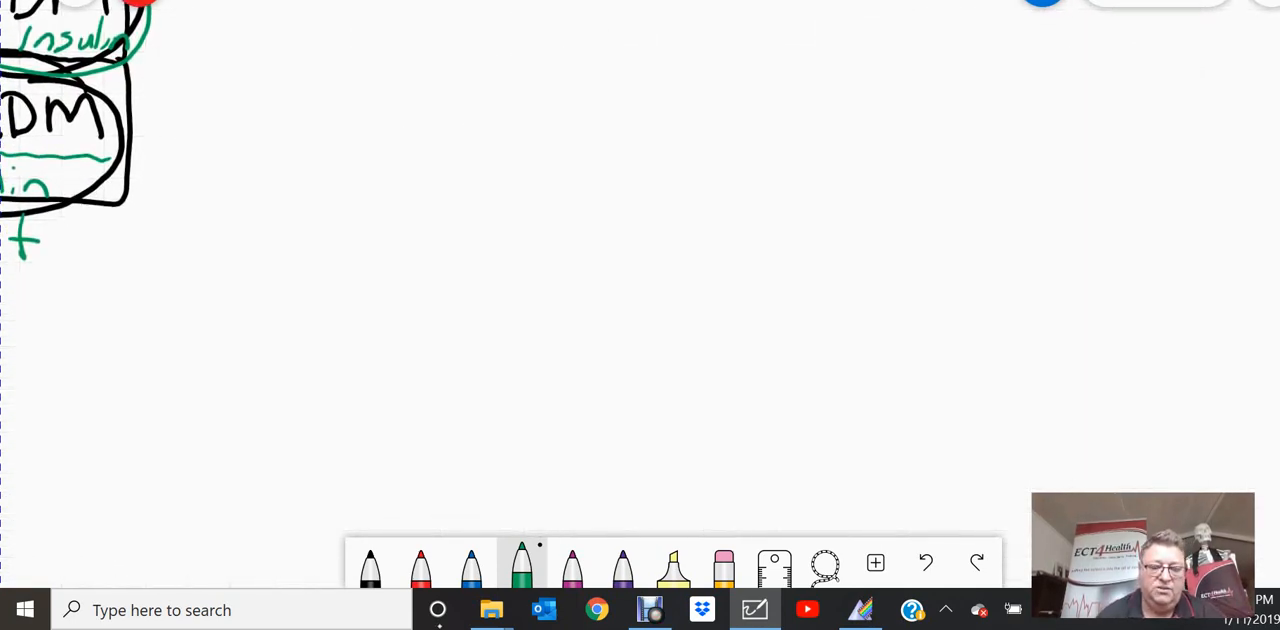
{"action": "left_click", "coordinate": [622, 568]}
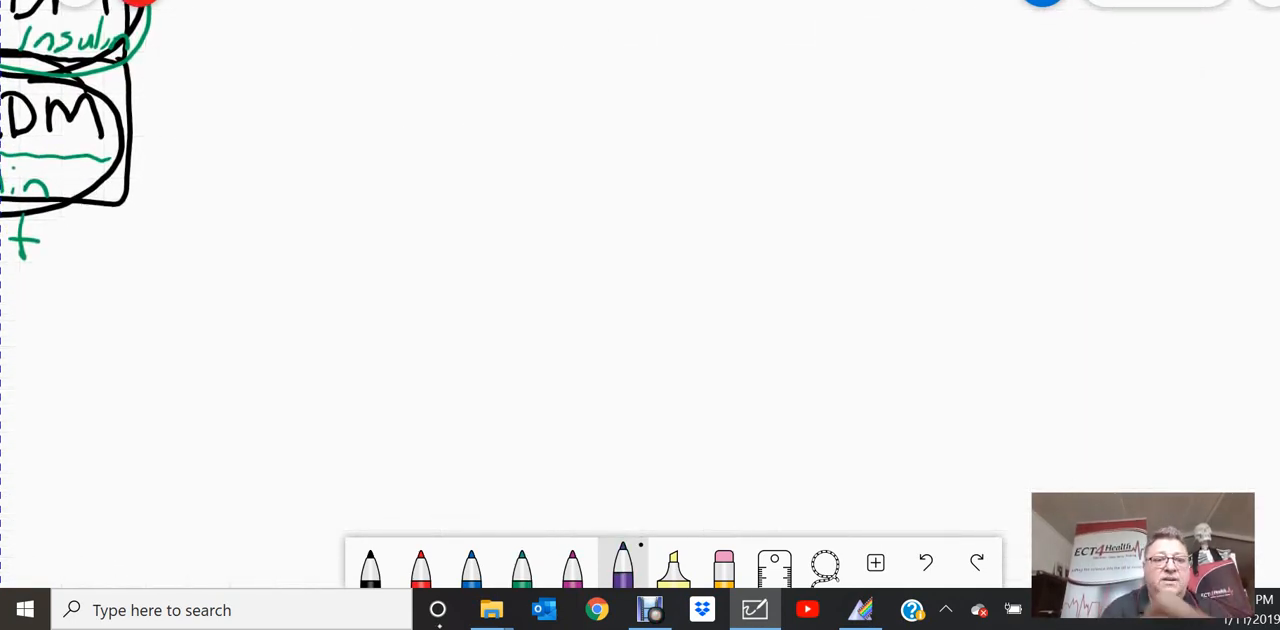
{"action": "left_click_drag", "start_coordinate": [436, 22], "coordinate": [428, 112]}
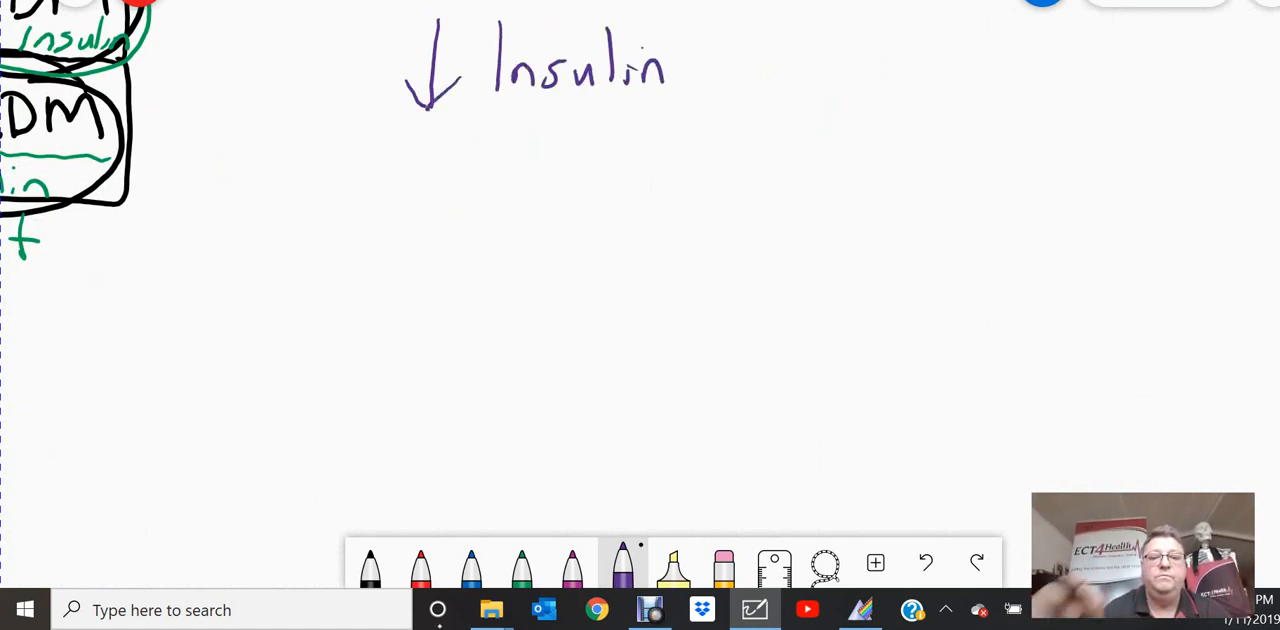
{"action": "left_click", "coordinate": [520, 570]}
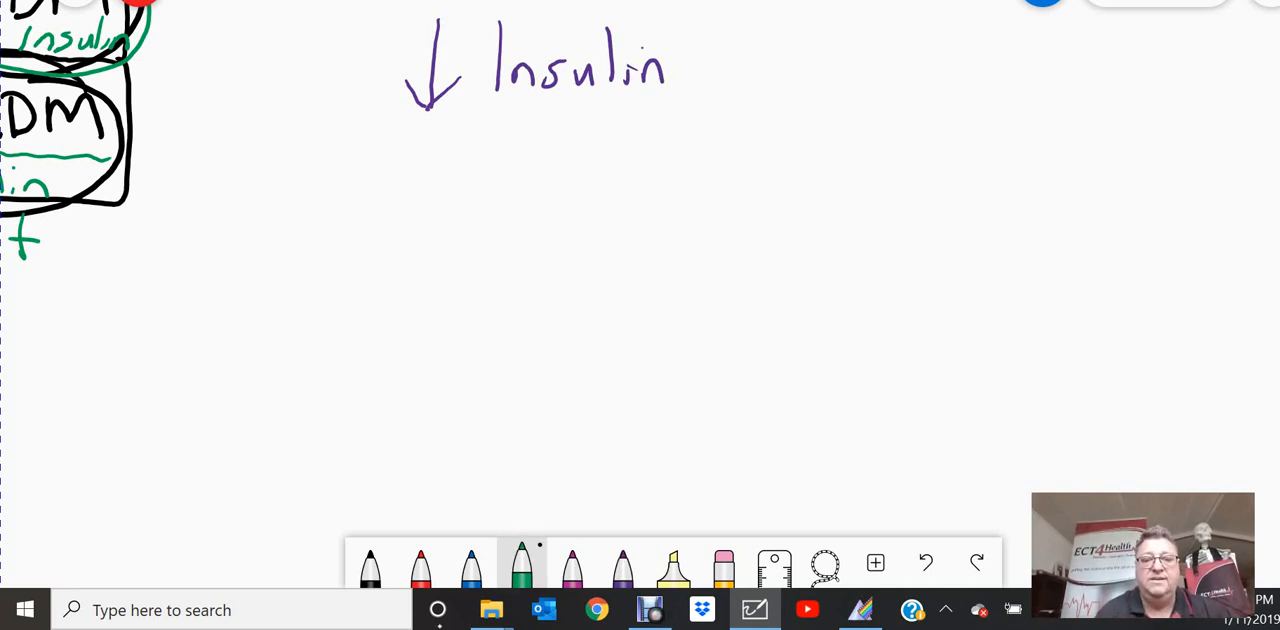
- Draw the Fat cloud with arrows breaking out into Triglycerides in green
{"action": "left_click_drag", "start_coordinate": [584, 180], "coordinate": [656, 250]}
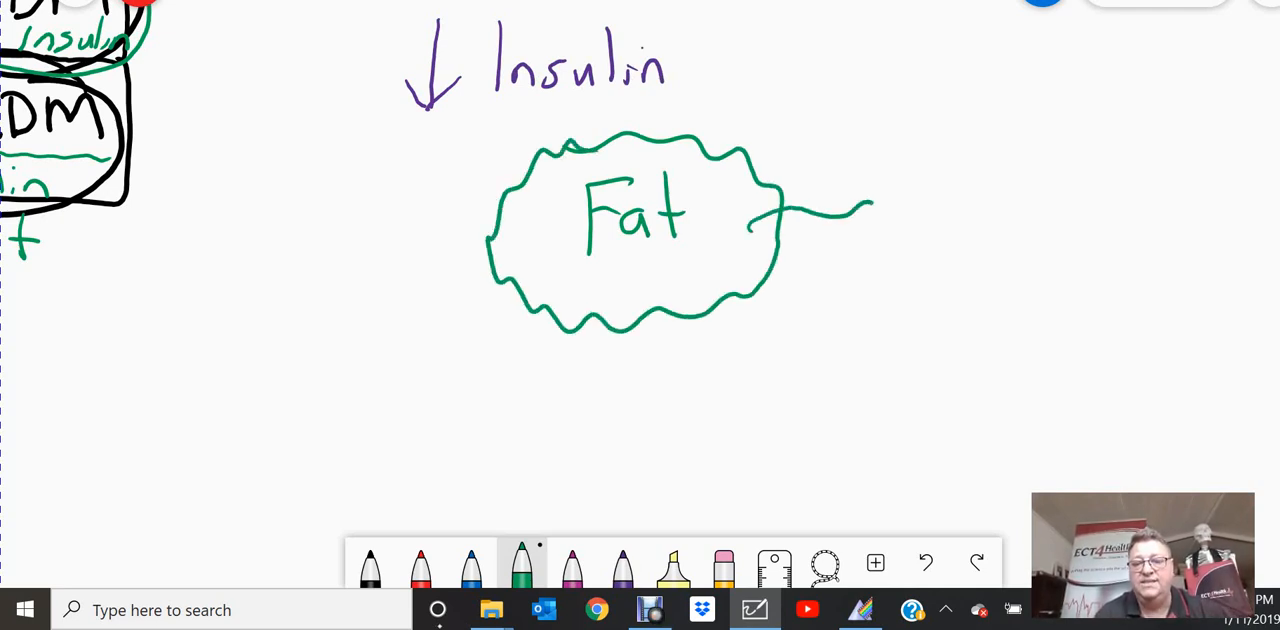
{"action": "left_click_drag", "start_coordinate": [820, 204], "coordinate": [880, 204]}
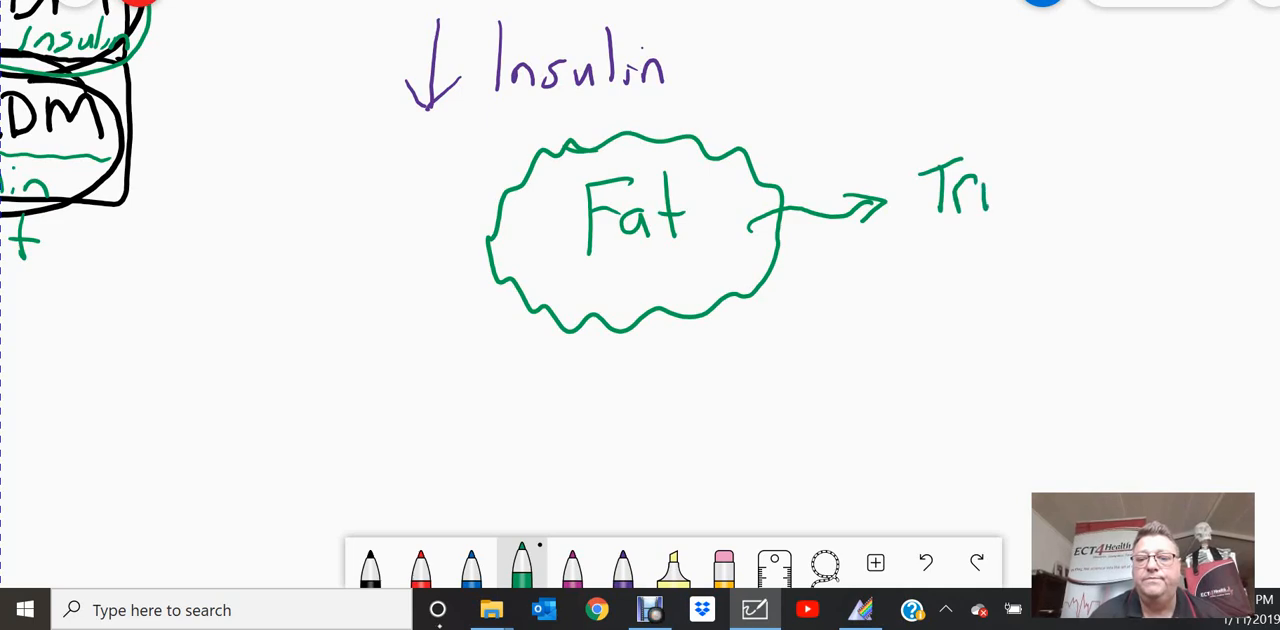
{"action": "type", "text": "glicerides"}
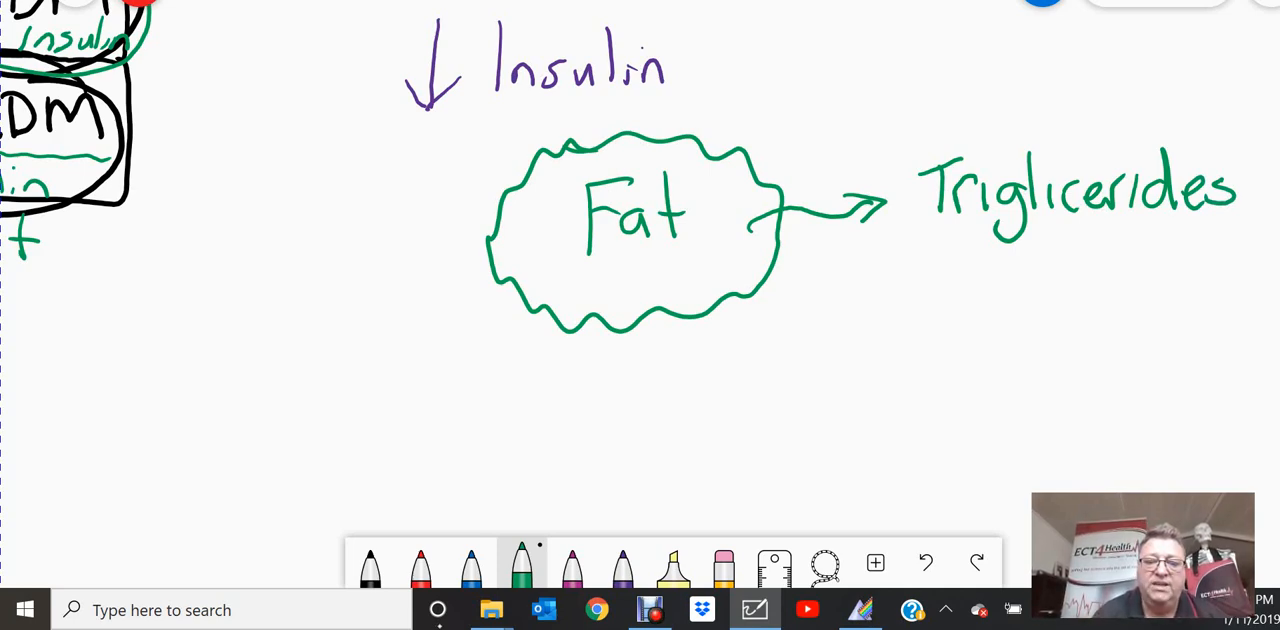
{"action": "left_click_drag", "start_coordinate": [696, 262], "coordinate": [824, 260]}
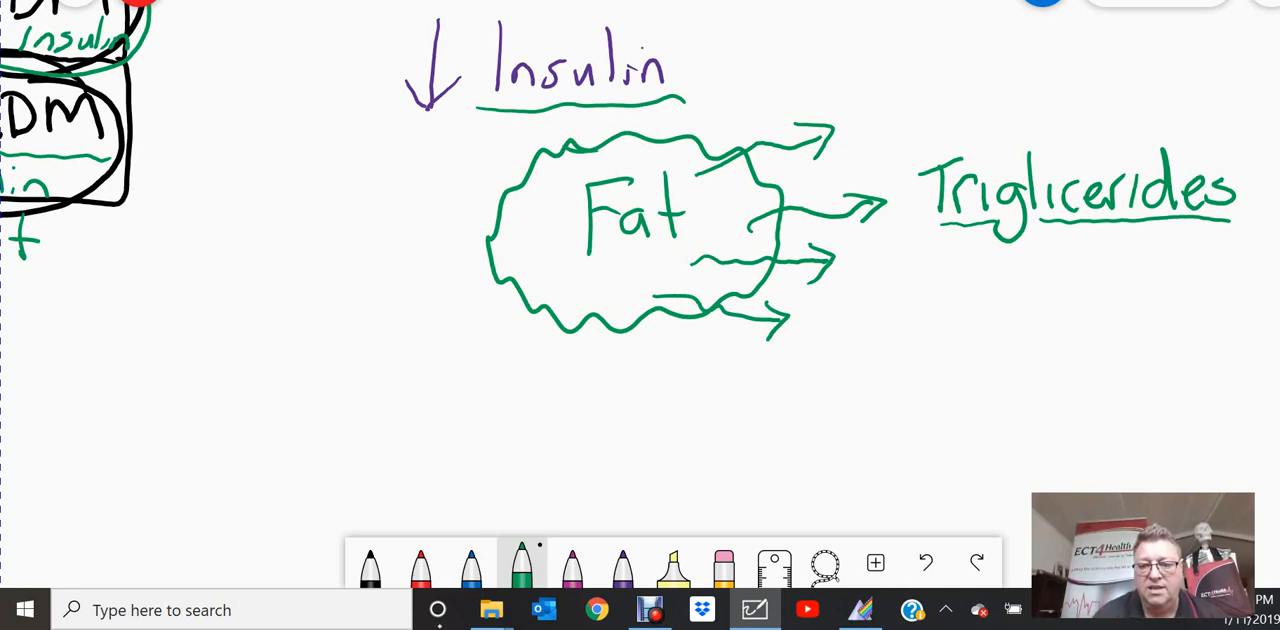
- Continue Triglycerides → Liver → Ketone Bodies
{"action": "left_click_drag", "start_coordinate": [1064, 256], "coordinate": [1064, 310]}
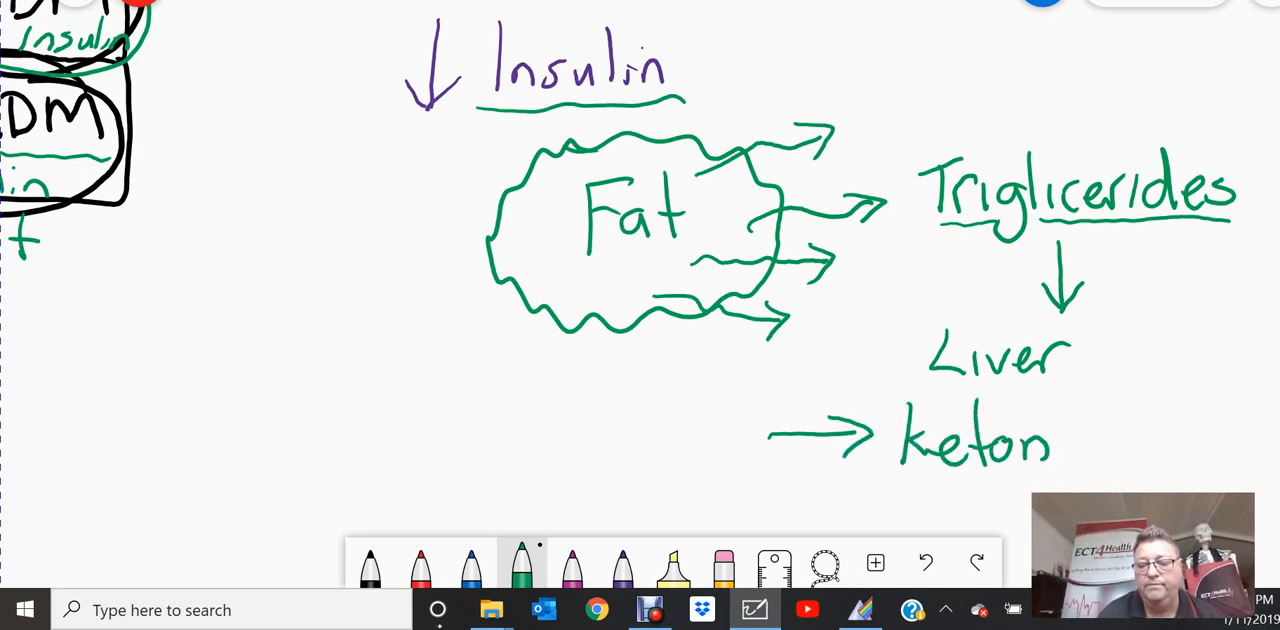
{"action": "type", "text": "e"}
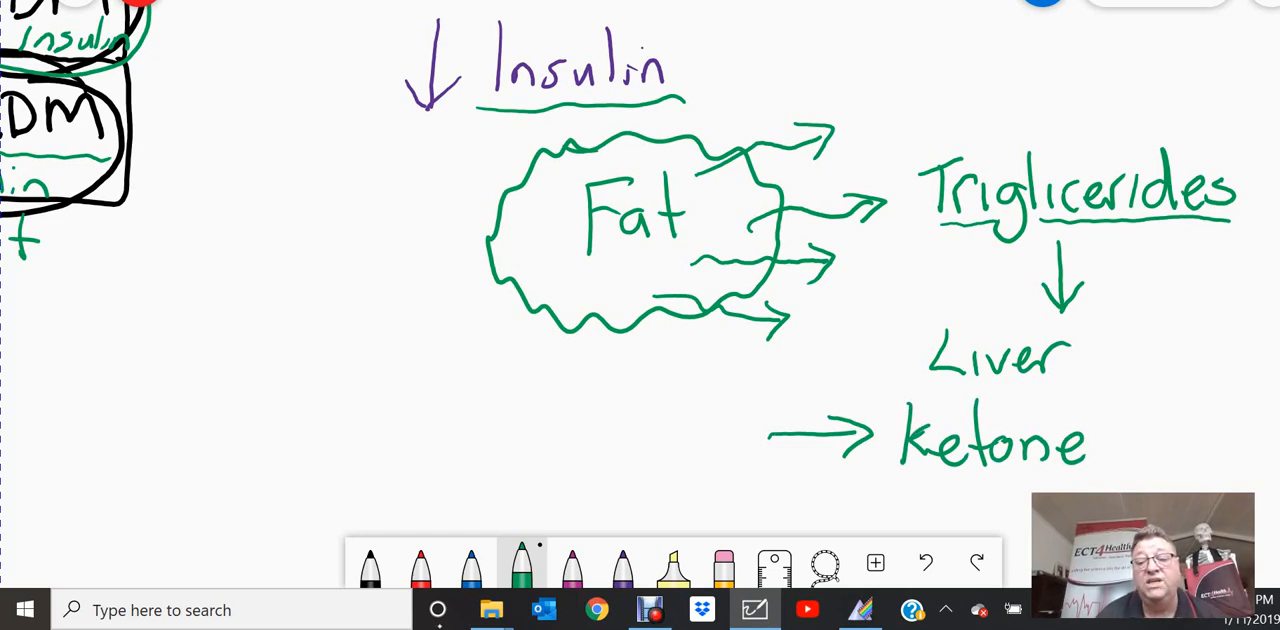
{"action": "type", "text": "Bo"}
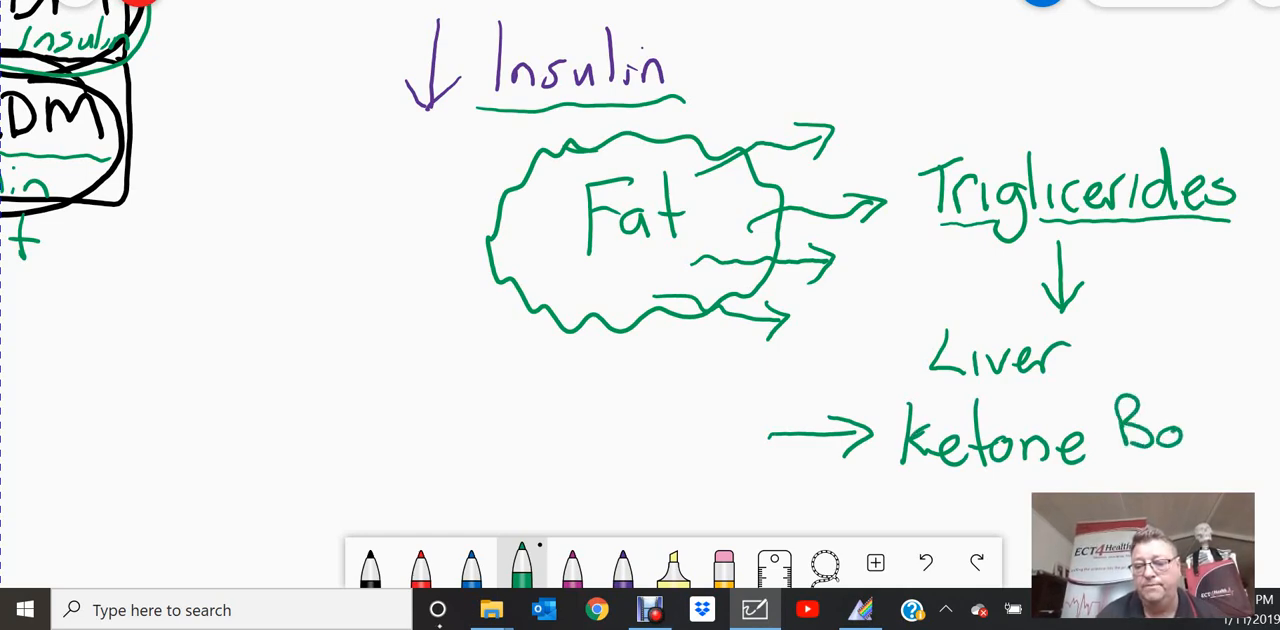
{"action": "type", "text": "dies"}
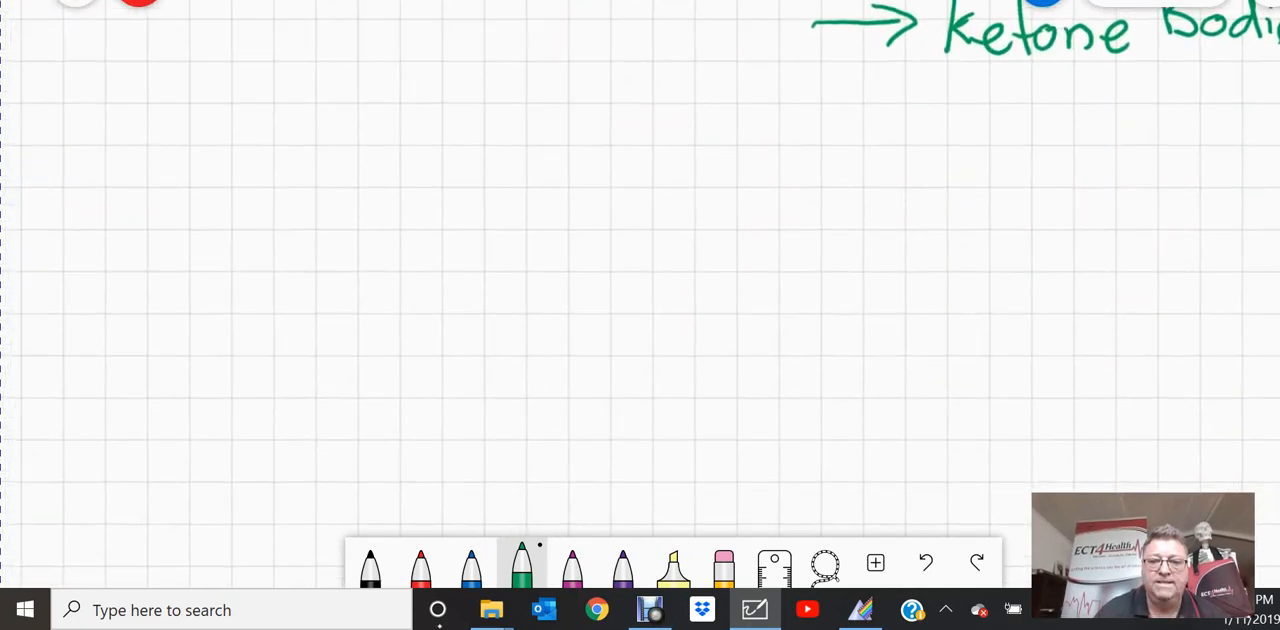
- Arrow Ketone Bodies to Acidic and write Ø Insulin beside it in purple
{"action": "left_click_drag", "start_coordinate": [268, 120], "coordinate": [996, 76]}
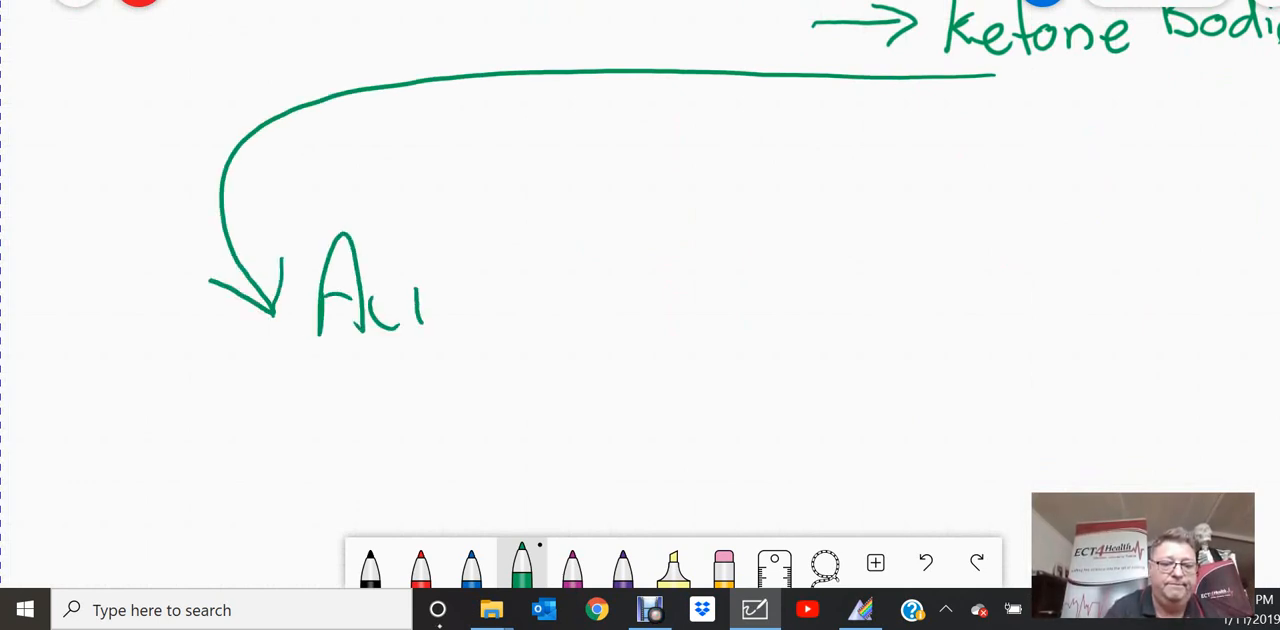
{"action": "type", "text": "dic"}
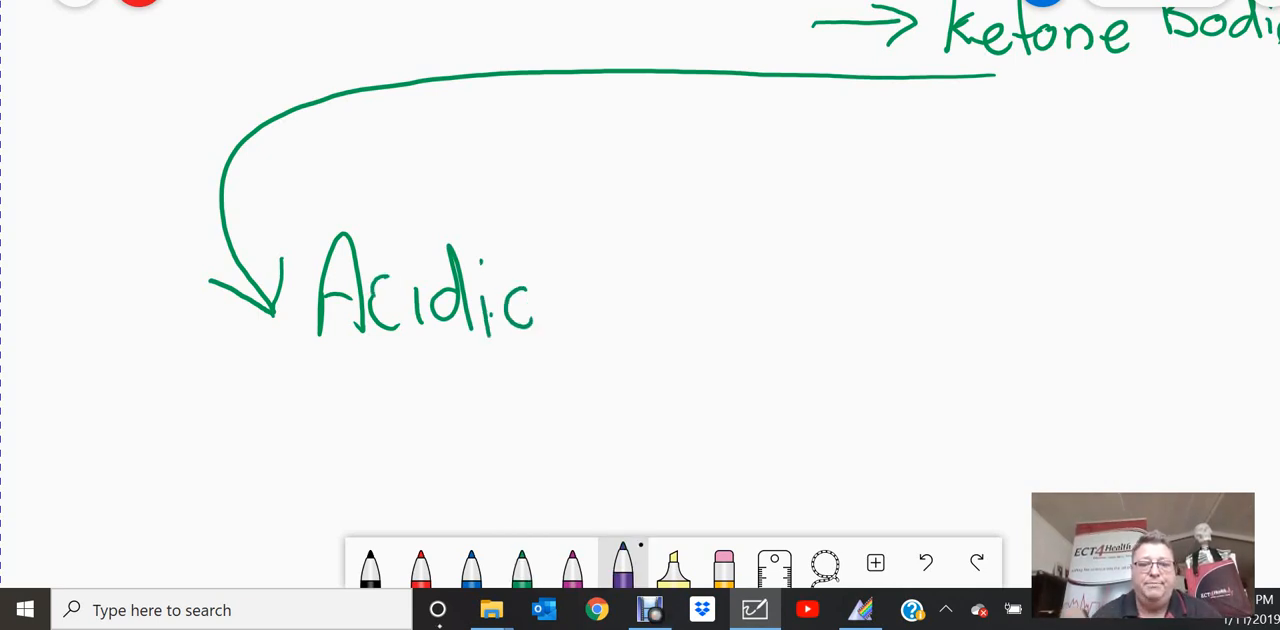
{"action": "left_click_drag", "start_coordinate": [684, 196], "coordinate": [756, 130]}
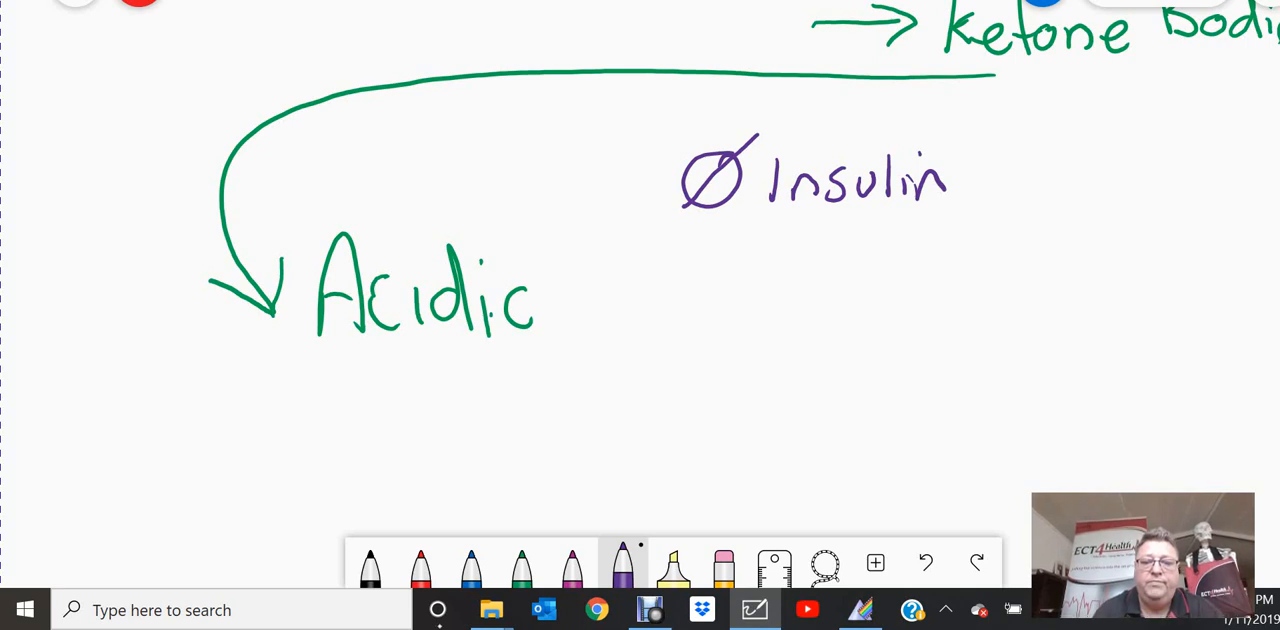
- Add Ø Insulin → Breakdown Fat → Ketone Bodies, with an arrow underlining Acidic
{"action": "left_click_drag", "start_coordinate": [670, 276], "coordinate": [750, 276]}
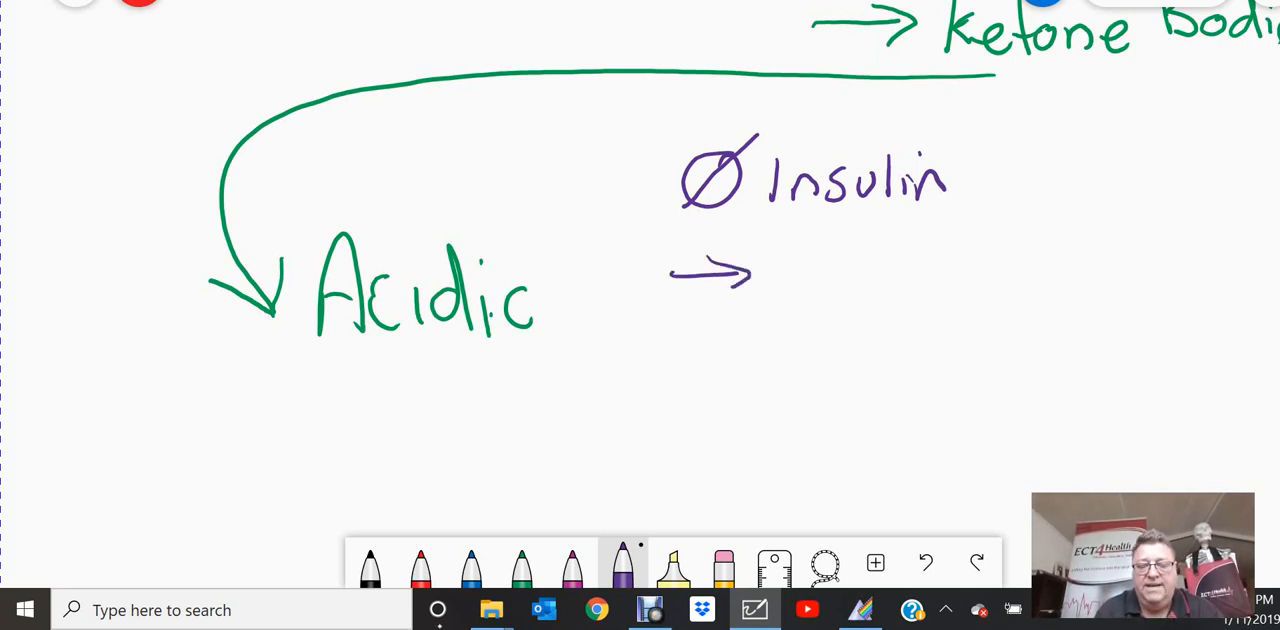
{"action": "left_click_drag", "start_coordinate": [784, 256], "coordinate": [870, 304]}
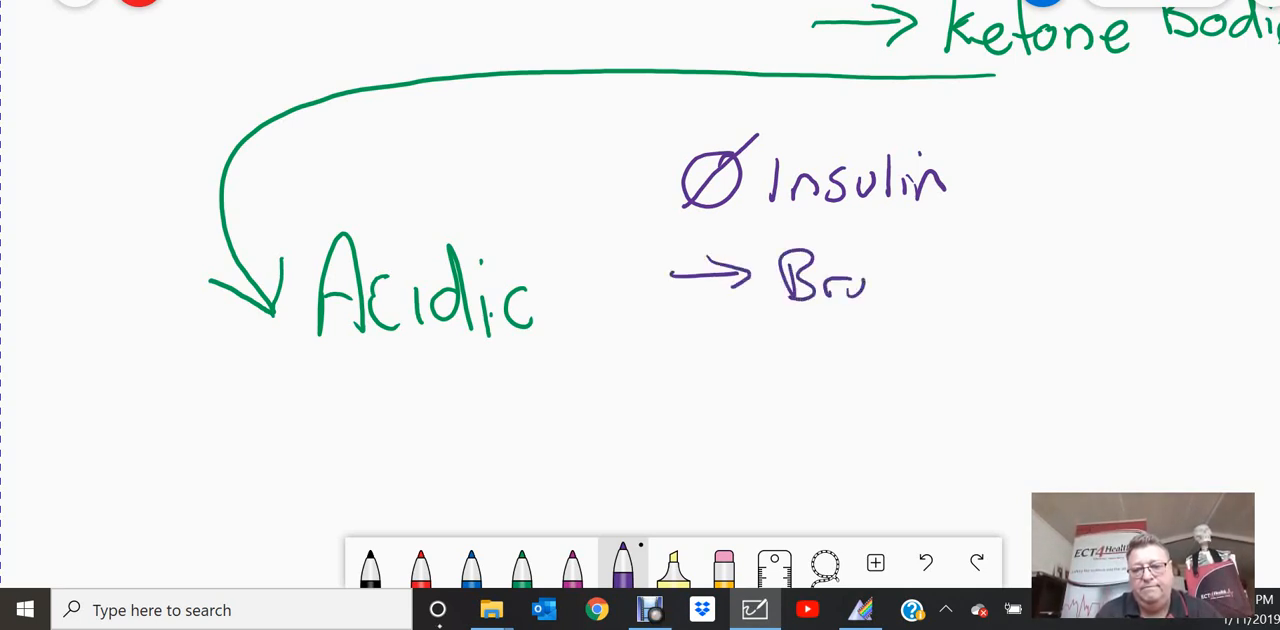
{"action": "left_click_drag", "start_coordinate": [870, 280], "coordinate": [930, 290]}
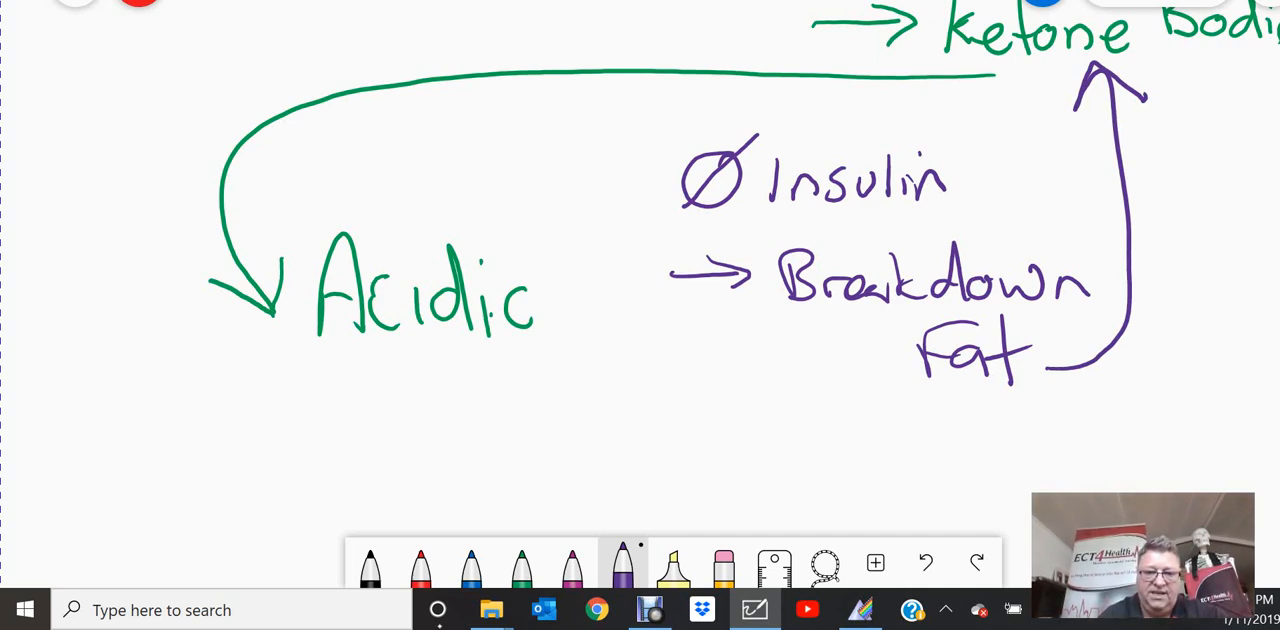
{"action": "left_click_drag", "start_coordinate": [490, 224], "coordinate": [984, 82]}
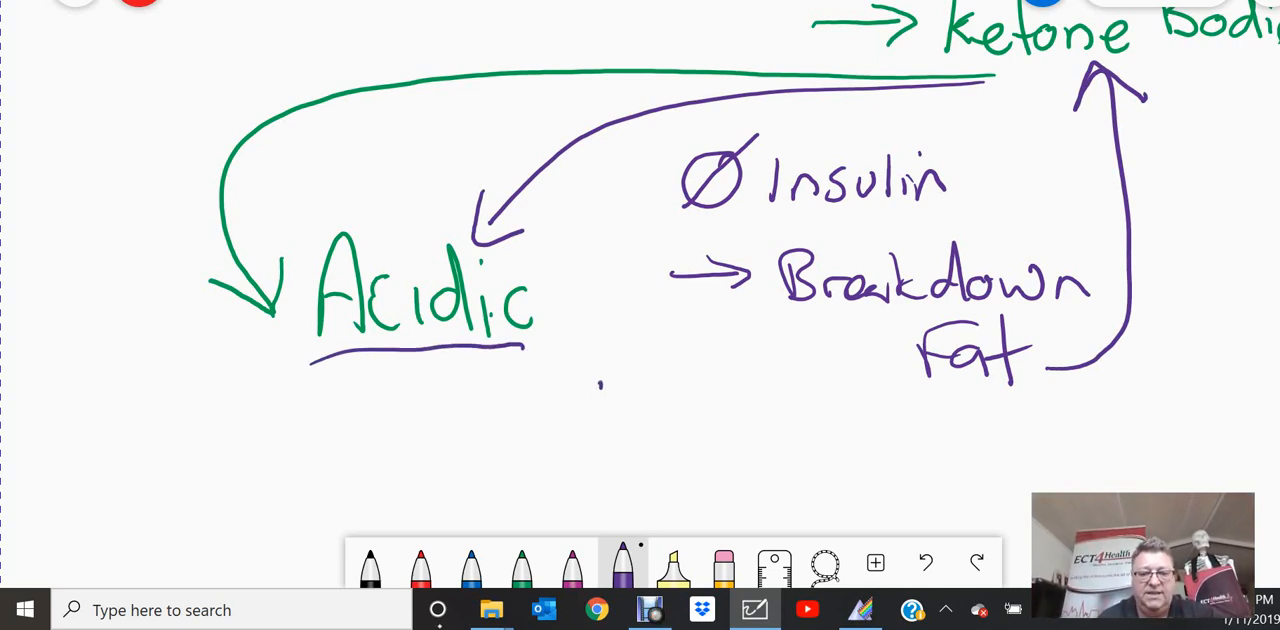
- Write Ketoacidosis below the fat-breakdown note
{"action": "type", "text": "Kel"}
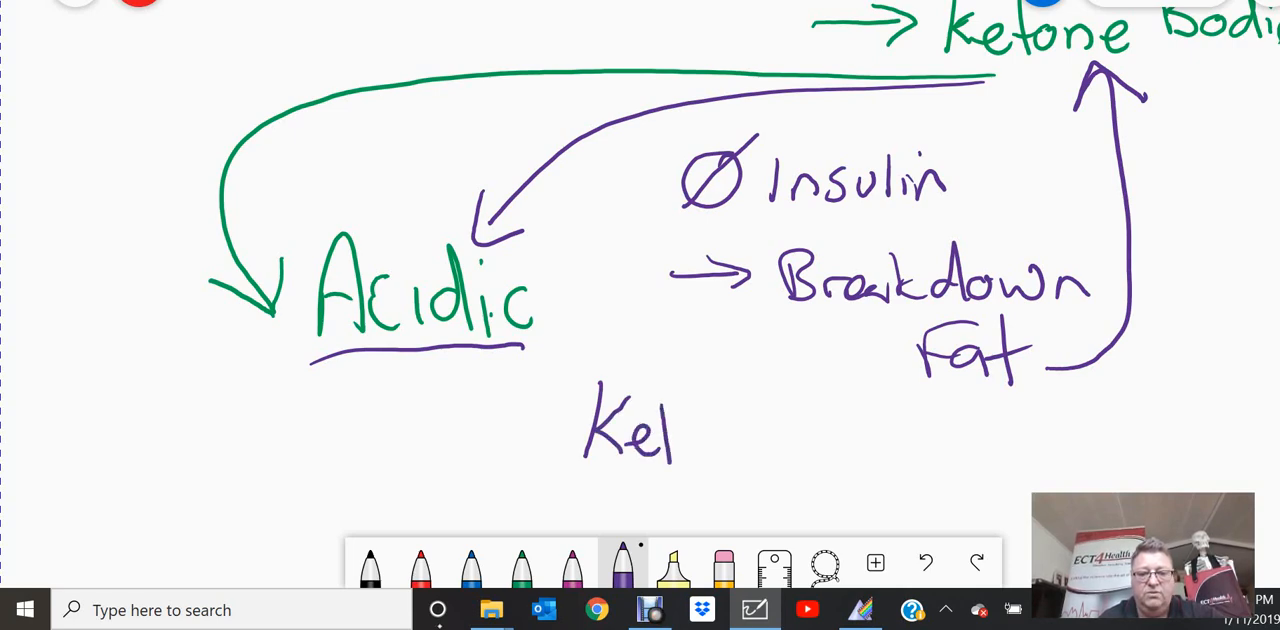
{"action": "left_click_drag", "start_coordinate": [660, 430], "coordinate": [770, 440]}
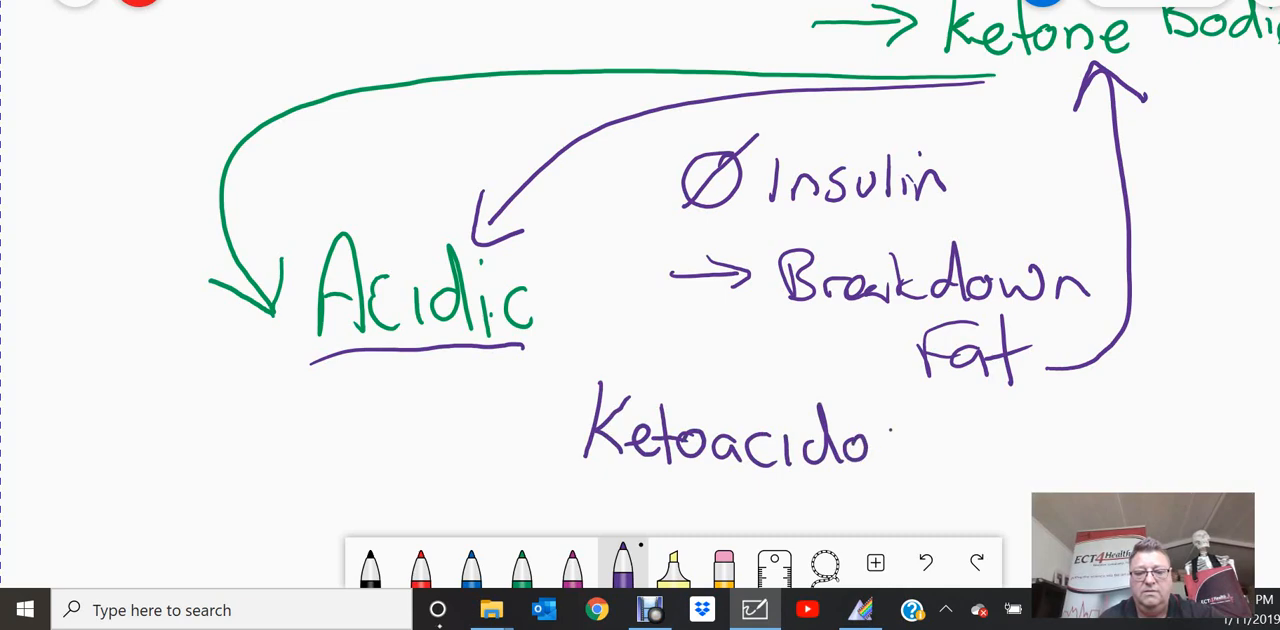
{"action": "type", "text": "sis"}
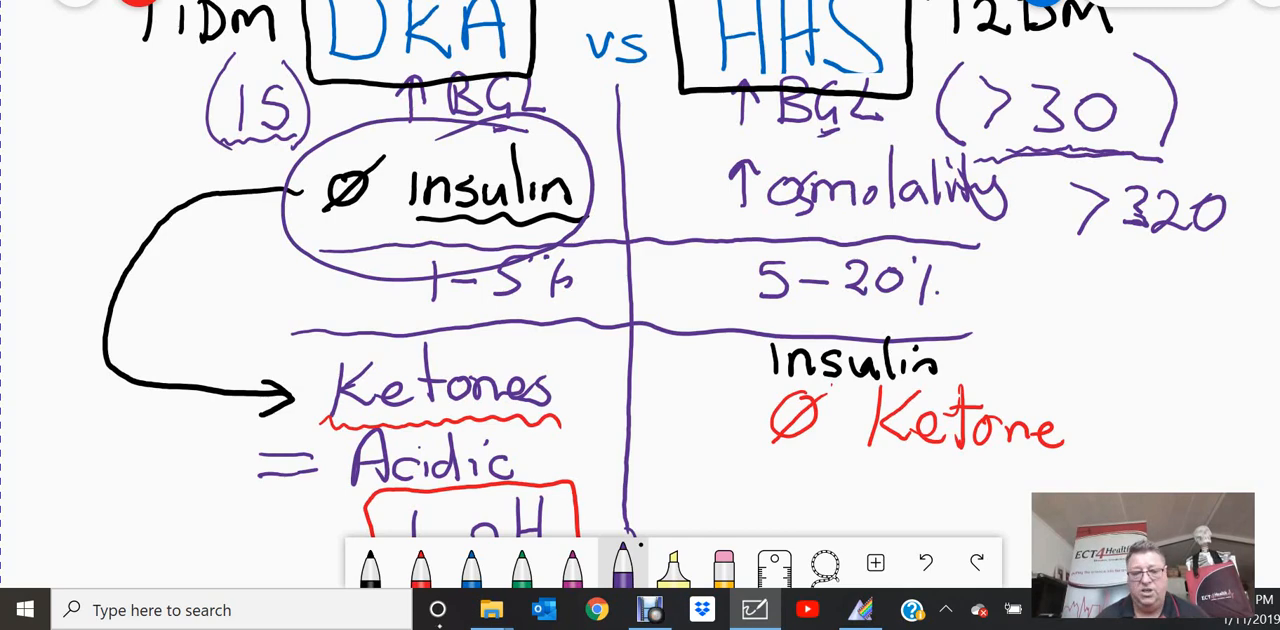
- Mark ++ Insulin in the HHS column and underline Ketone in green
{"action": "left_click", "coordinate": [520, 564]}
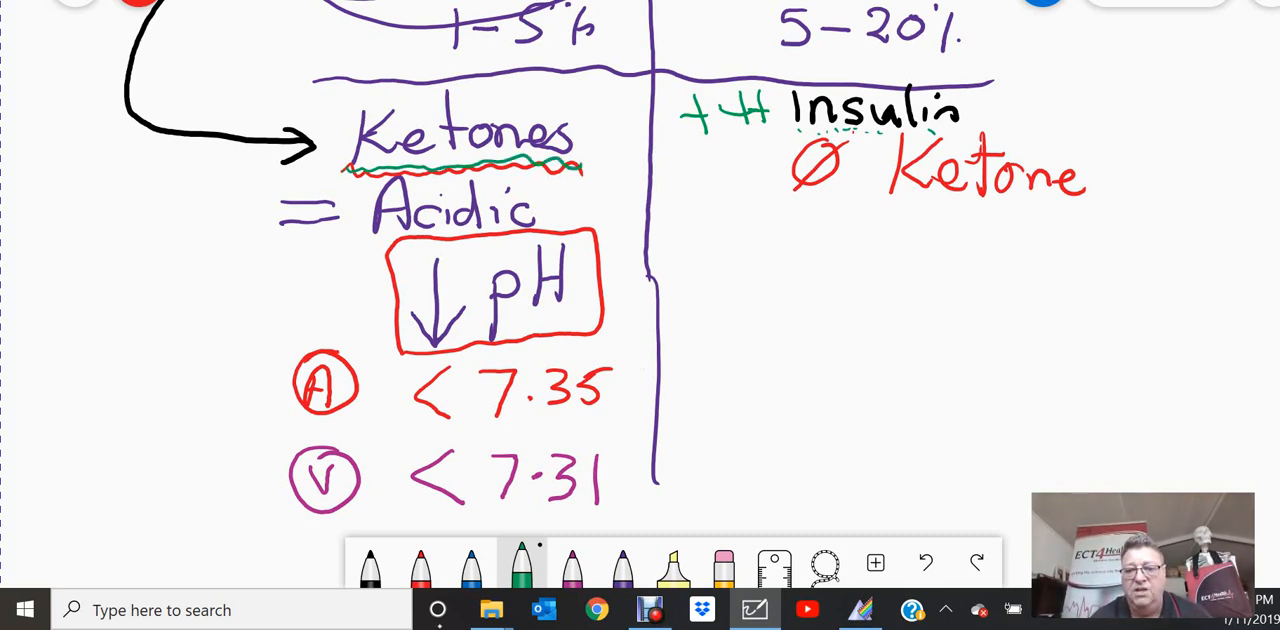
{"action": "left_click_drag", "start_coordinate": [900, 208], "coordinate": [1090, 204]}
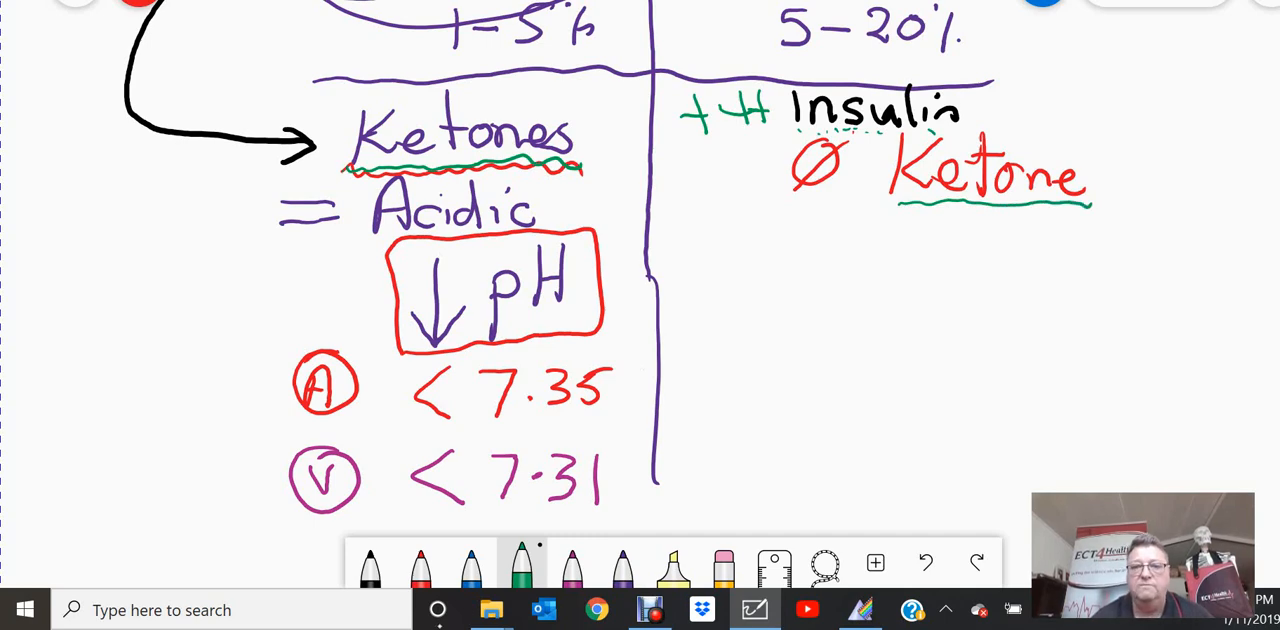